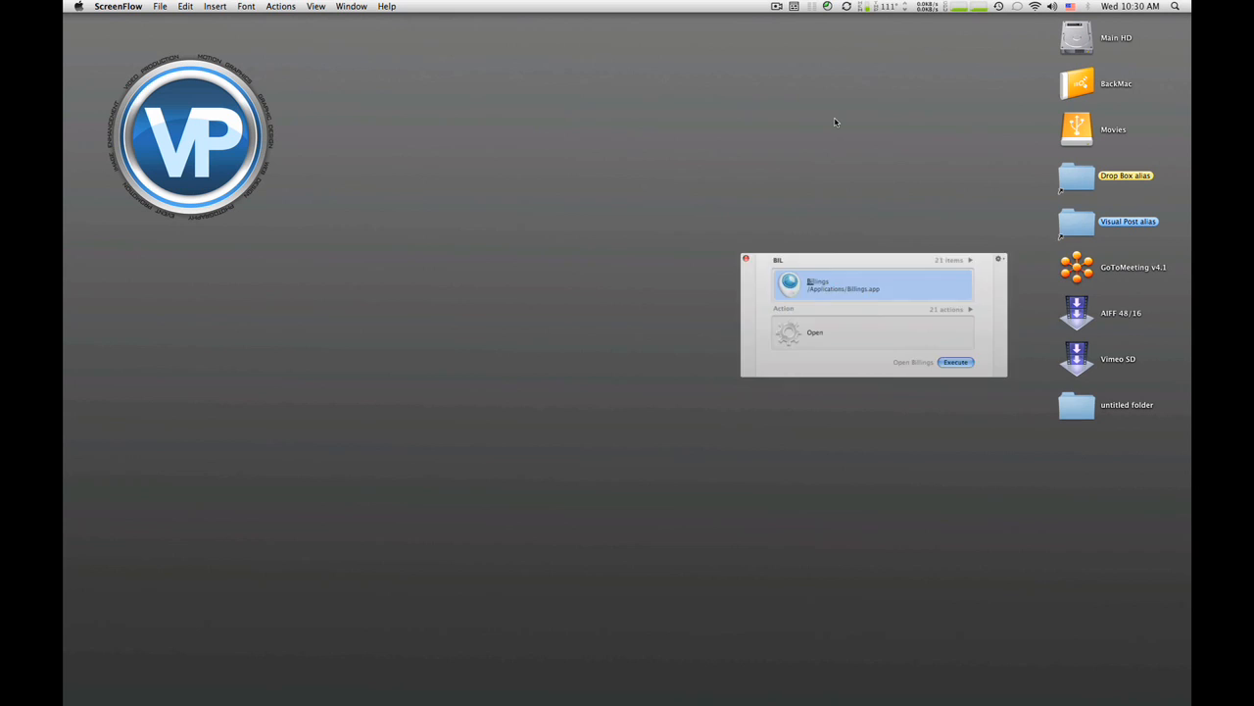
Step: Launch the Billings application from the launcher
{"action": "left_click", "coordinate": [956, 361]}
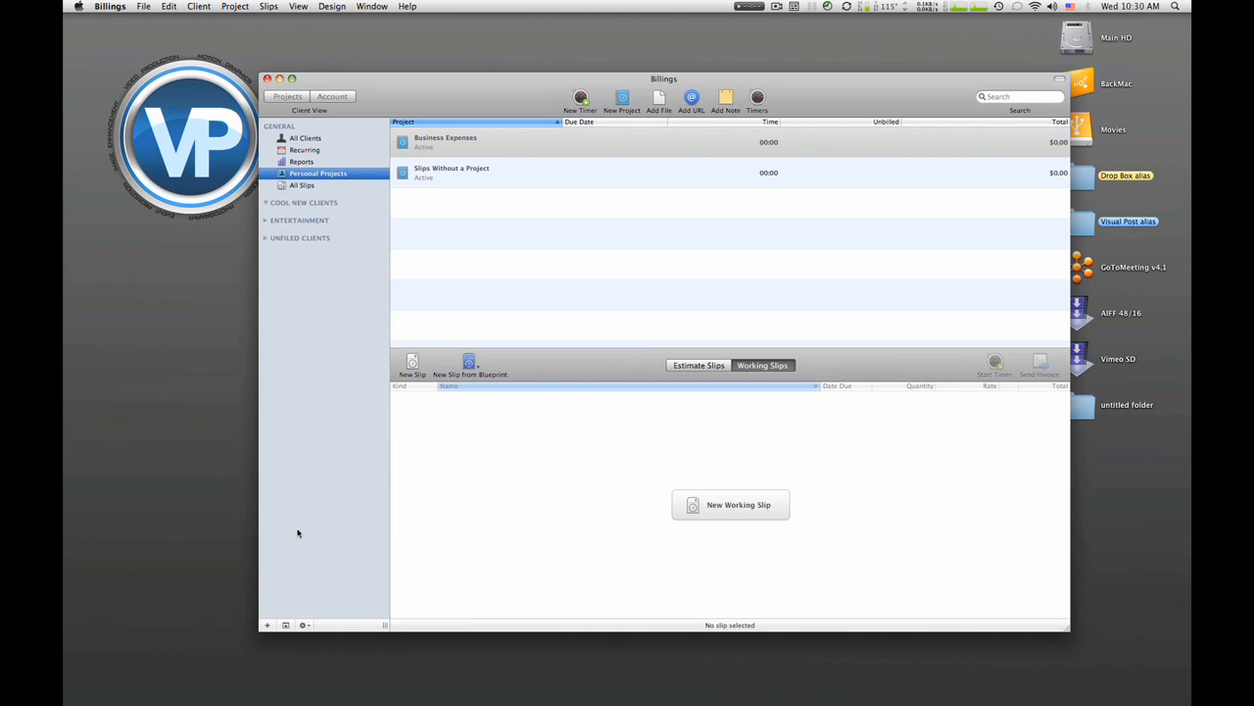
{"action": "mouse_move", "coordinate": [262, 639]}
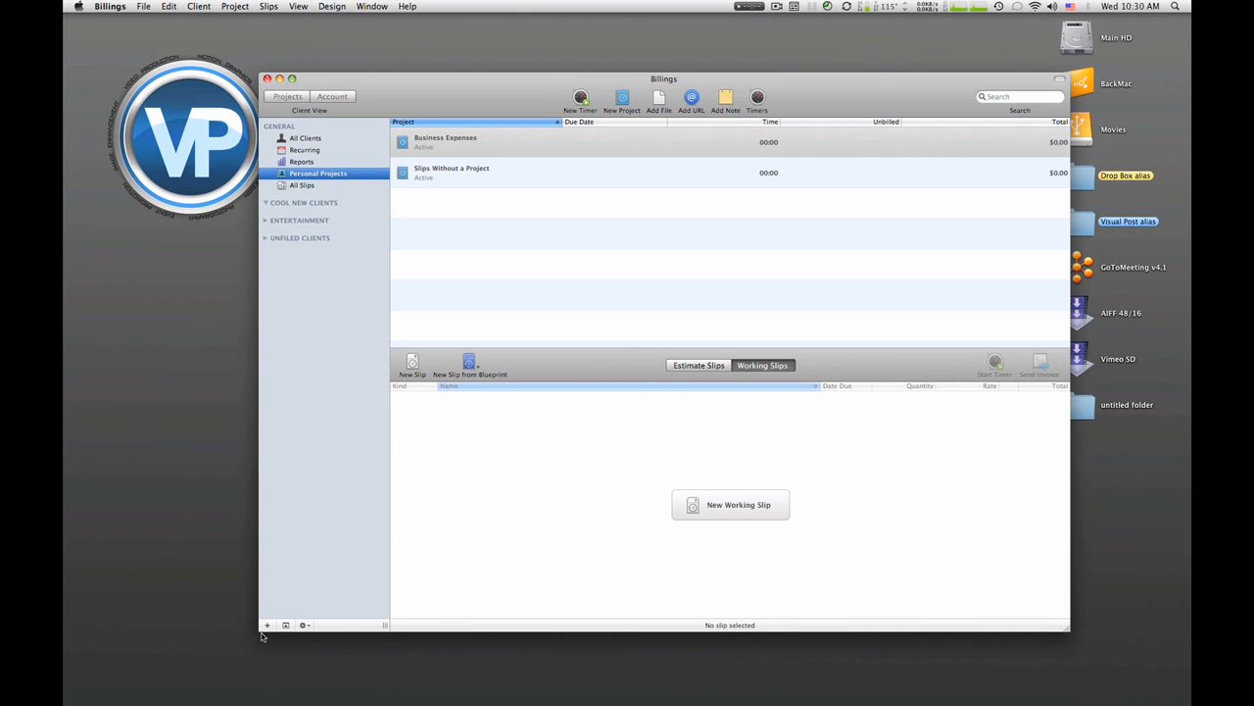
{"action": "left_click", "coordinate": [266, 626]}
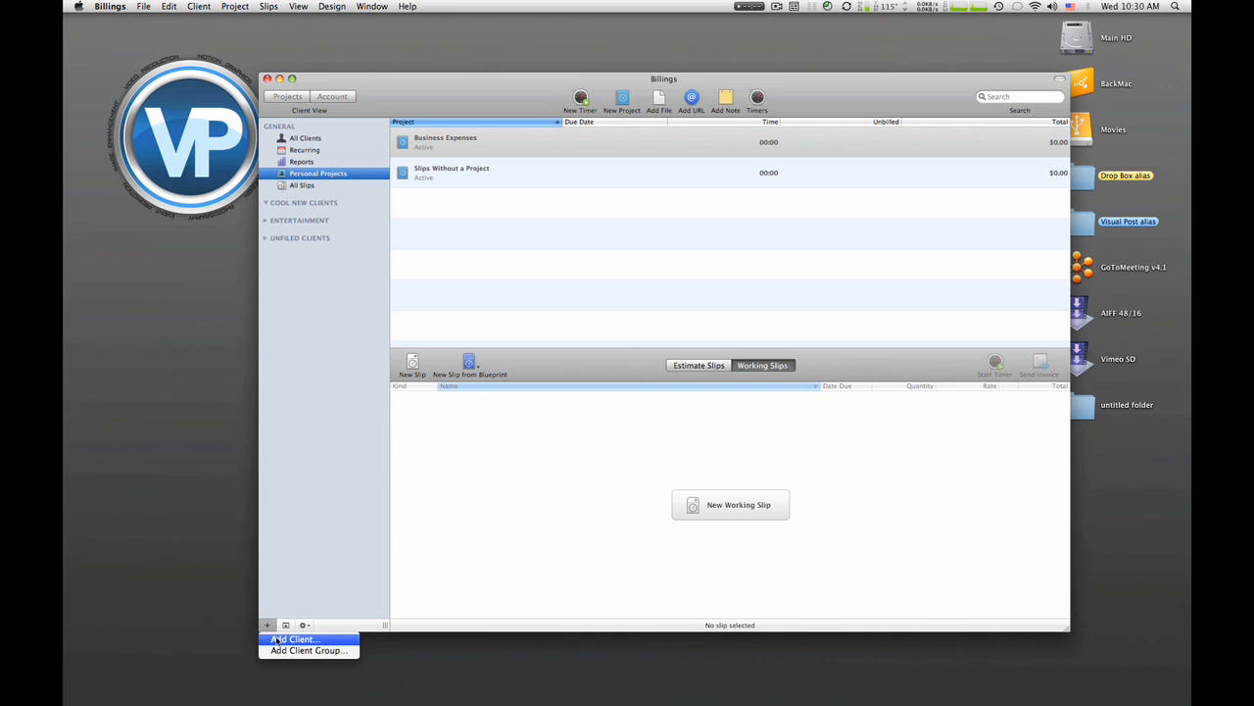
{"action": "left_click", "coordinate": [302, 639]}
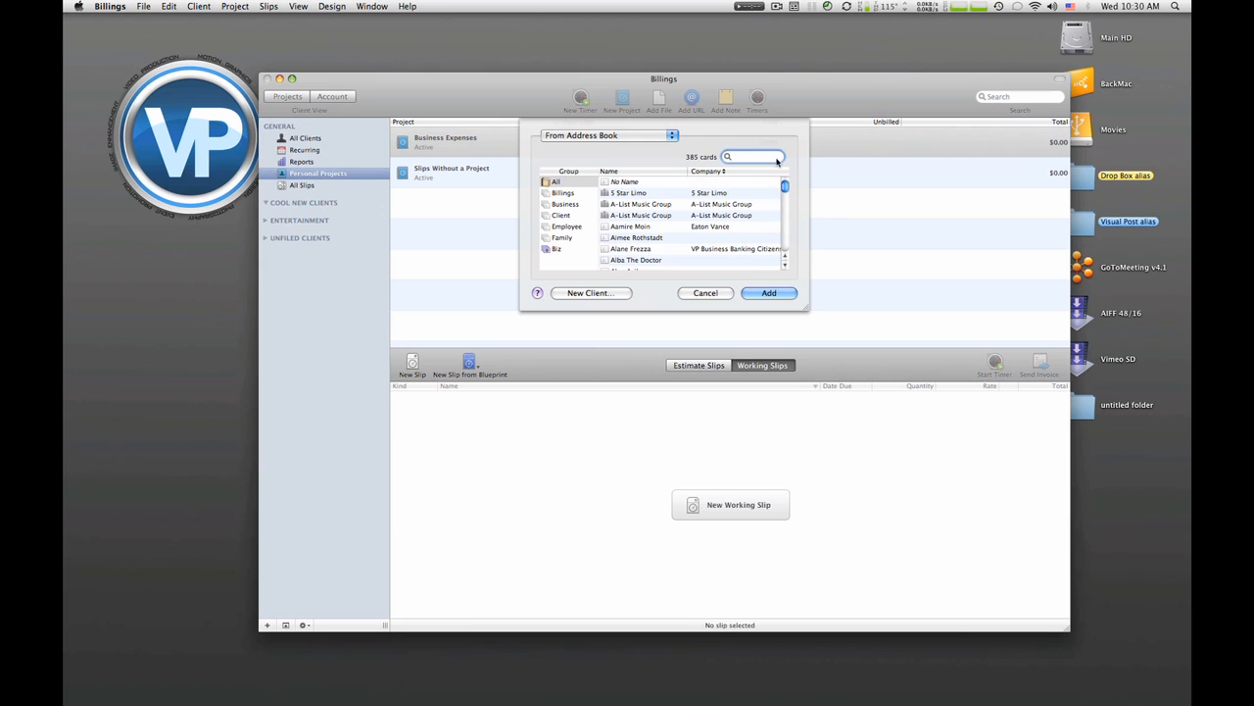
{"action": "scroll", "scroll_direction": "down", "scroll_amount": 3}
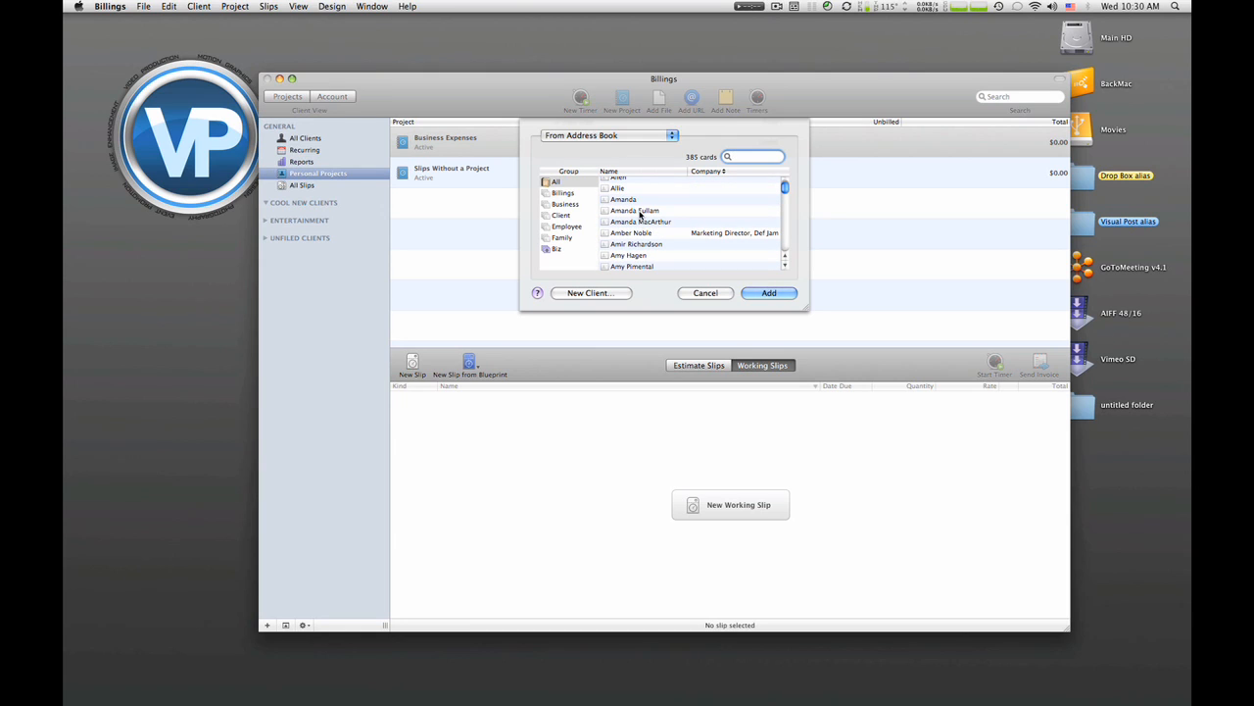
{"action": "left_click", "coordinate": [638, 221]}
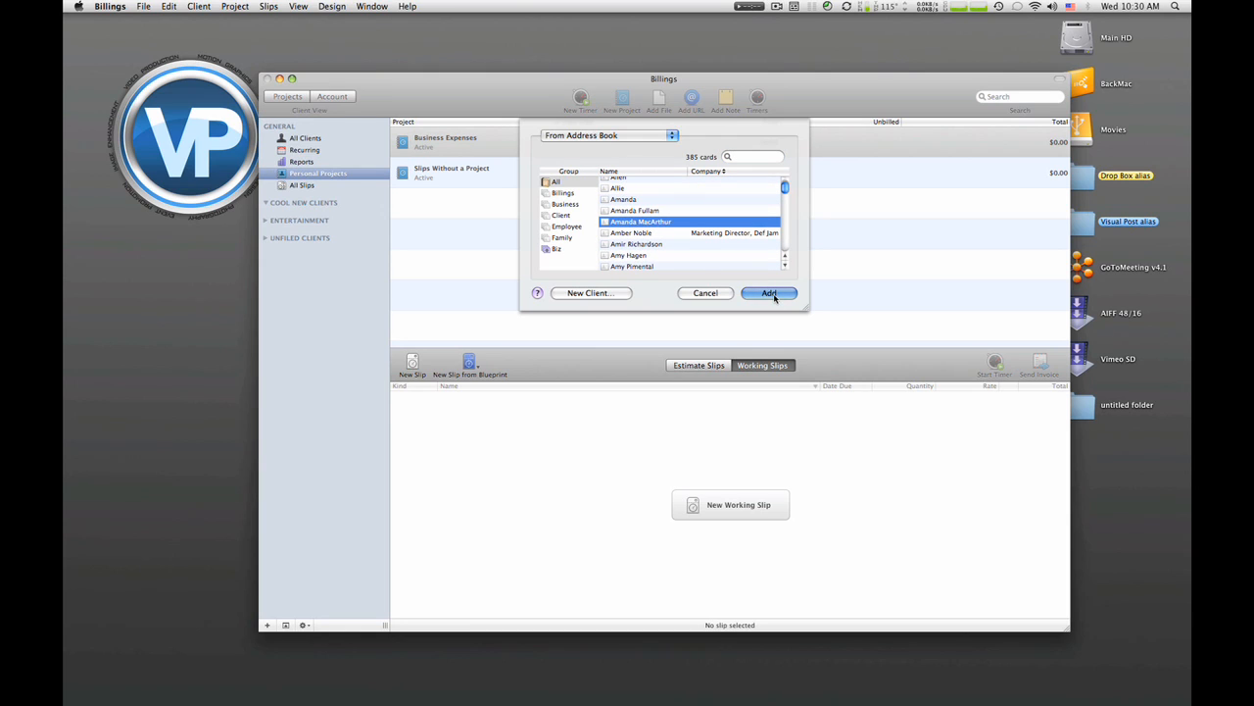
{"action": "left_click", "coordinate": [768, 293]}
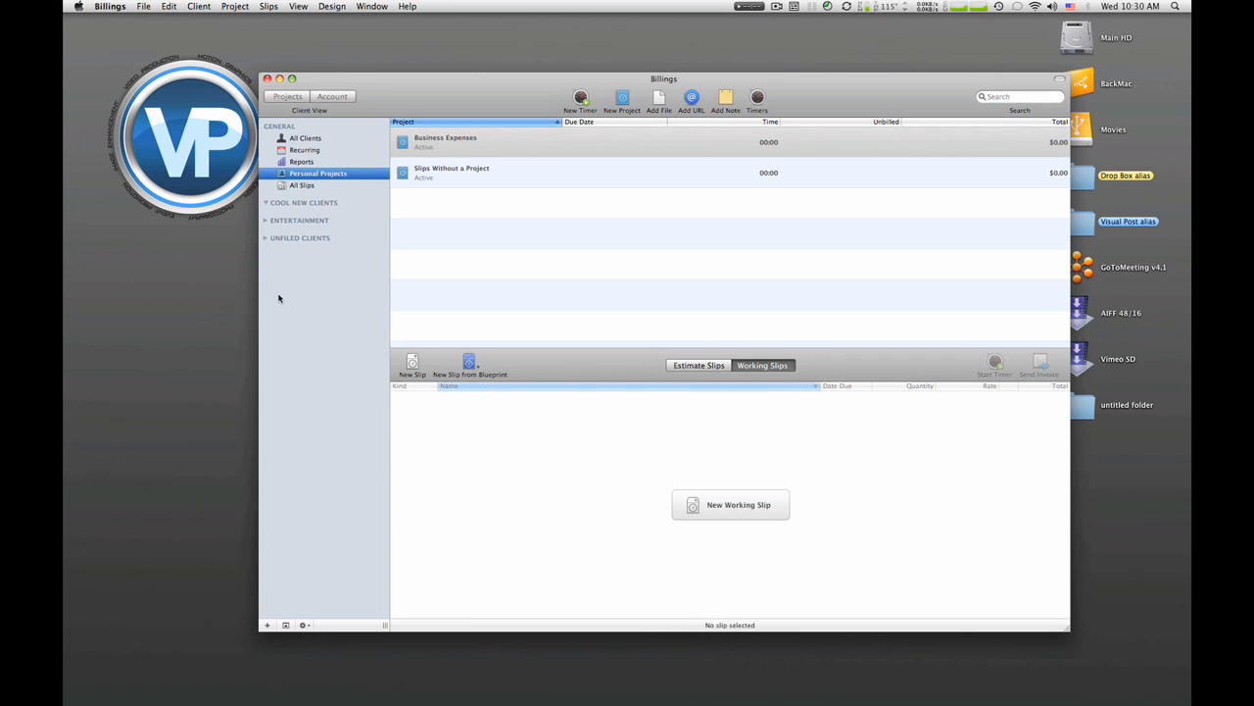
{"action": "left_click", "coordinate": [332, 96]}
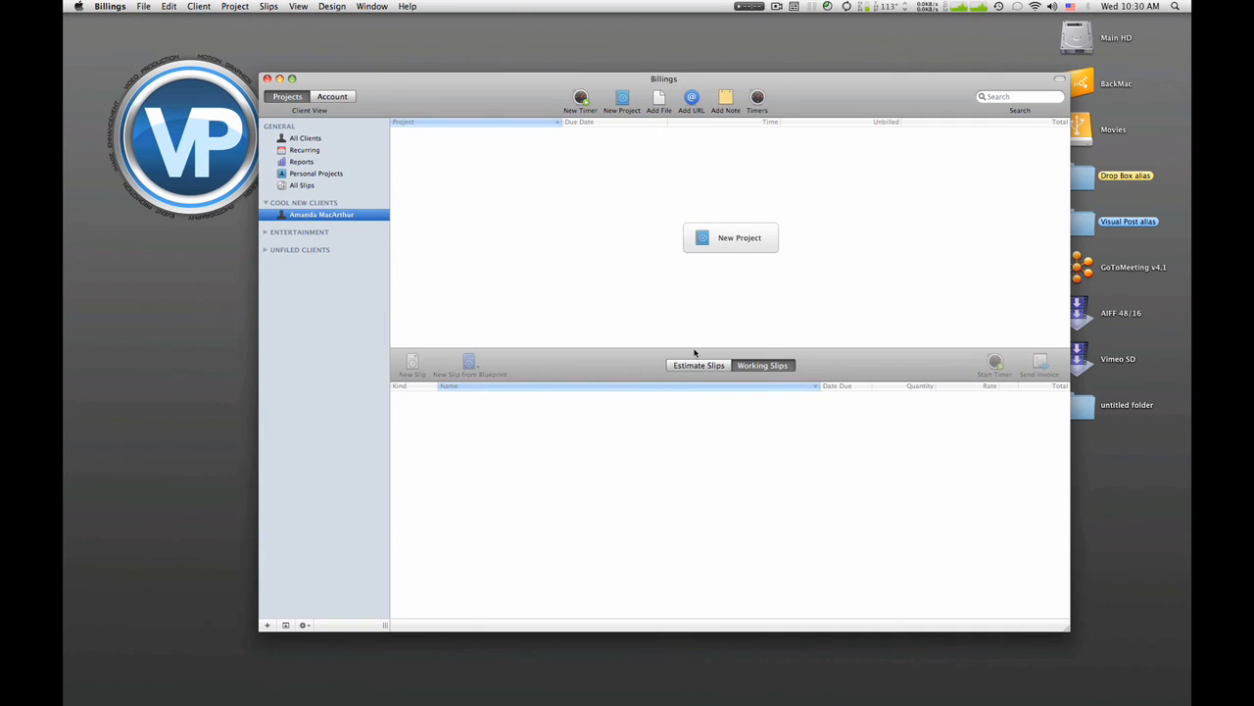
{"action": "mouse_move", "coordinate": [776, 340]}
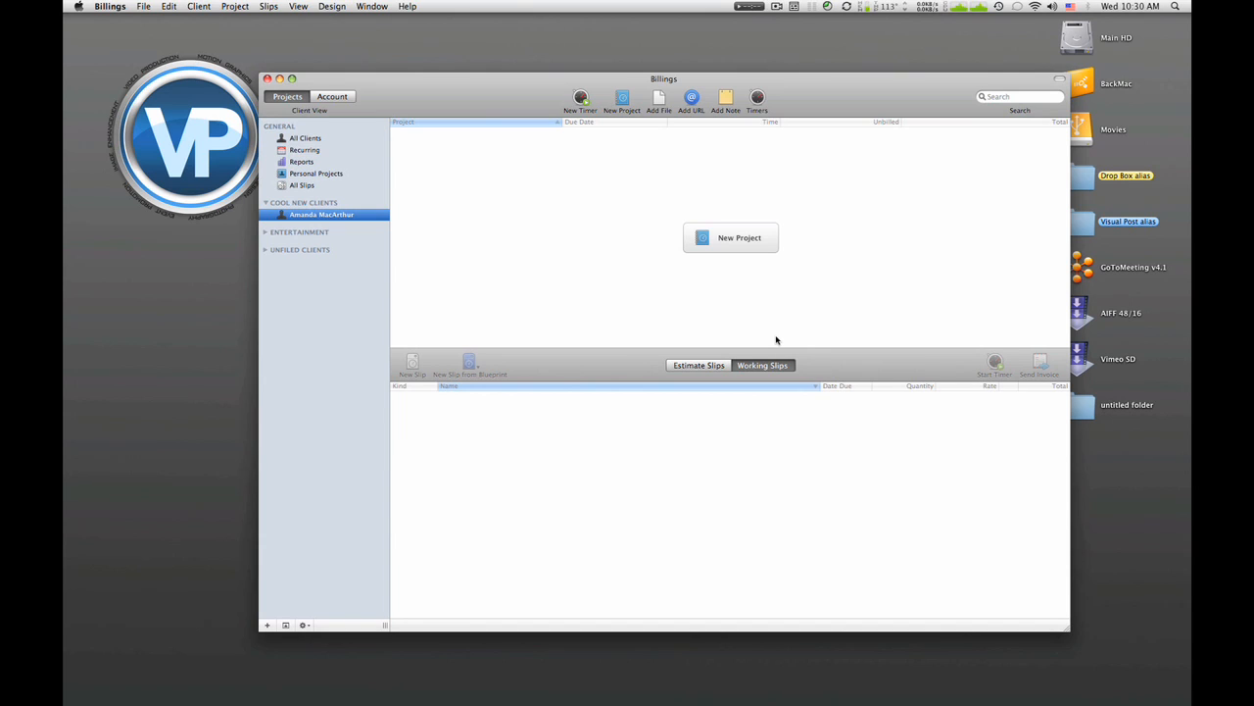
{"action": "mouse_move", "coordinate": [708, 410]}
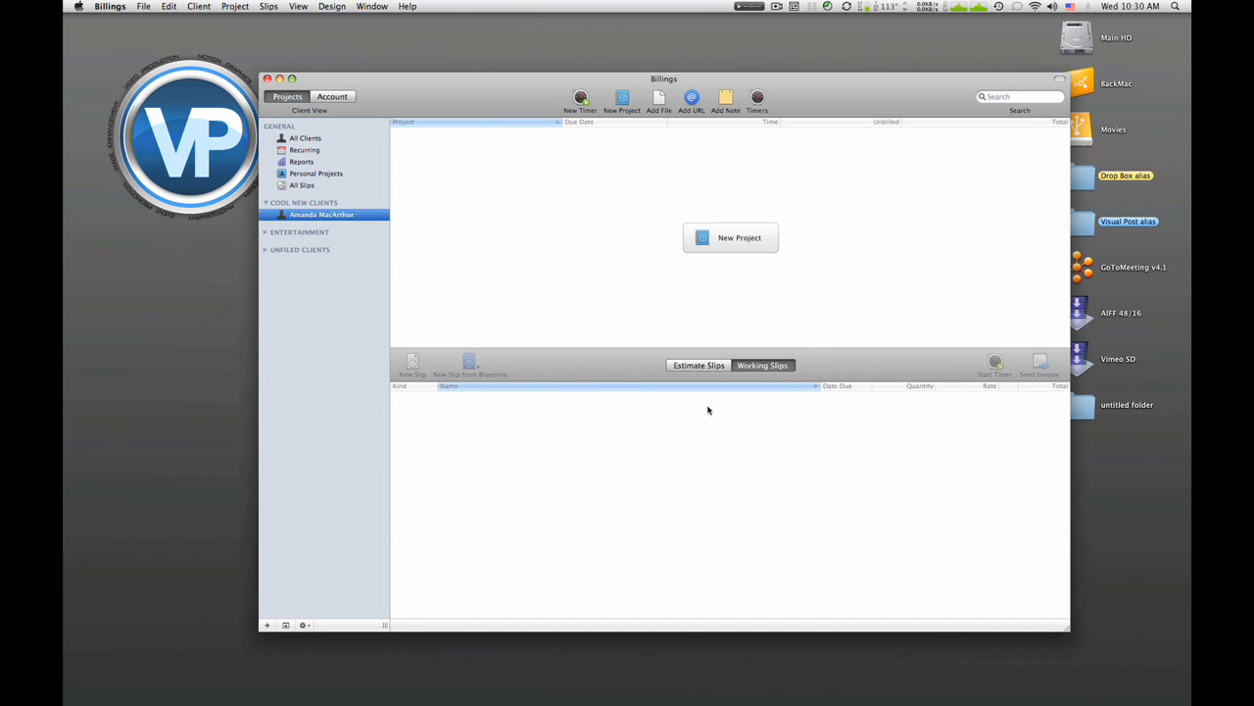
{"action": "left_click", "coordinate": [698, 365]}
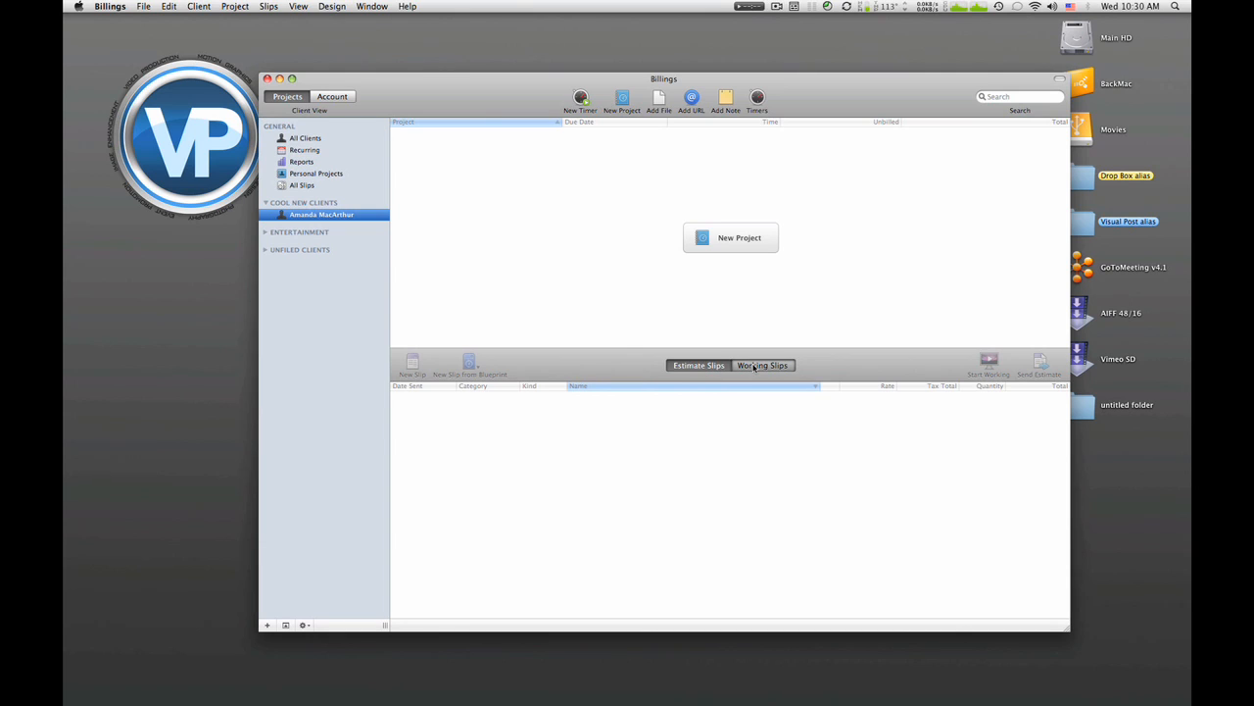
{"action": "left_click", "coordinate": [762, 365]}
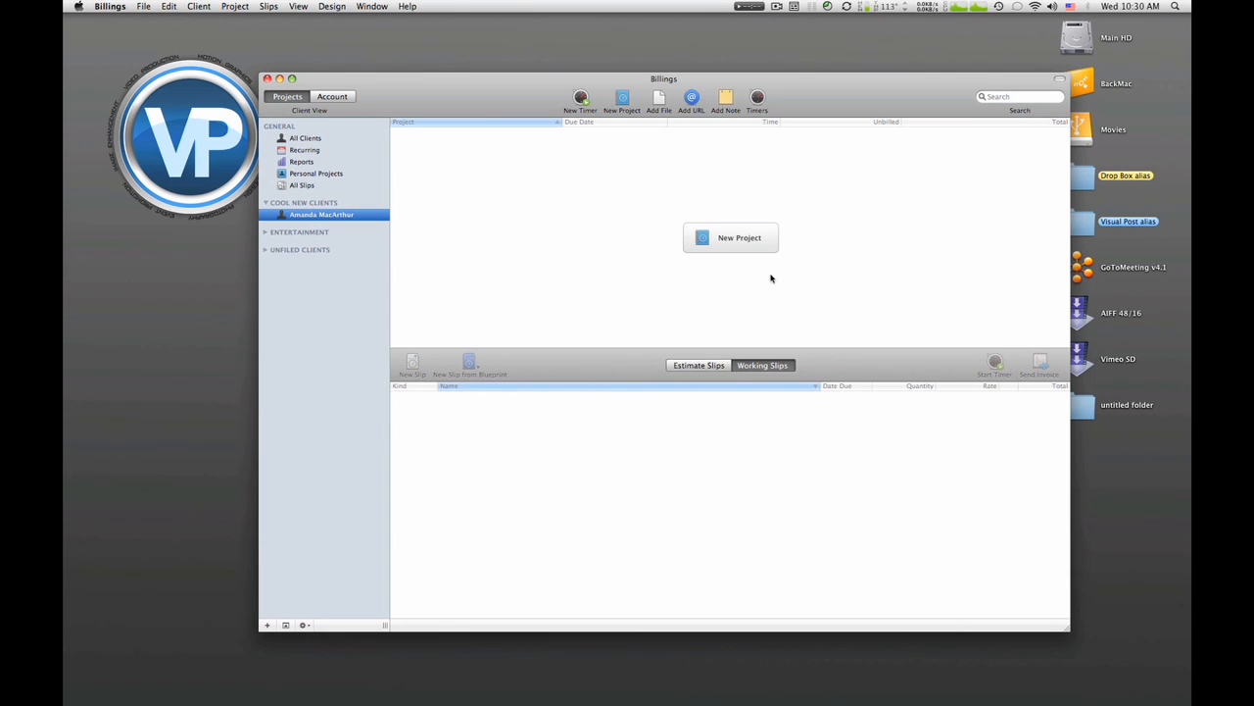
{"action": "mouse_move", "coordinate": [727, 250]}
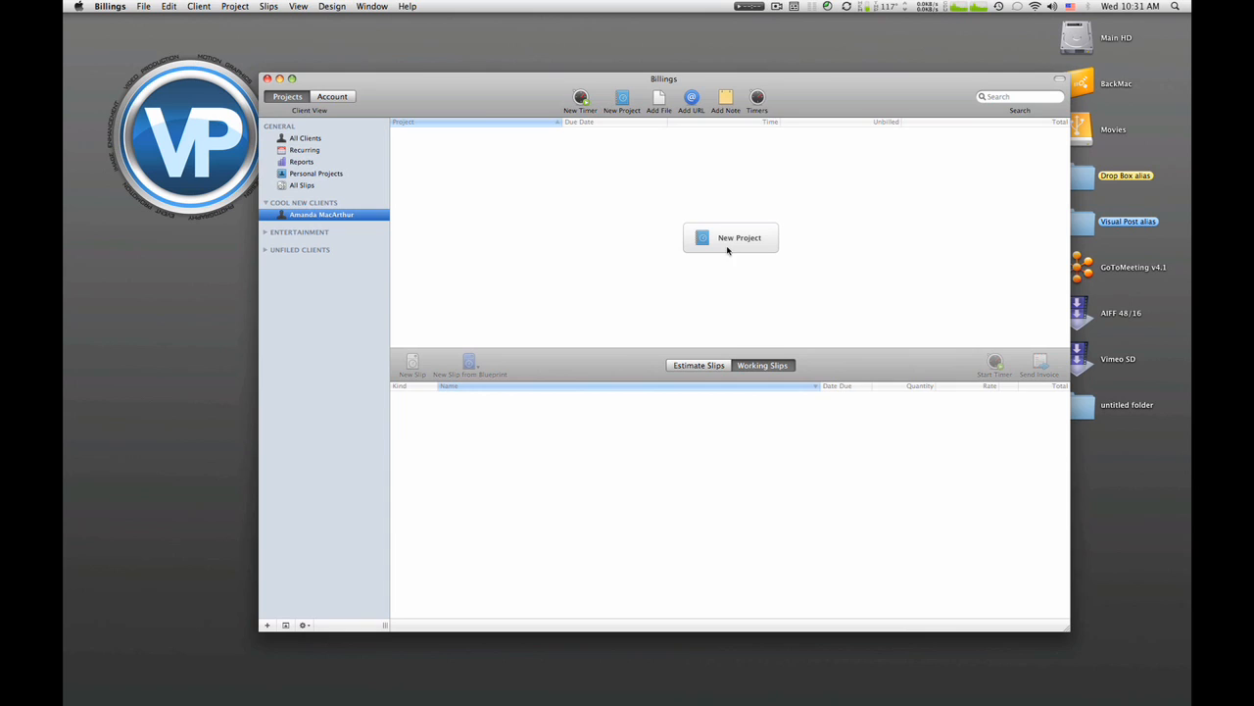
{"action": "left_click", "coordinate": [730, 238]}
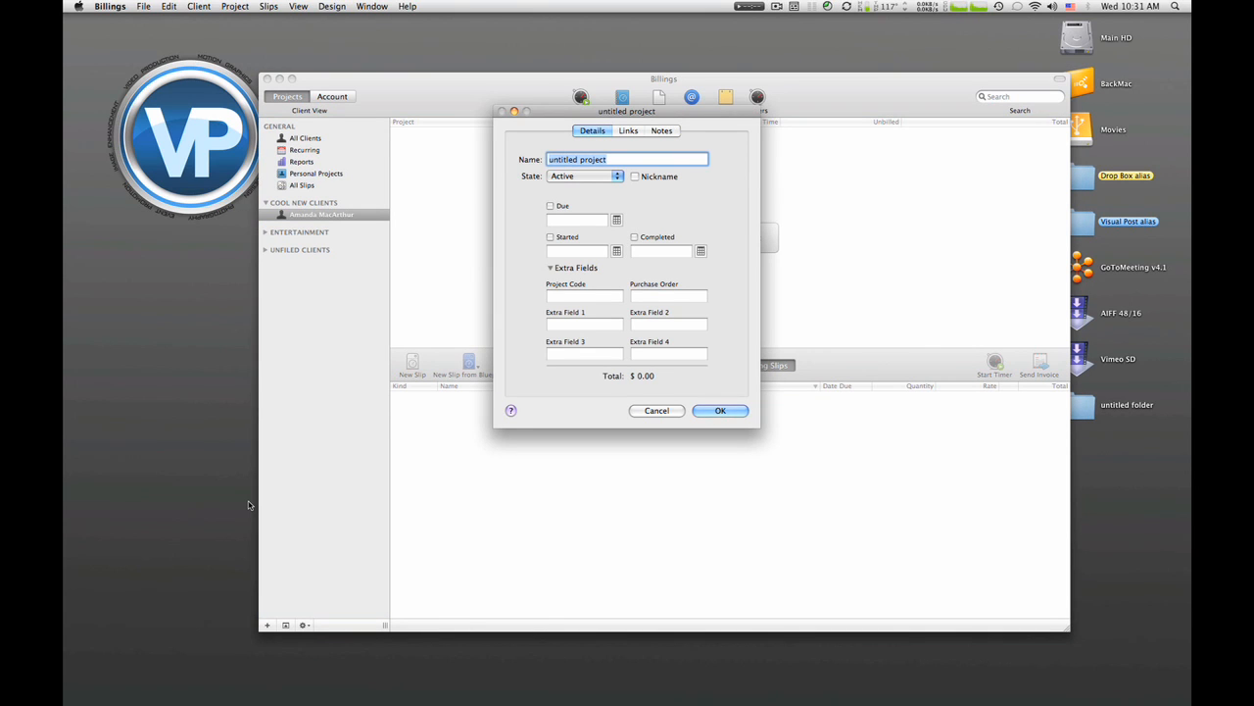
{"action": "type", "text": "Product Promotional Vi"}
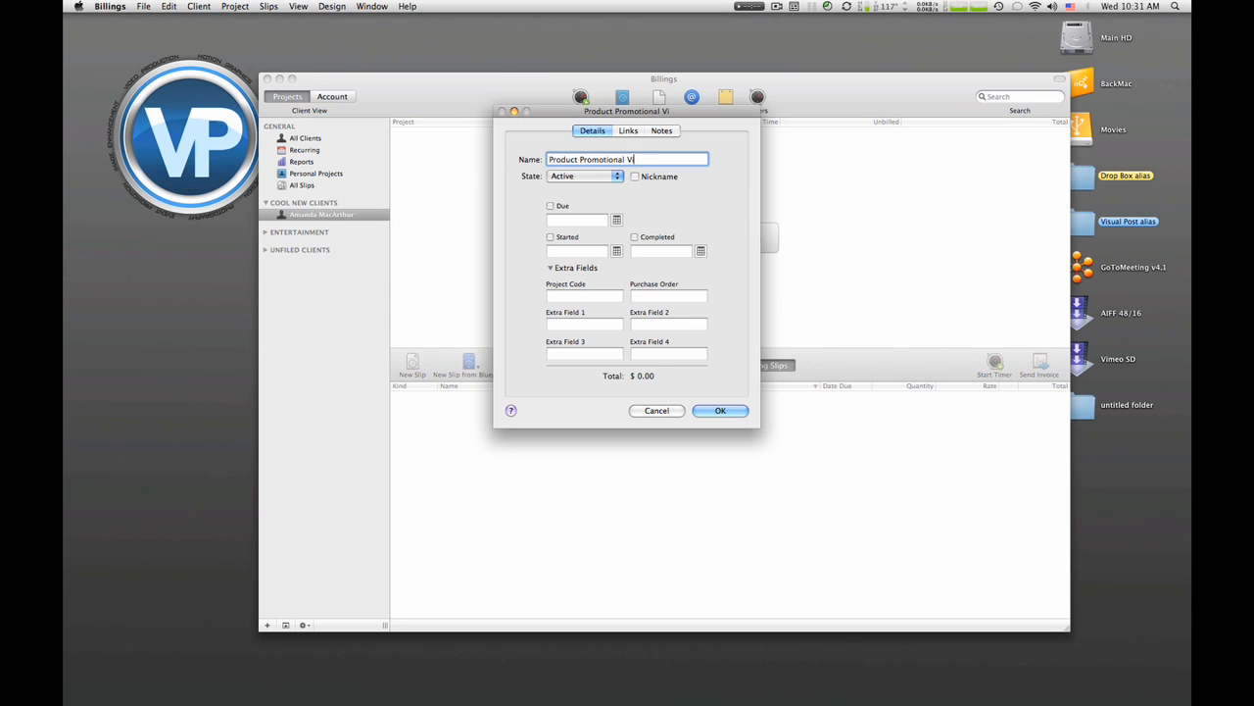
{"action": "type", "text": "deo"}
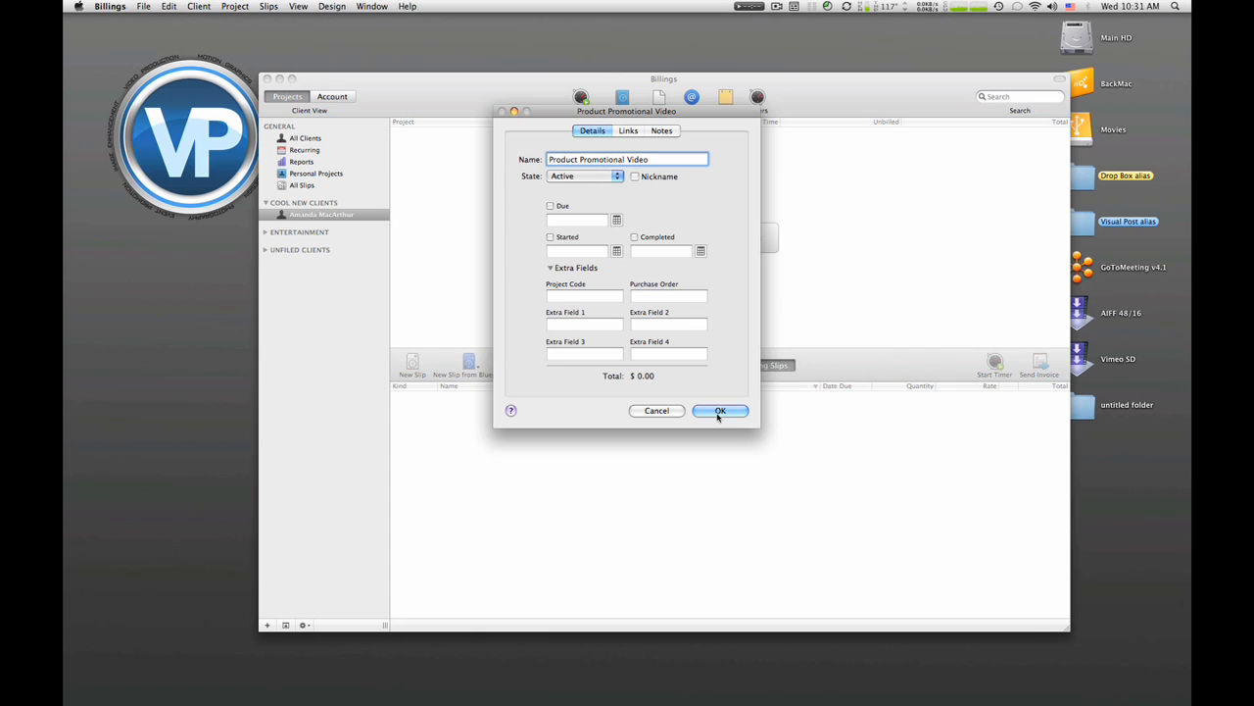
{"action": "mouse_move", "coordinate": [729, 411]}
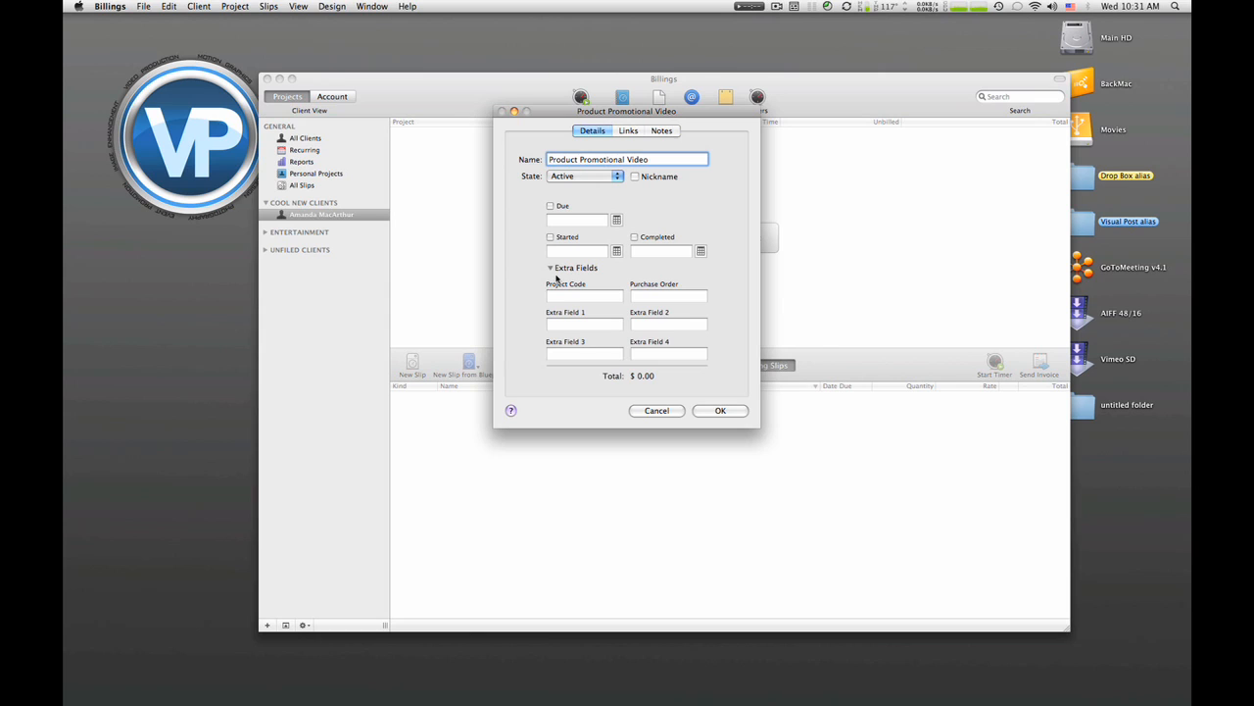
{"action": "mouse_move", "coordinate": [662, 190]}
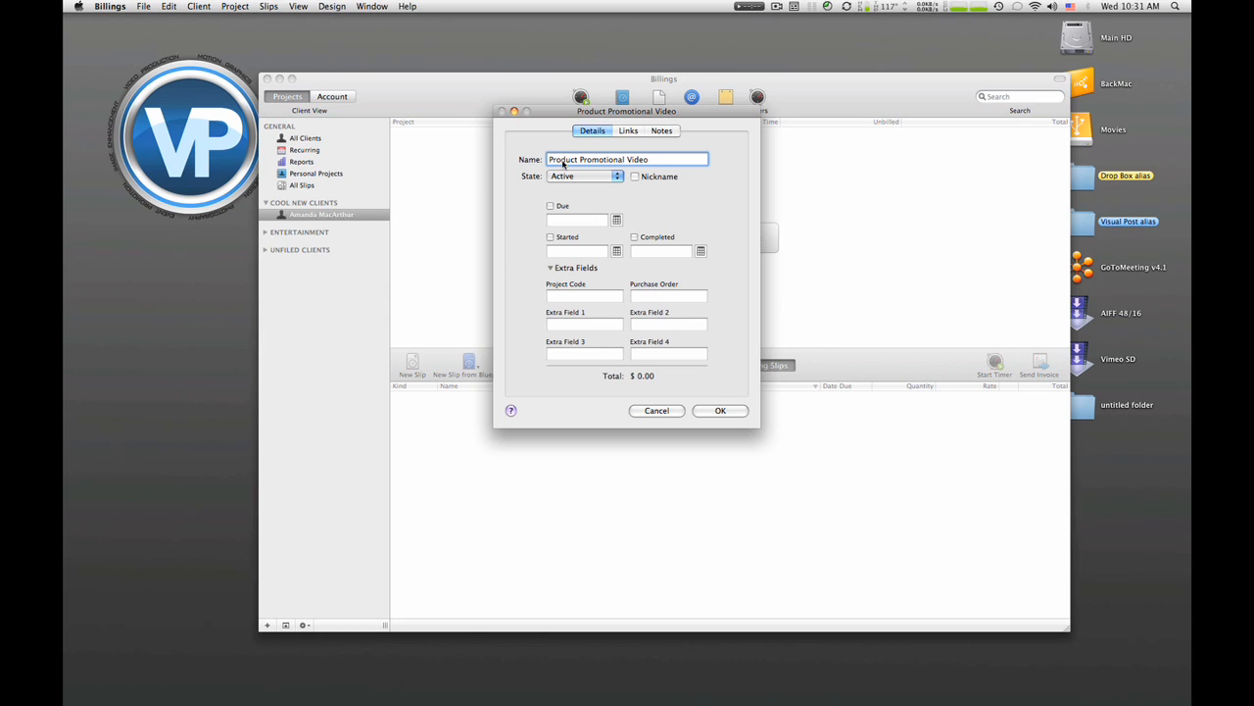
{"action": "left_click", "coordinate": [720, 411]}
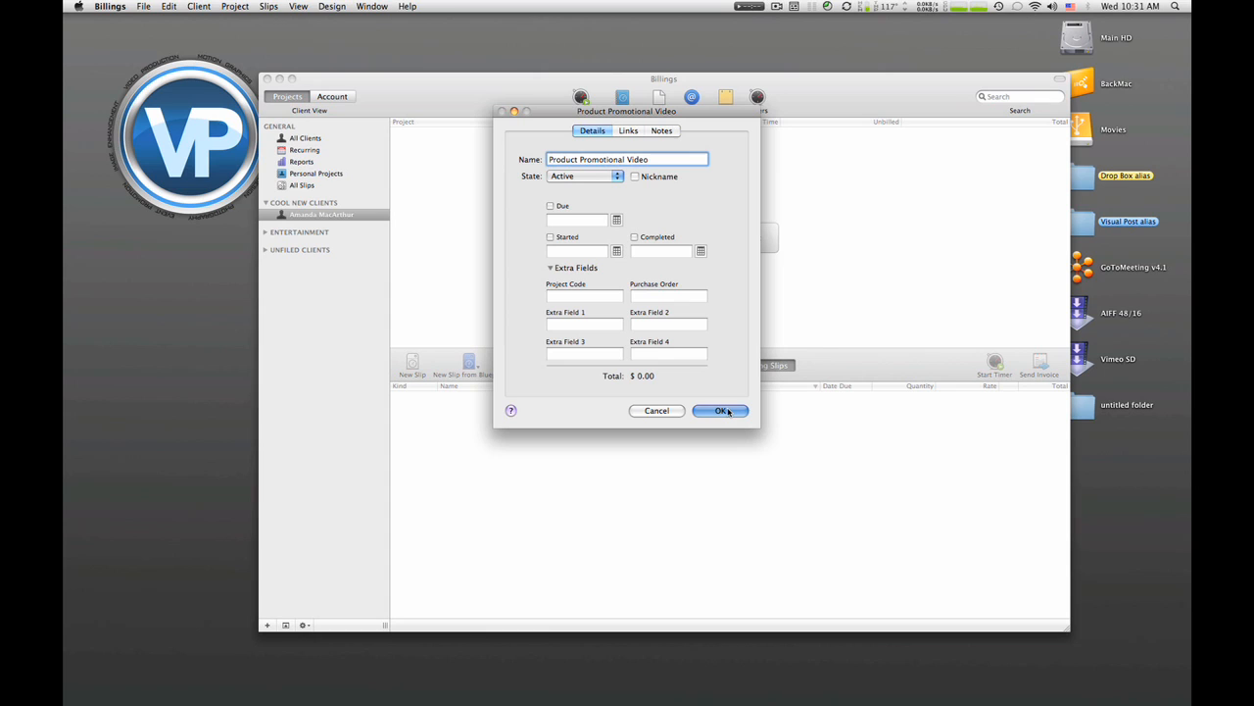
{"action": "left_click", "coordinate": [720, 410]}
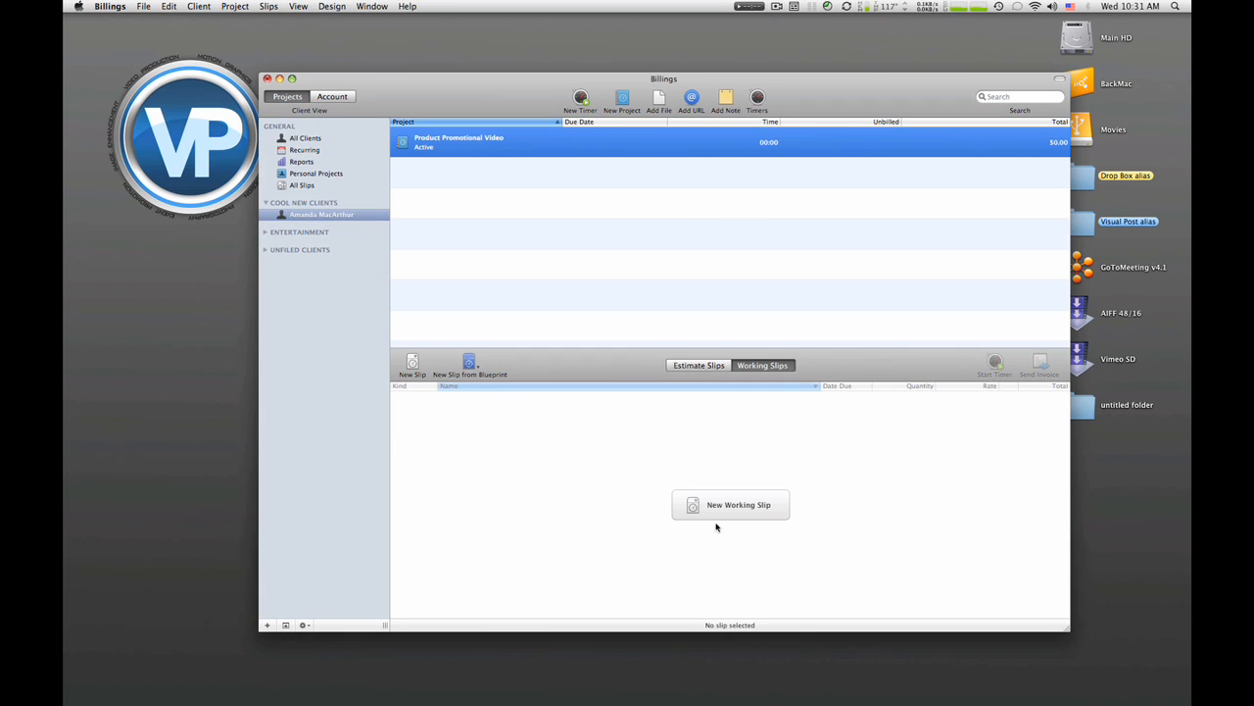
{"action": "mouse_move", "coordinate": [508, 148]}
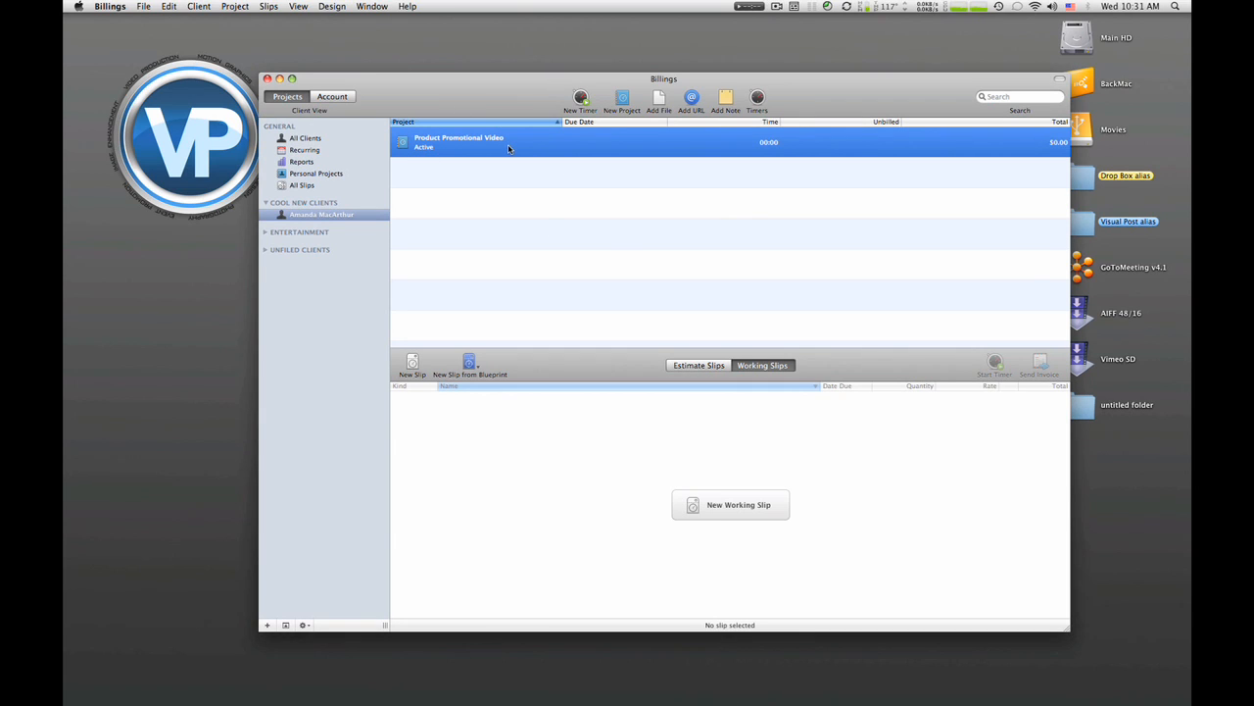
{"action": "mouse_move", "coordinate": [512, 401]}
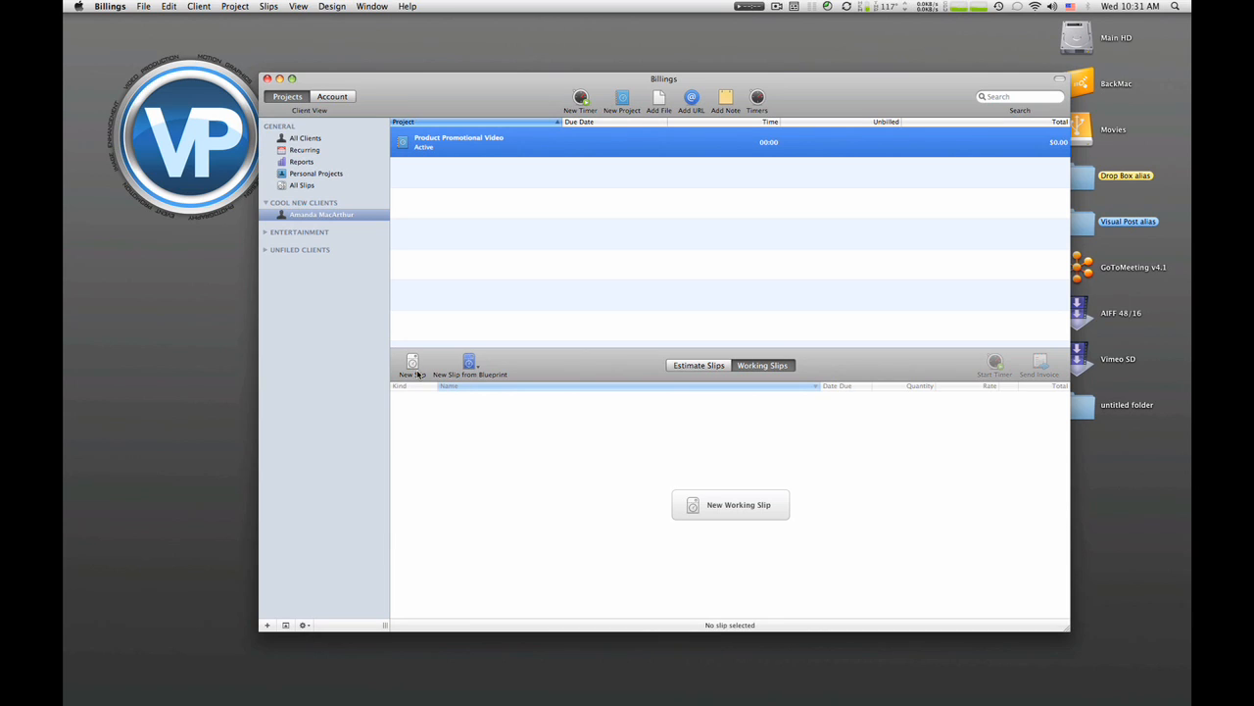
{"action": "mouse_move", "coordinate": [411, 387]}
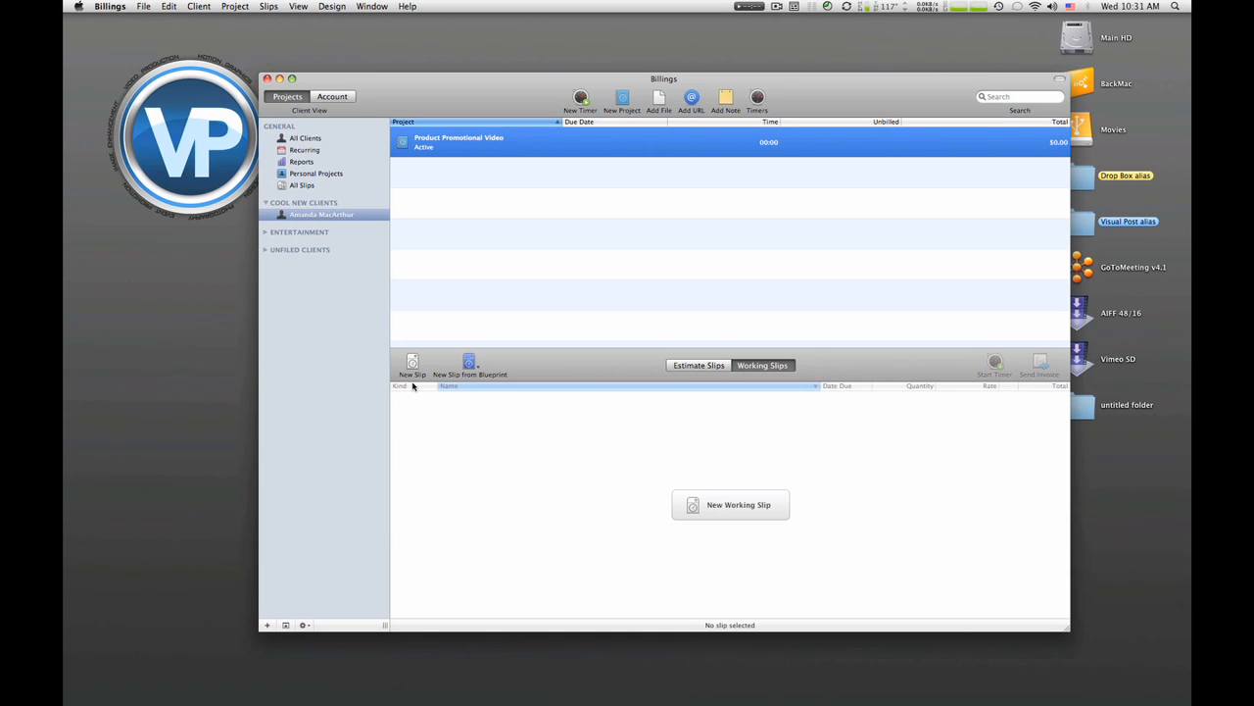
{"action": "mouse_move", "coordinate": [487, 366]}
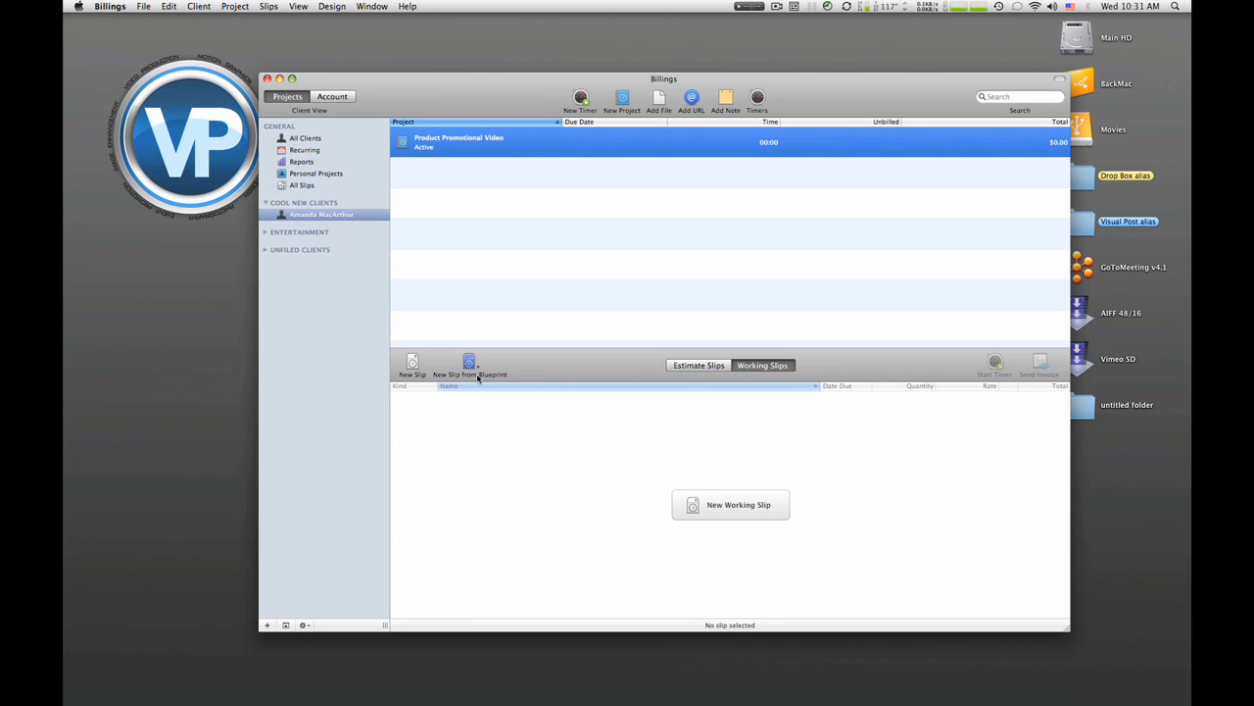
{"action": "mouse_move", "coordinate": [469, 365]}
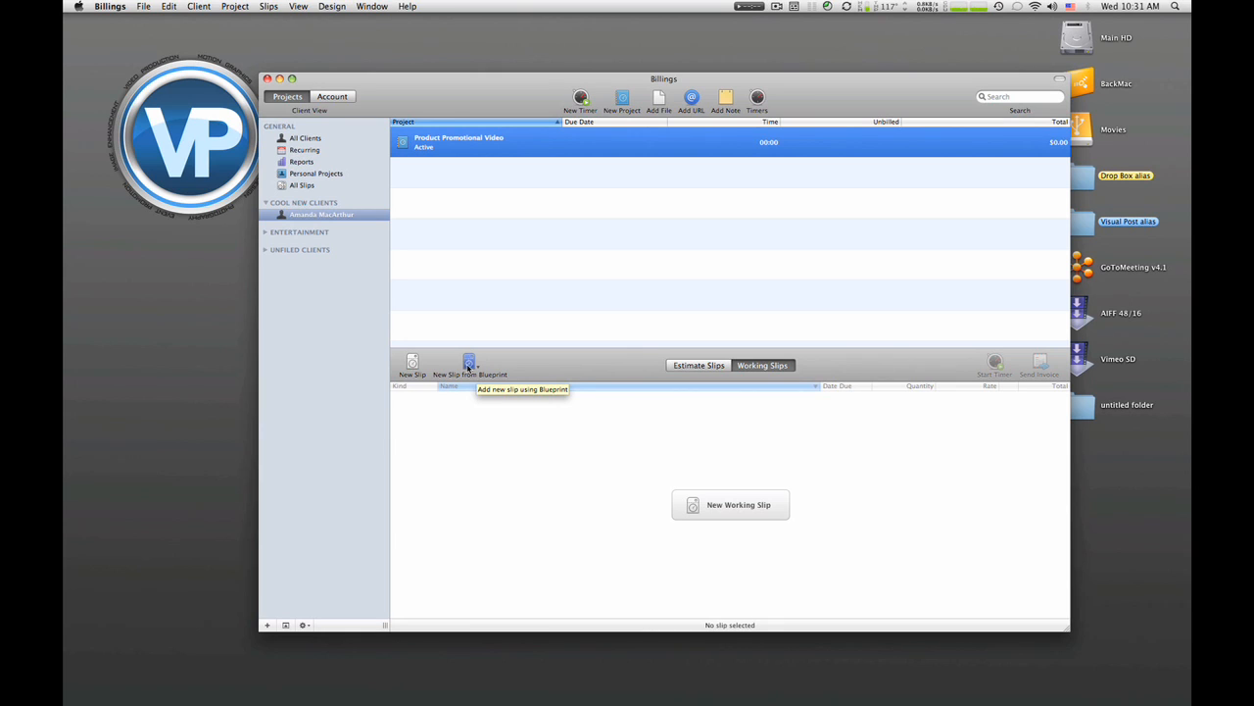
Step: Check the slip blueprints, then open a New Slip form for Product Promotional Video
{"action": "left_click", "coordinate": [469, 363]}
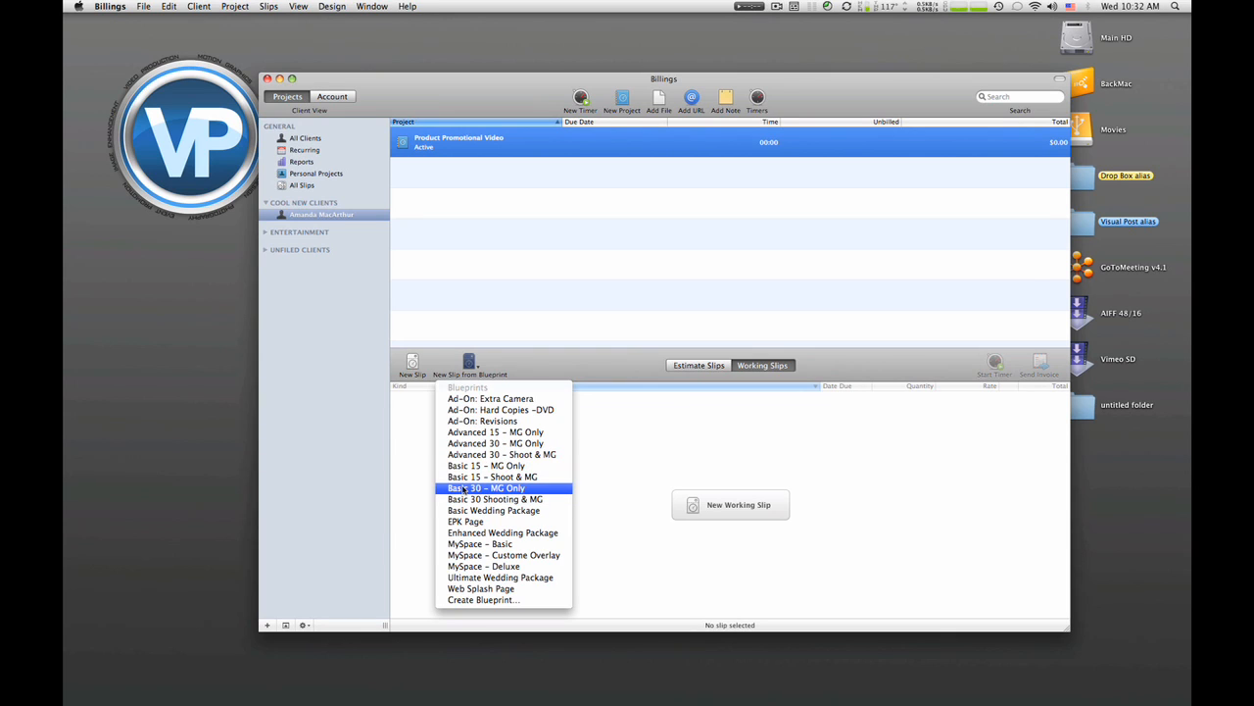
{"action": "mouse_move", "coordinate": [492, 509]}
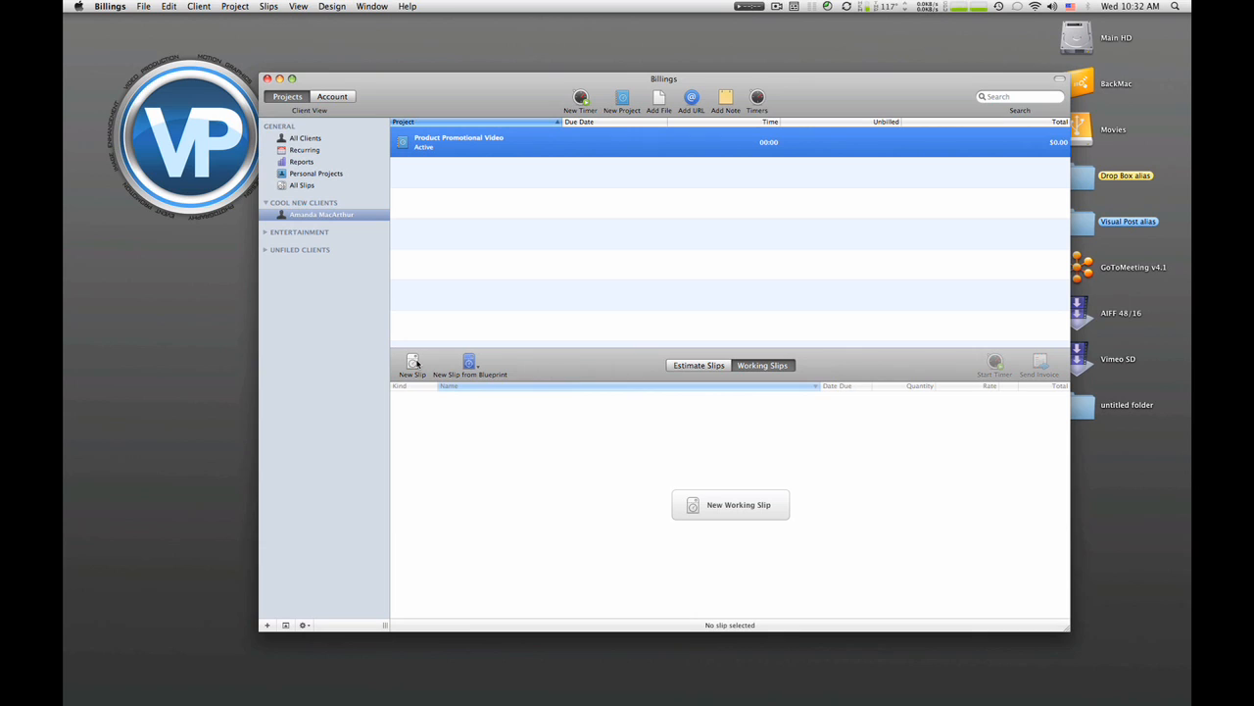
{"action": "mouse_move", "coordinate": [413, 362]}
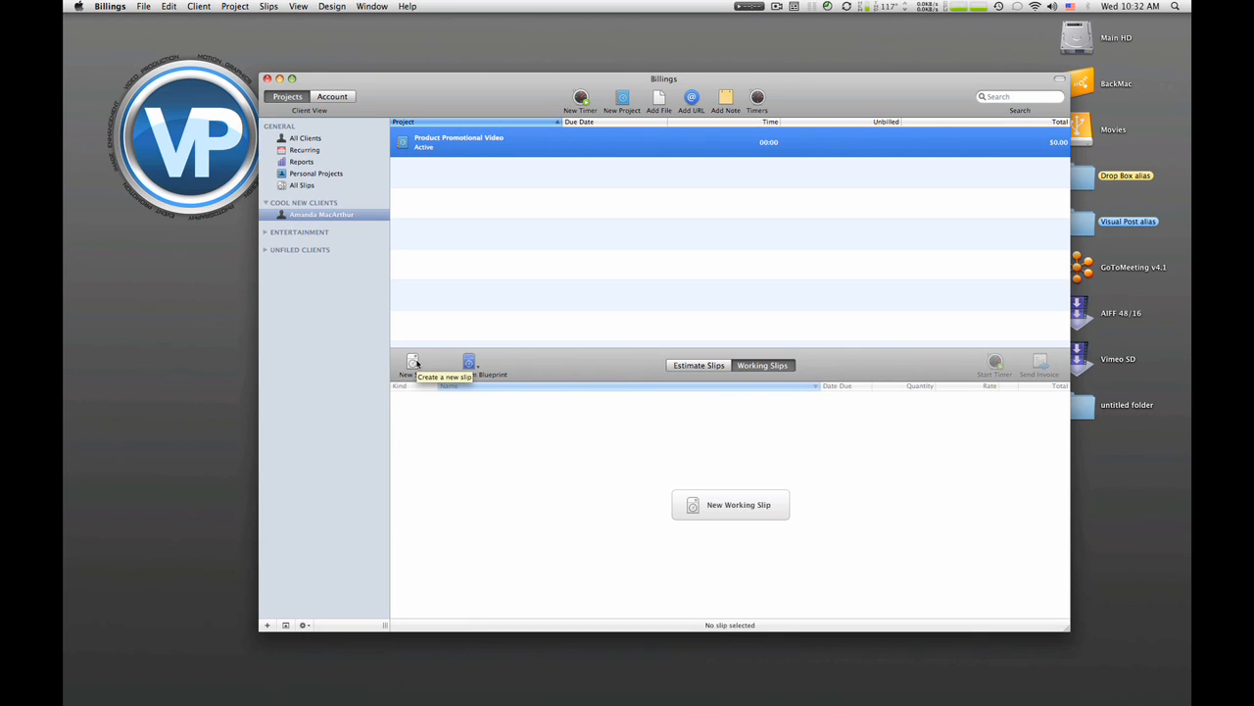
{"action": "mouse_move", "coordinate": [416, 439]}
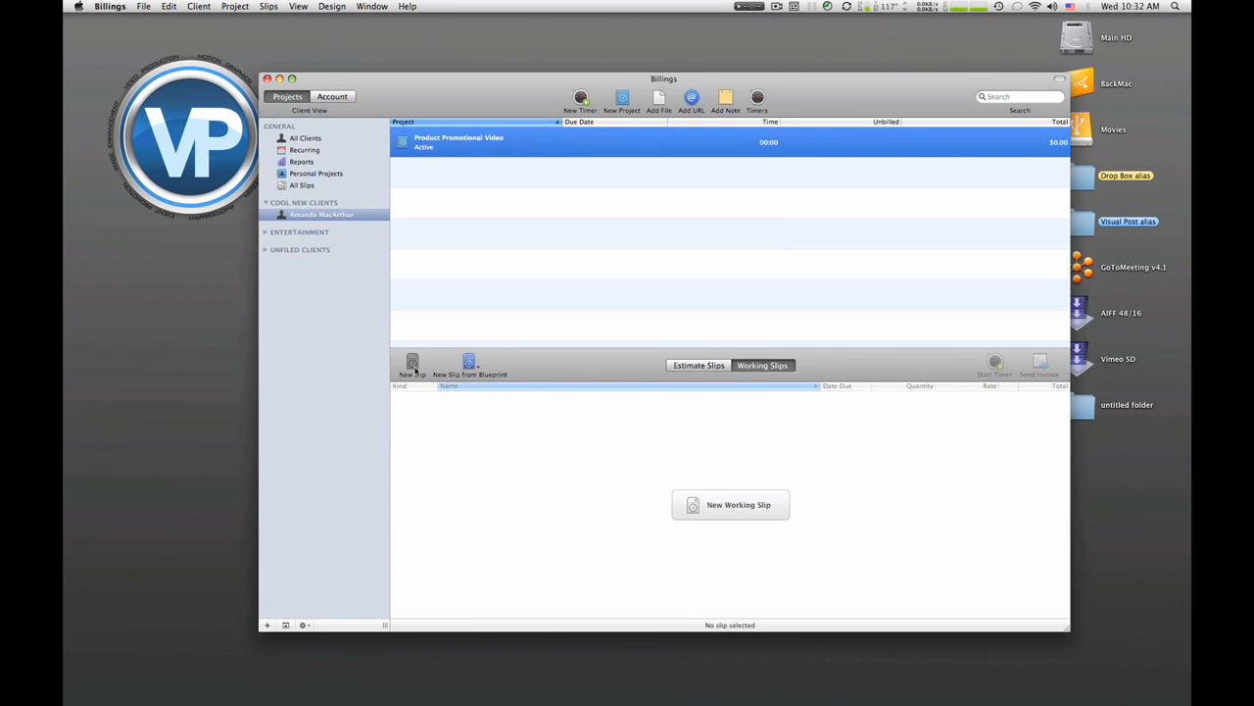
{"action": "left_click", "coordinate": [411, 362]}
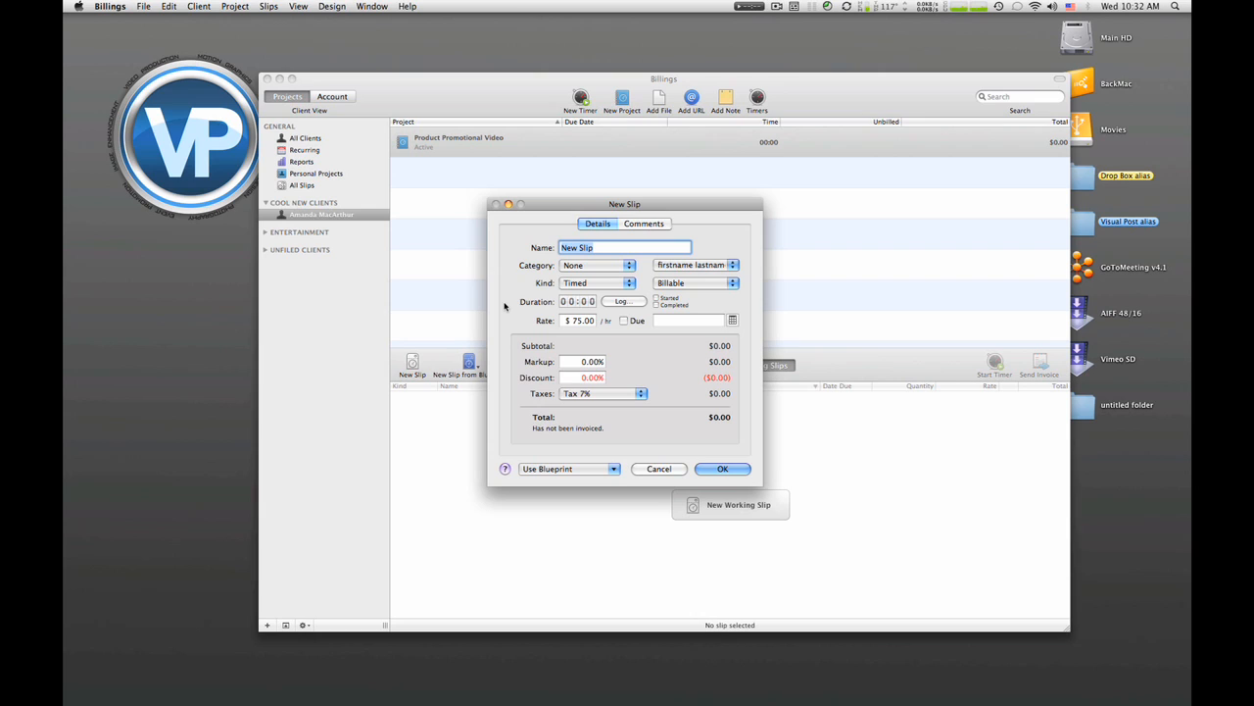
Step: Name the slip 'Promotional Video' and show its Comments section
{"action": "type", "text": "Promotional Video"}
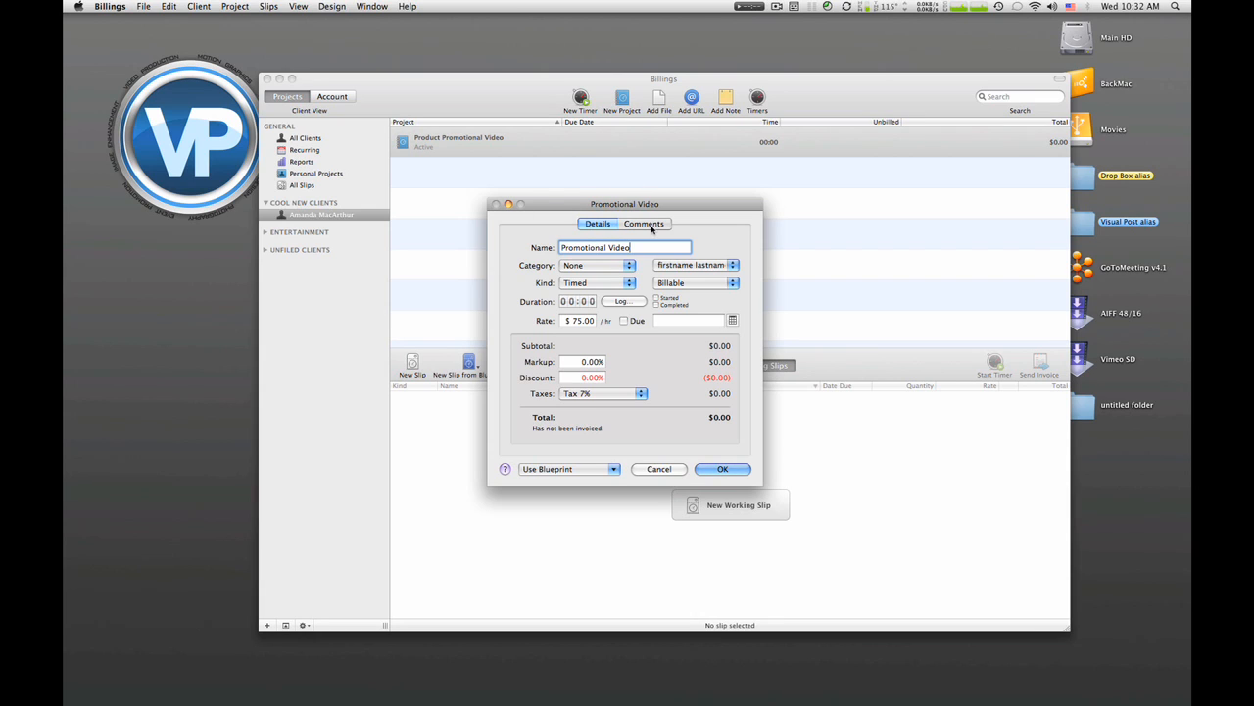
{"action": "left_click", "coordinate": [650, 223]}
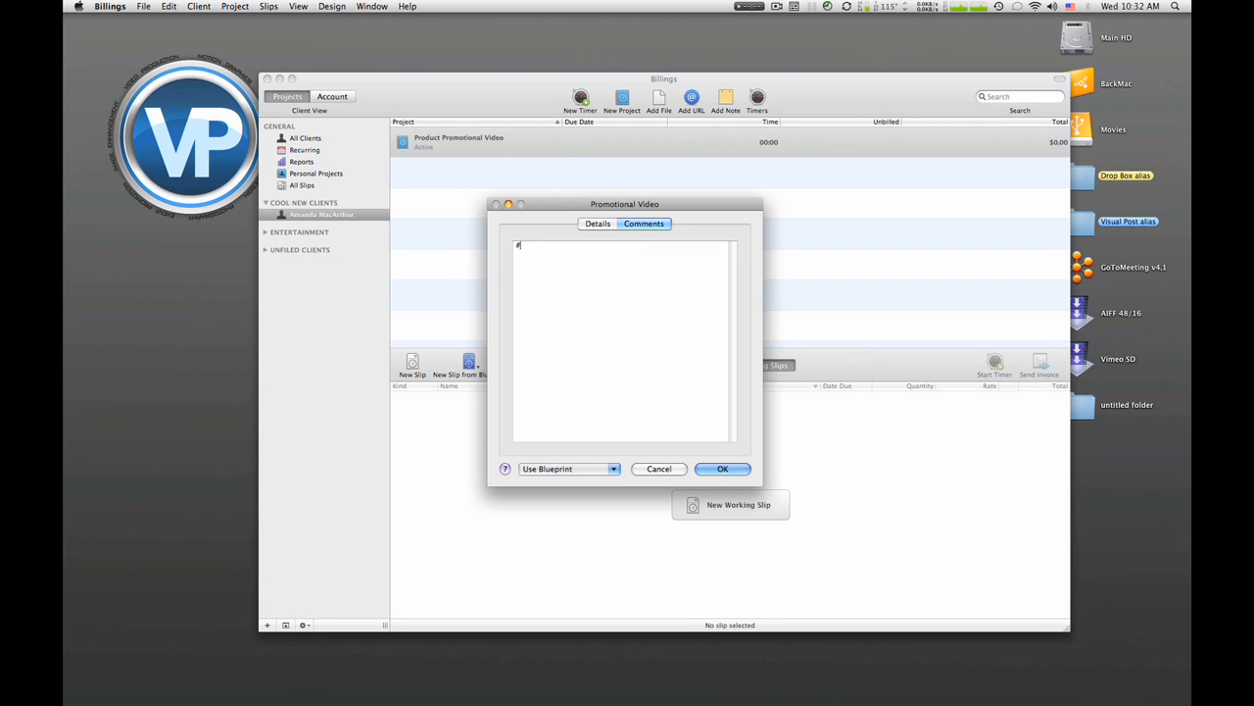
Step: Enter comments '3 Minutes', 'Edited in Music', 'Edited in Graphics', then return to Details
{"action": "type", "text": "# minutes"}
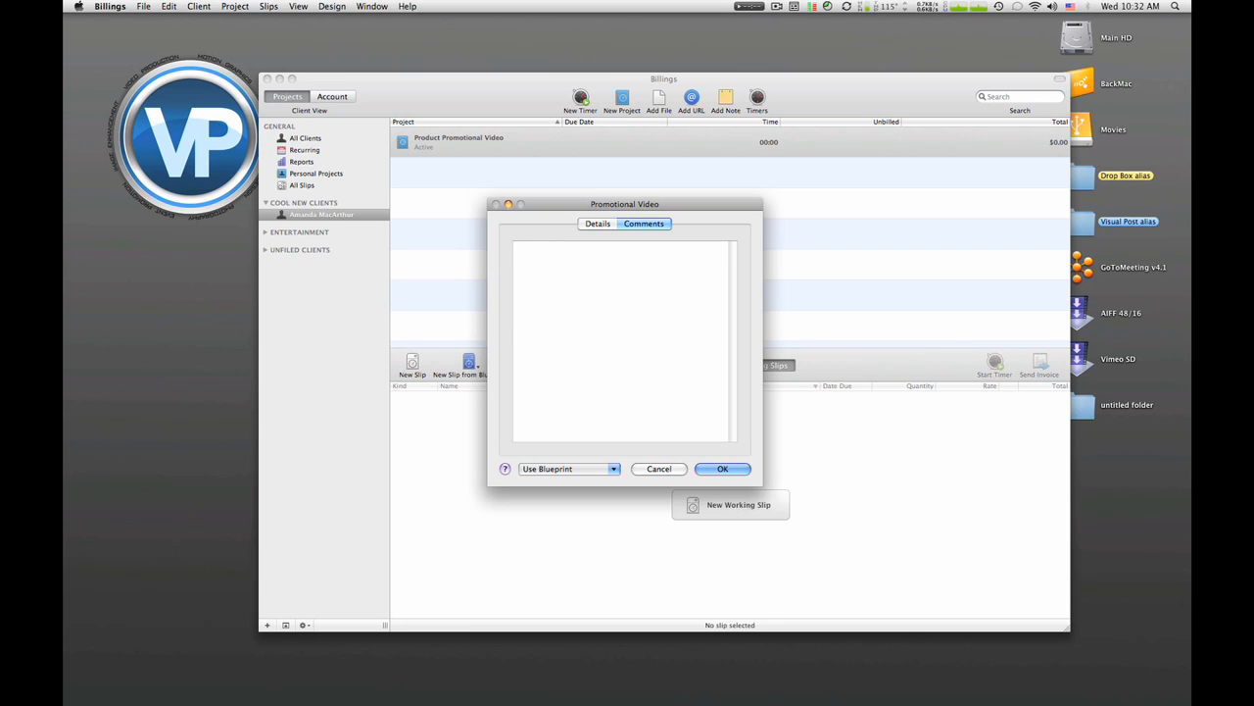
{"action": "type", "text": "3 M"}
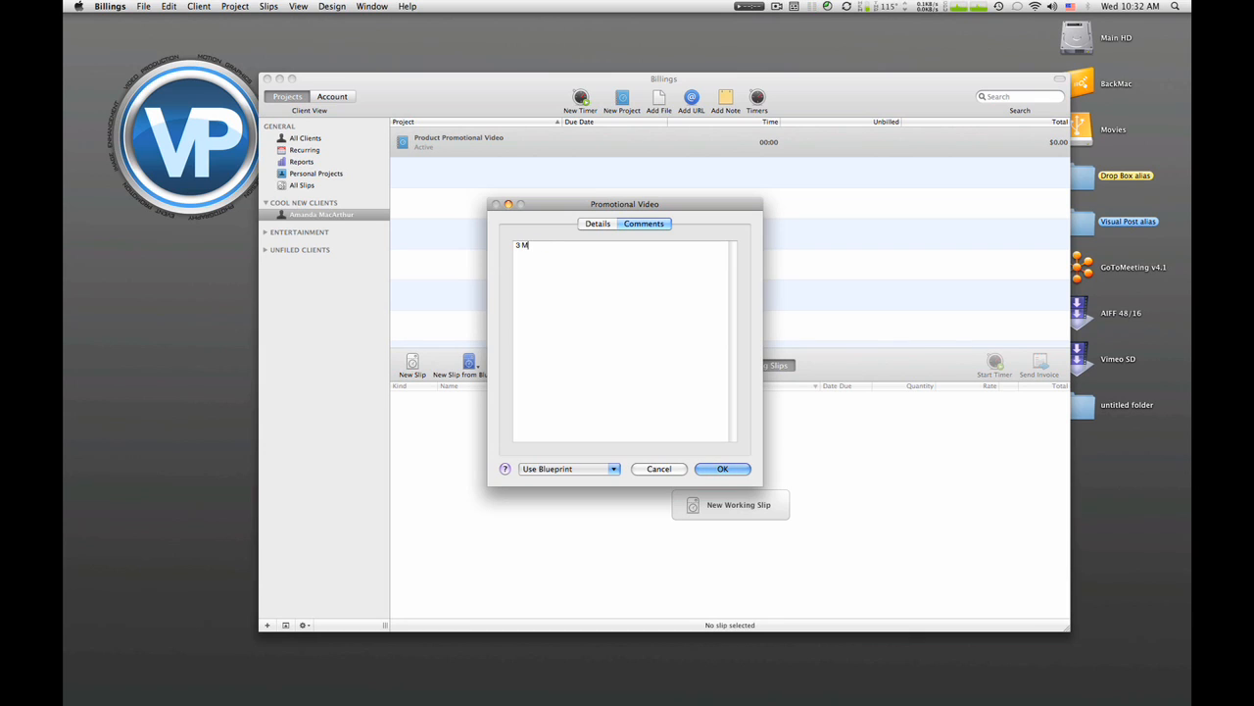
{"action": "type", "text": "inutes"}
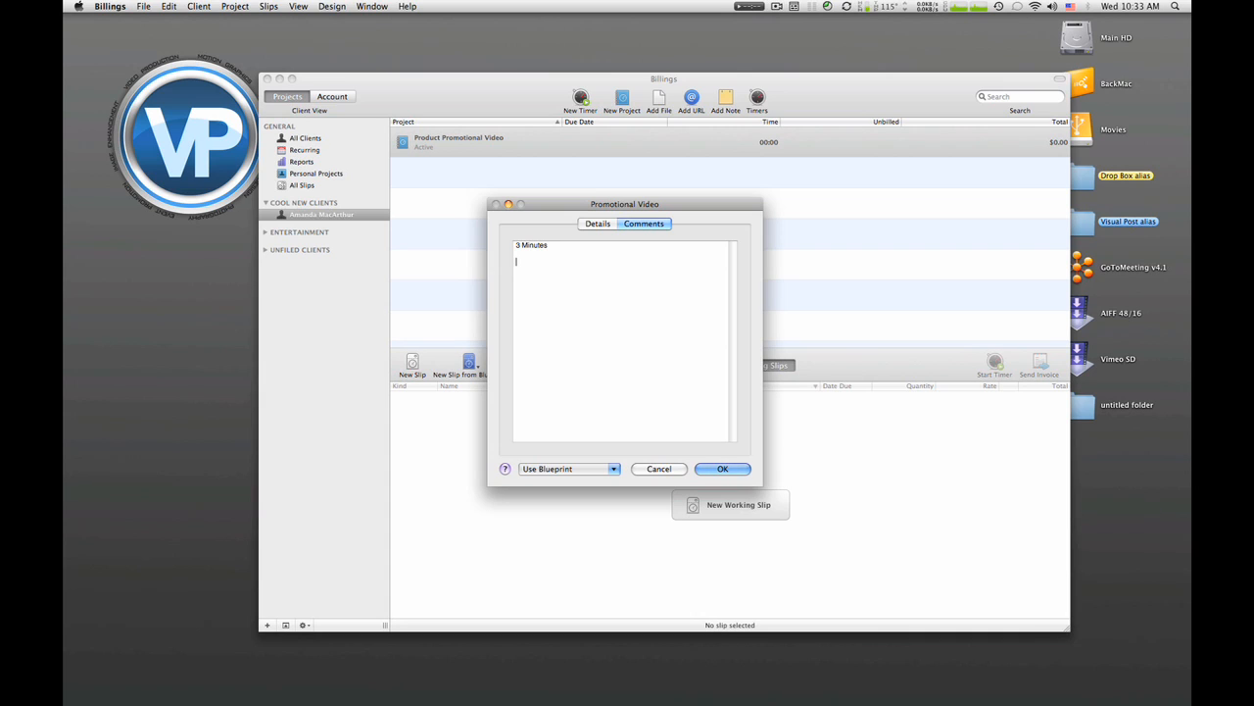
{"action": "type", "text": "Edited in"}
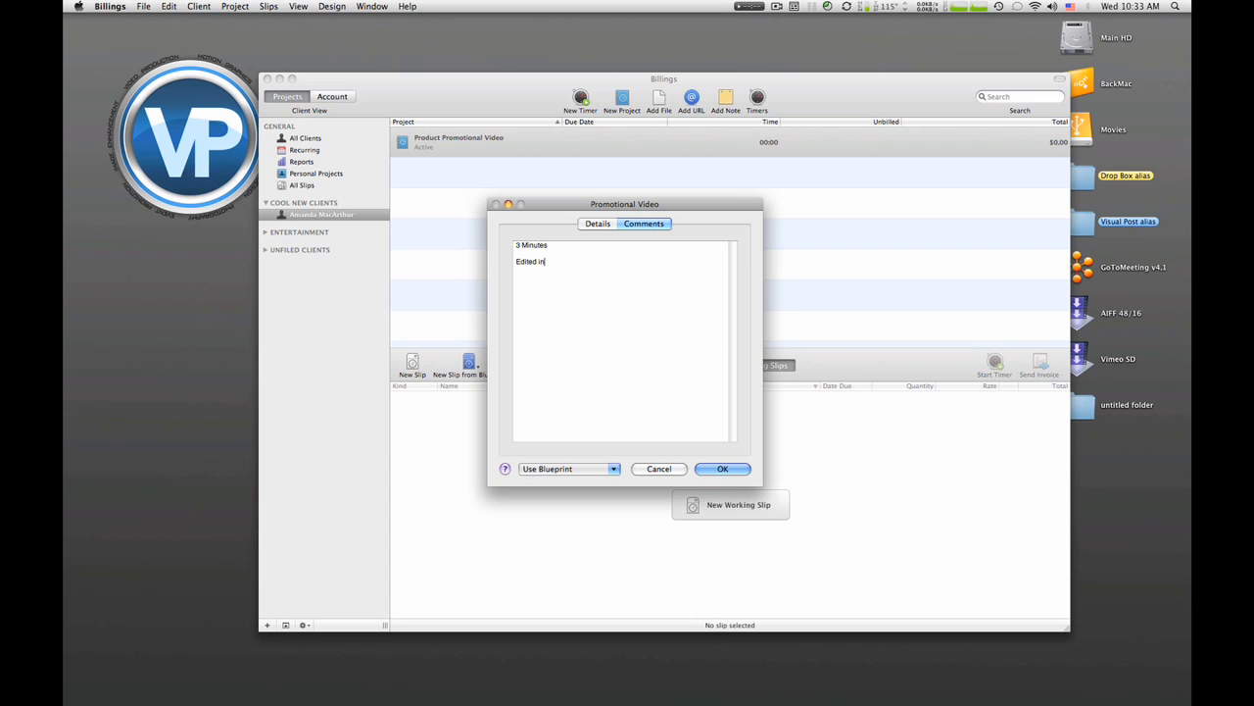
{"action": "type", "text": "Music"}
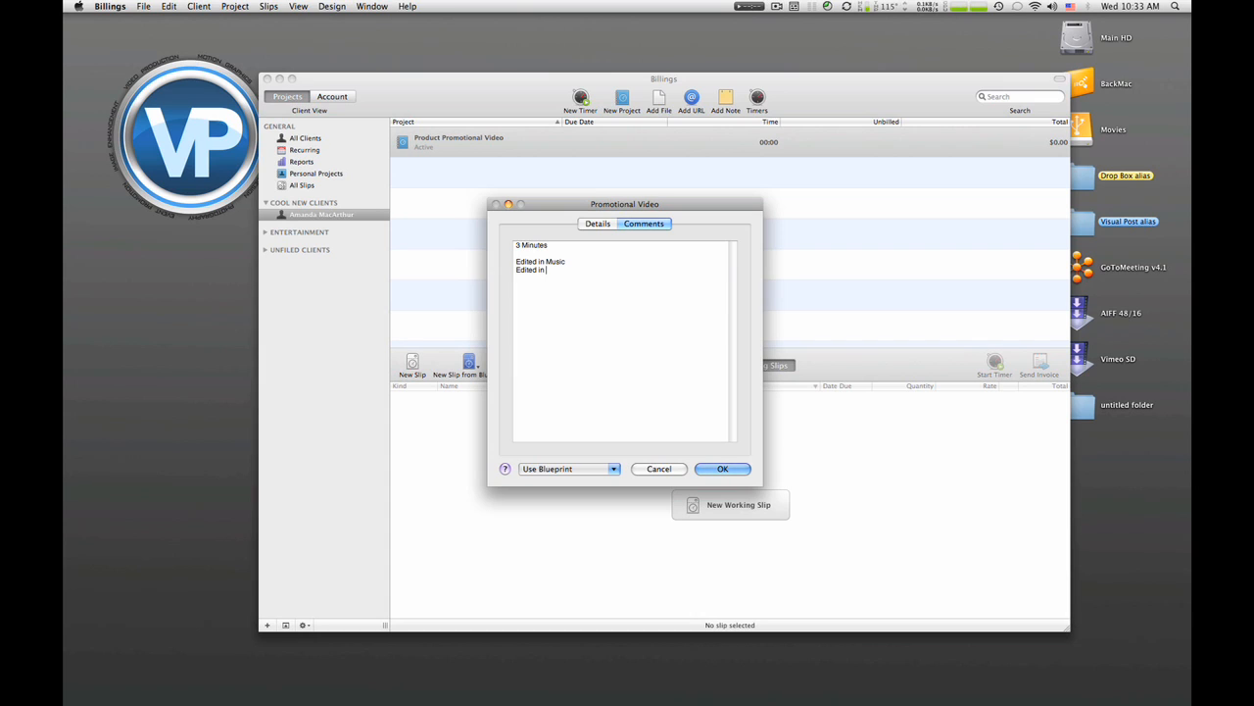
{"action": "type", "text": "Graphics"}
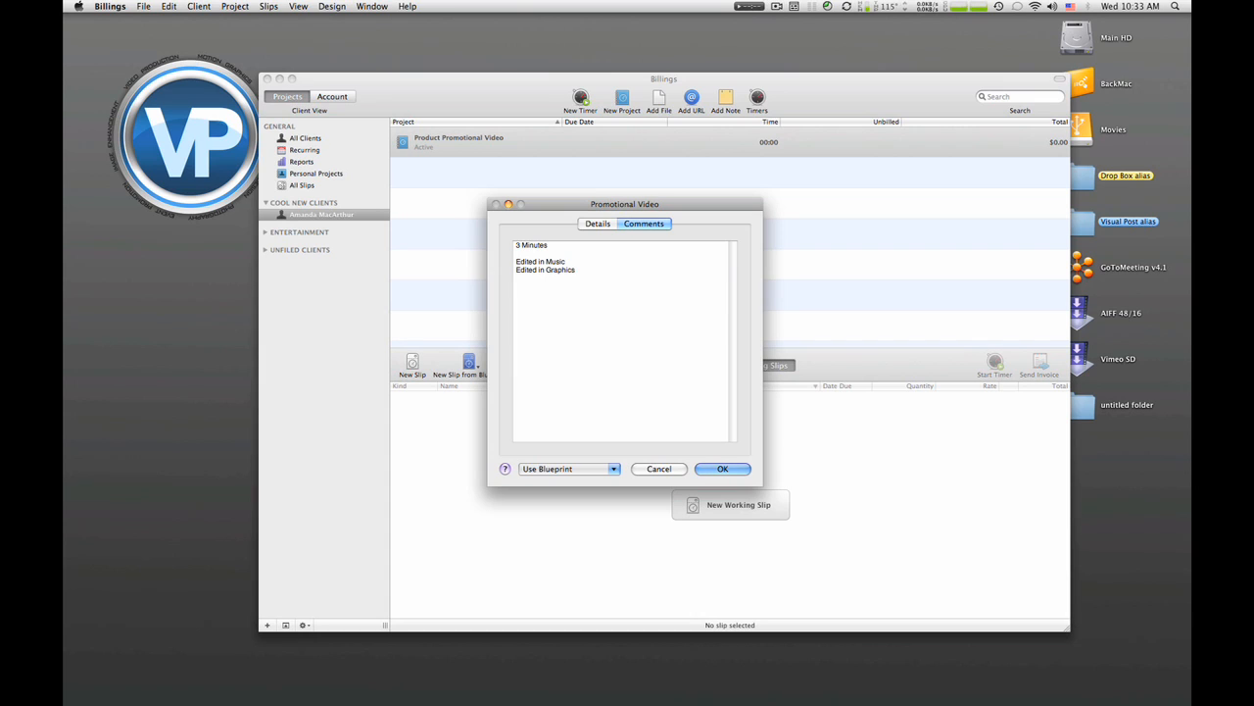
{"action": "left_click", "coordinate": [597, 223]}
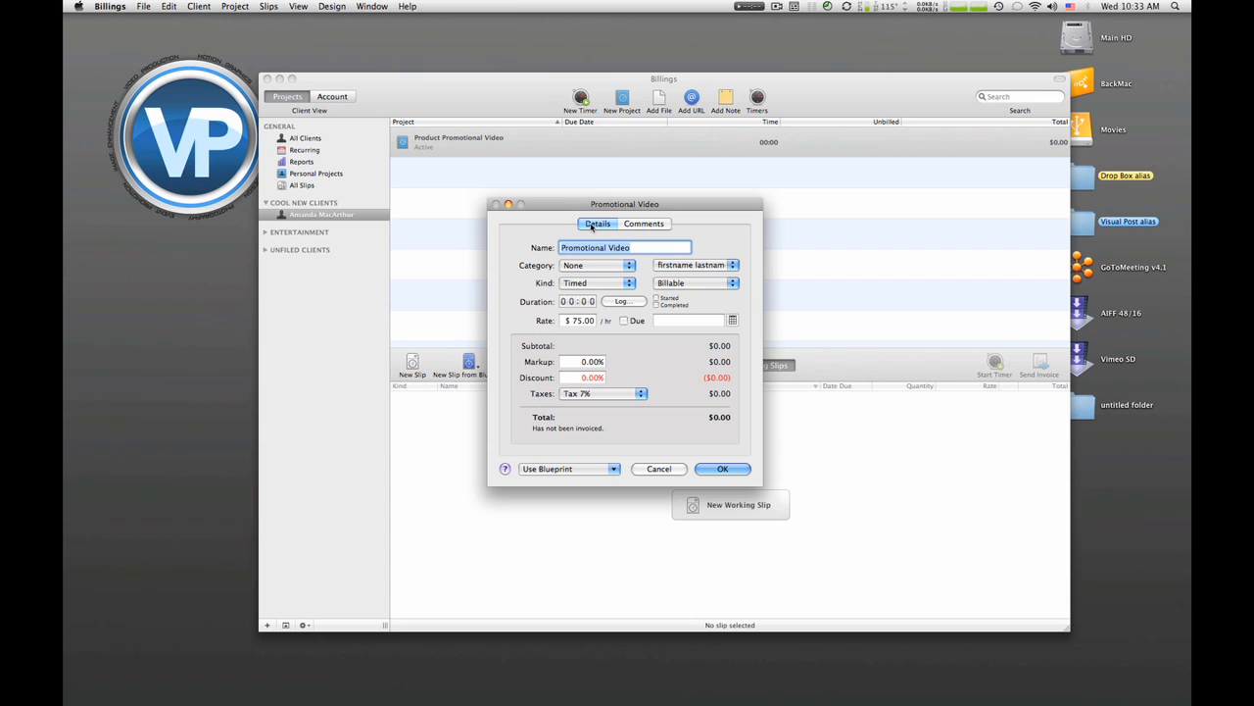
{"action": "mouse_move", "coordinate": [591, 281]}
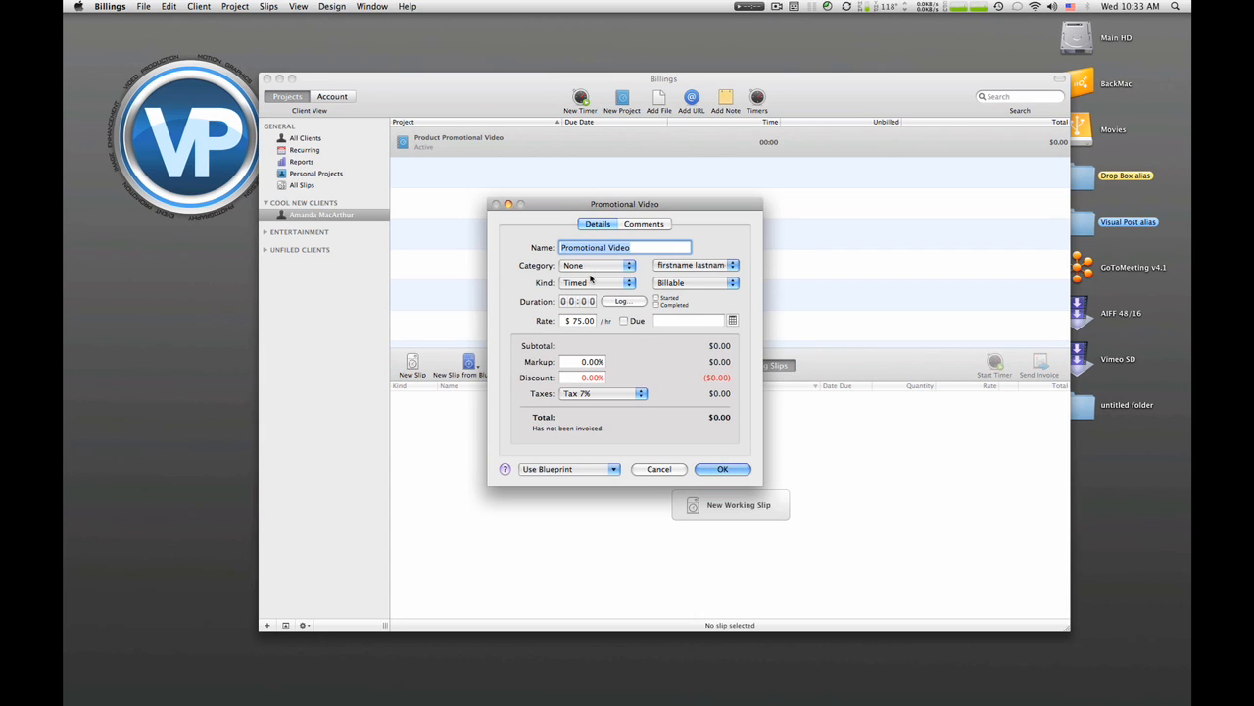
Step: Set the slip category to Video Production and its kind to Flat
{"action": "left_click", "coordinate": [624, 265]}
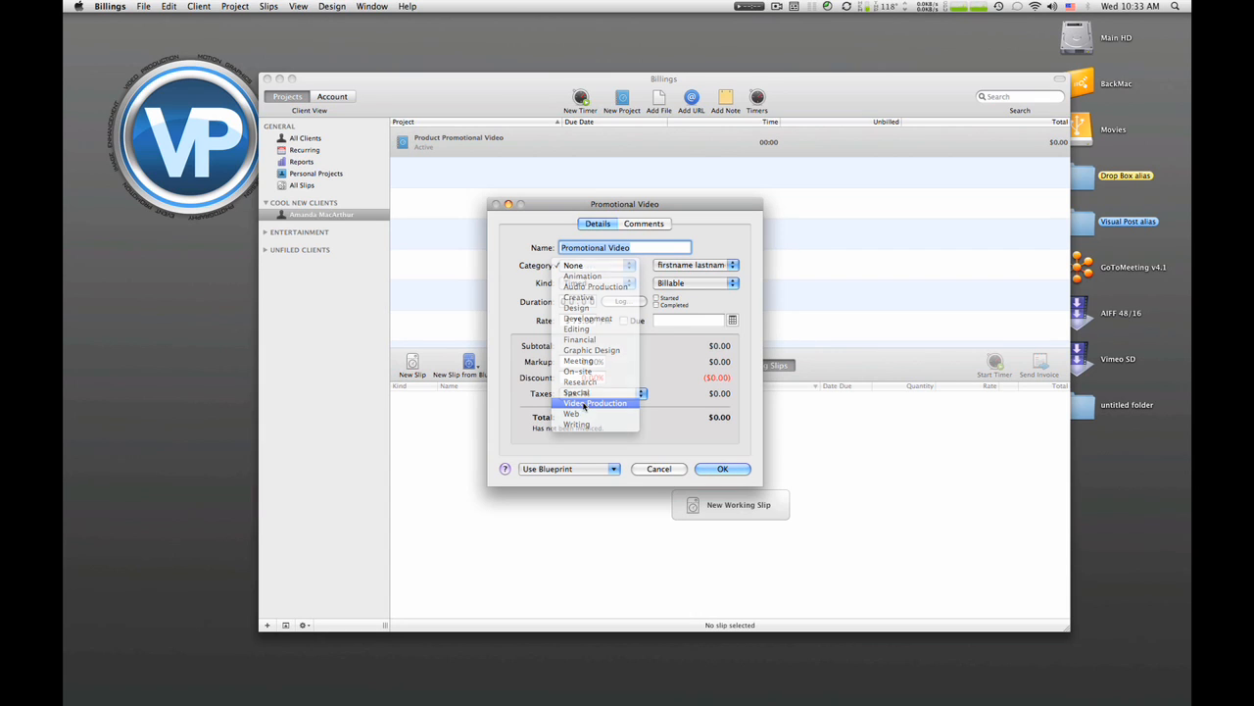
{"action": "left_click", "coordinate": [596, 403]}
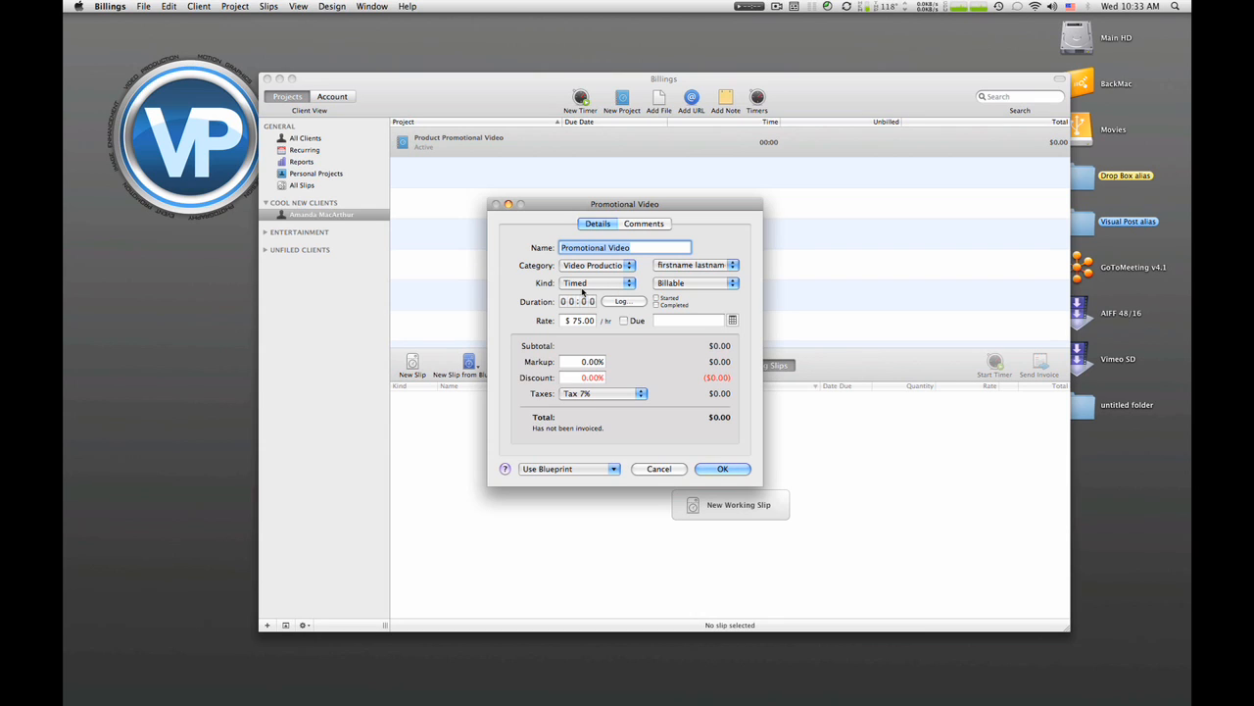
{"action": "left_click", "coordinate": [596, 282]}
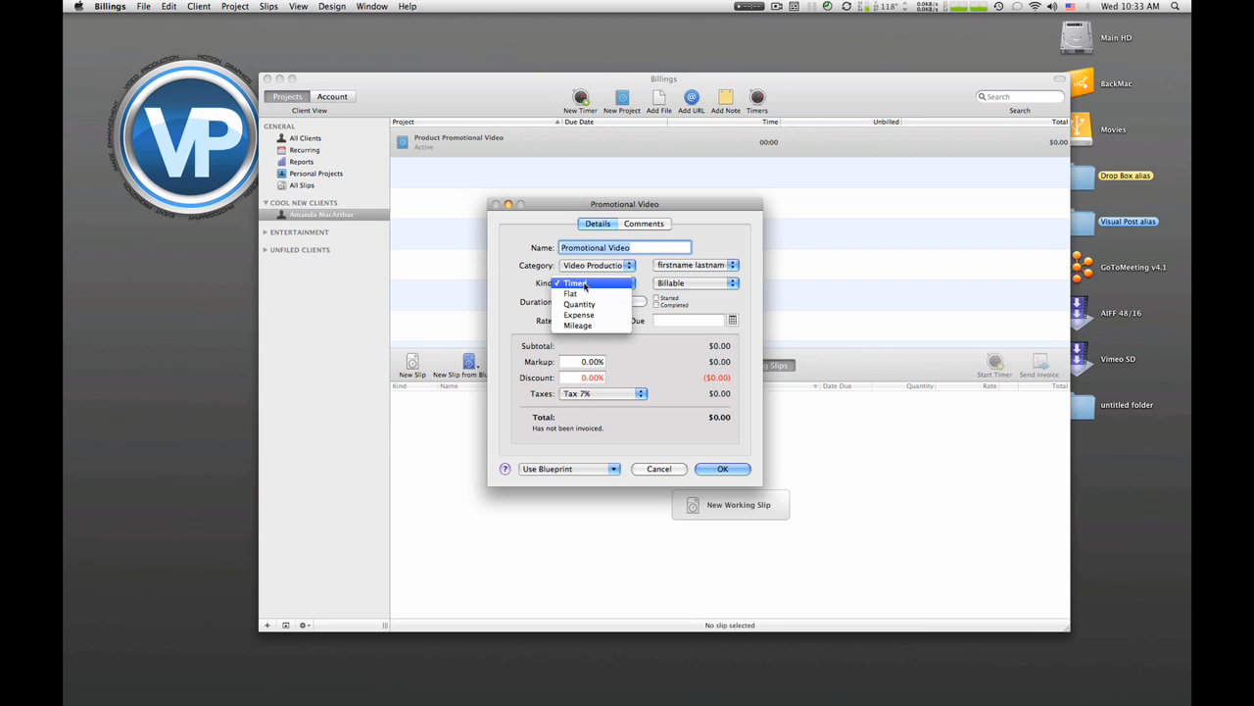
{"action": "mouse_move", "coordinate": [578, 304]}
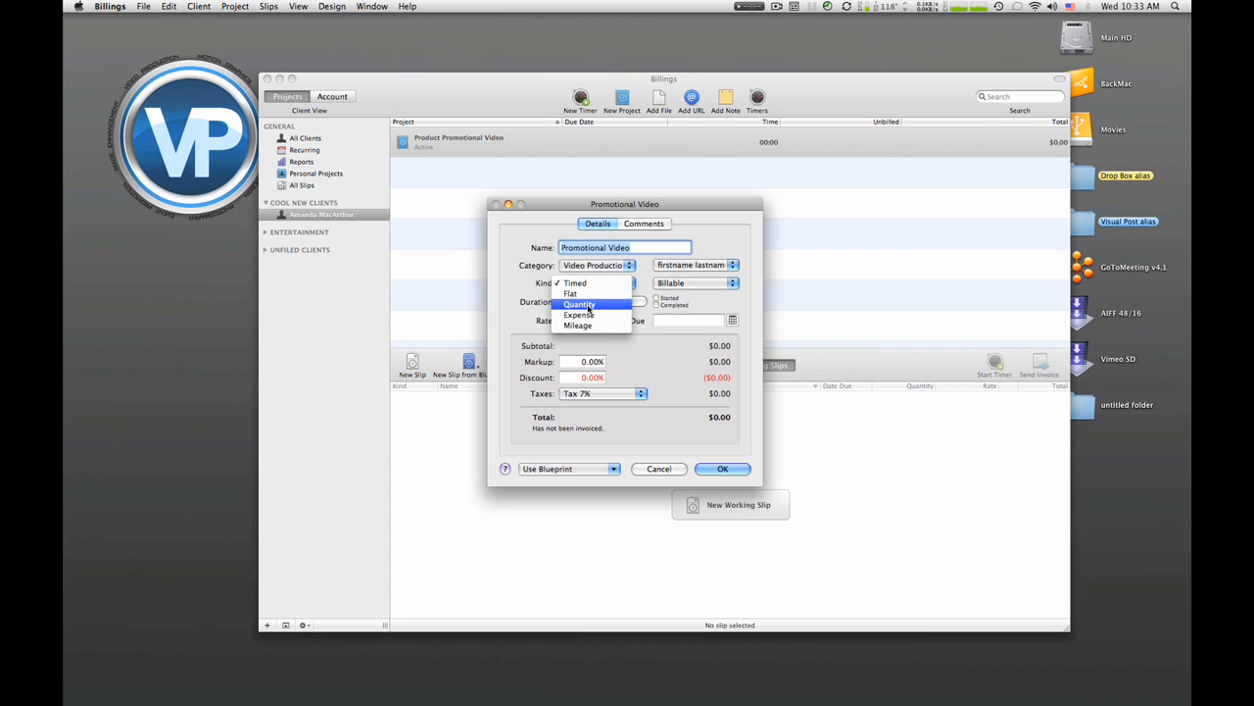
{"action": "mouse_move", "coordinate": [579, 324]}
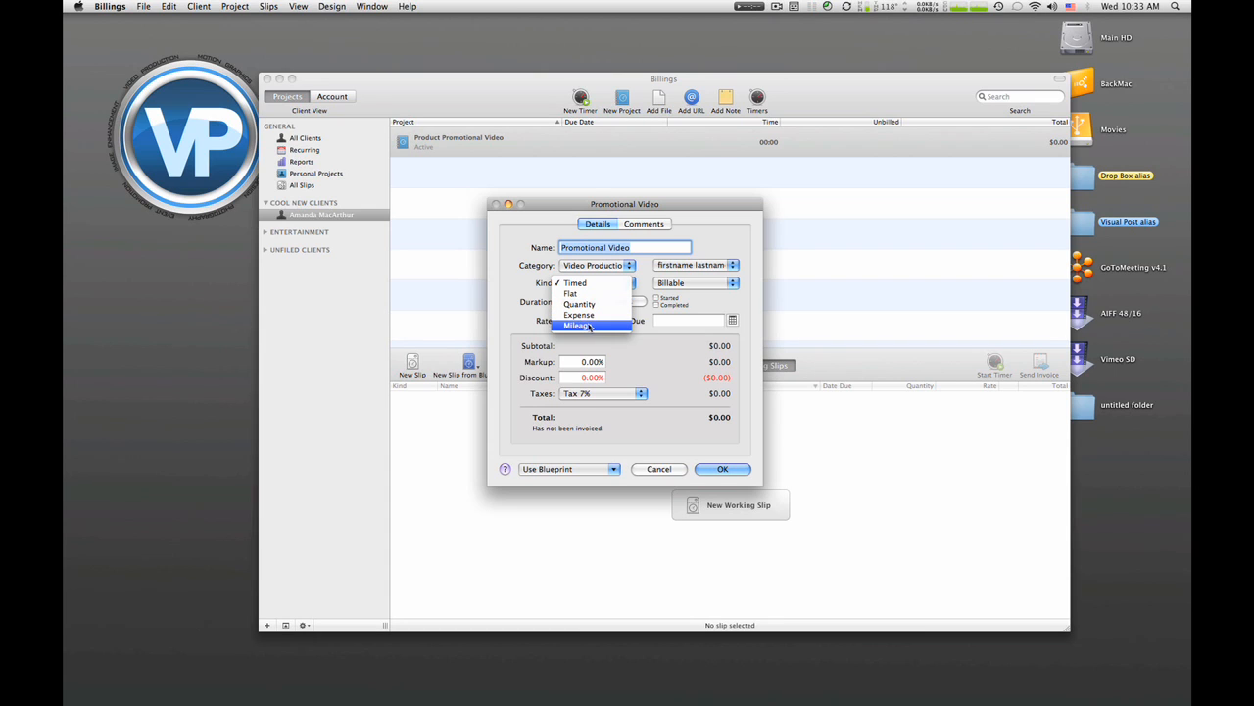
{"action": "mouse_move", "coordinate": [588, 293]}
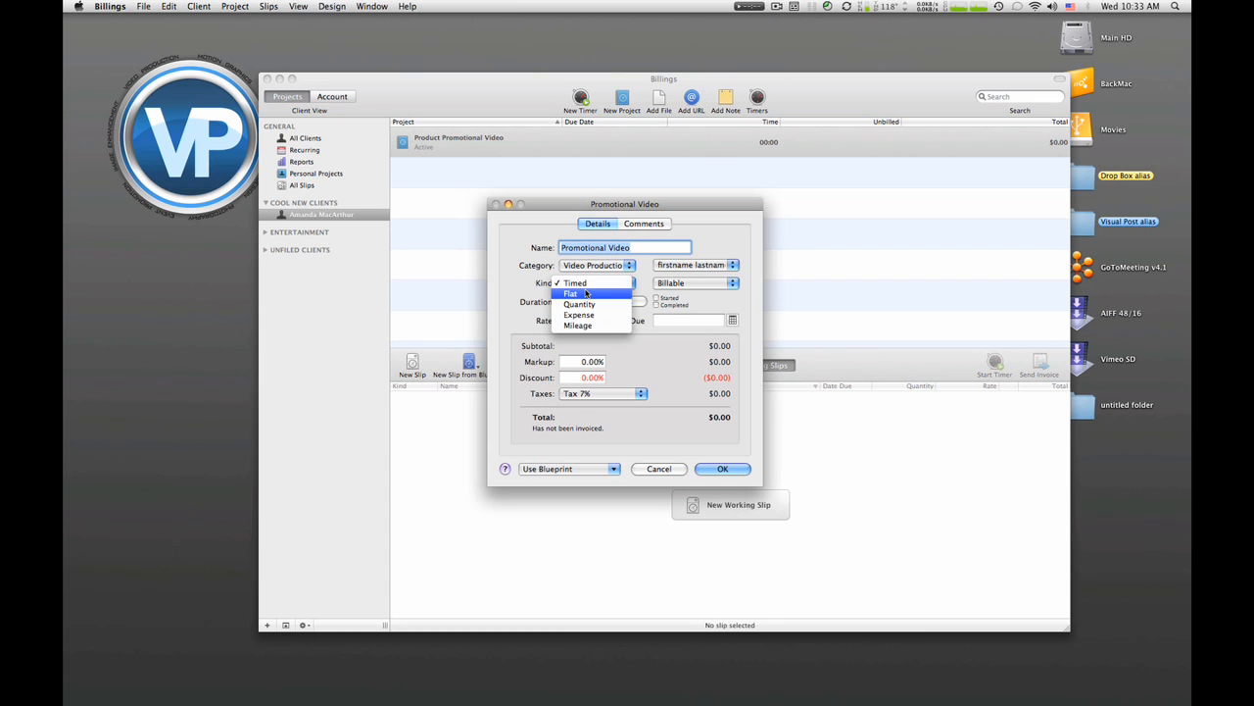
{"action": "left_click", "coordinate": [575, 293]}
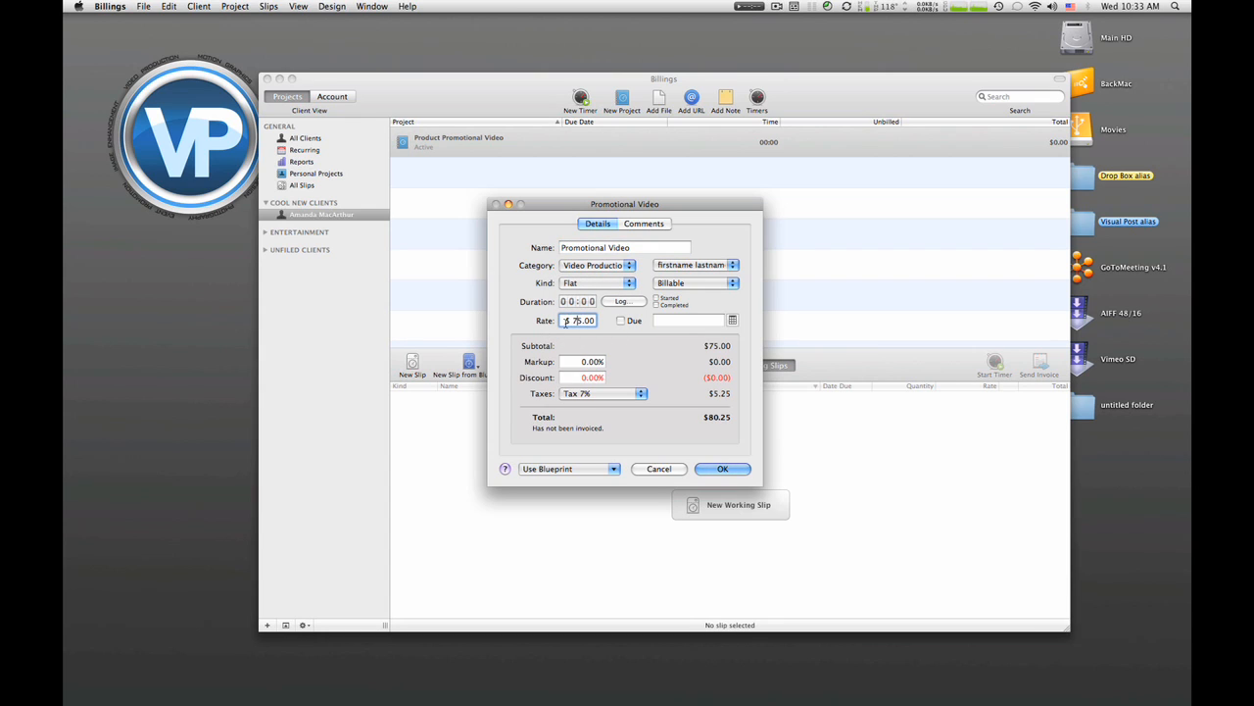
Step: Set the rate to 1200 with 7% tax and a 15% discount
{"action": "type", "text": "5.00"}
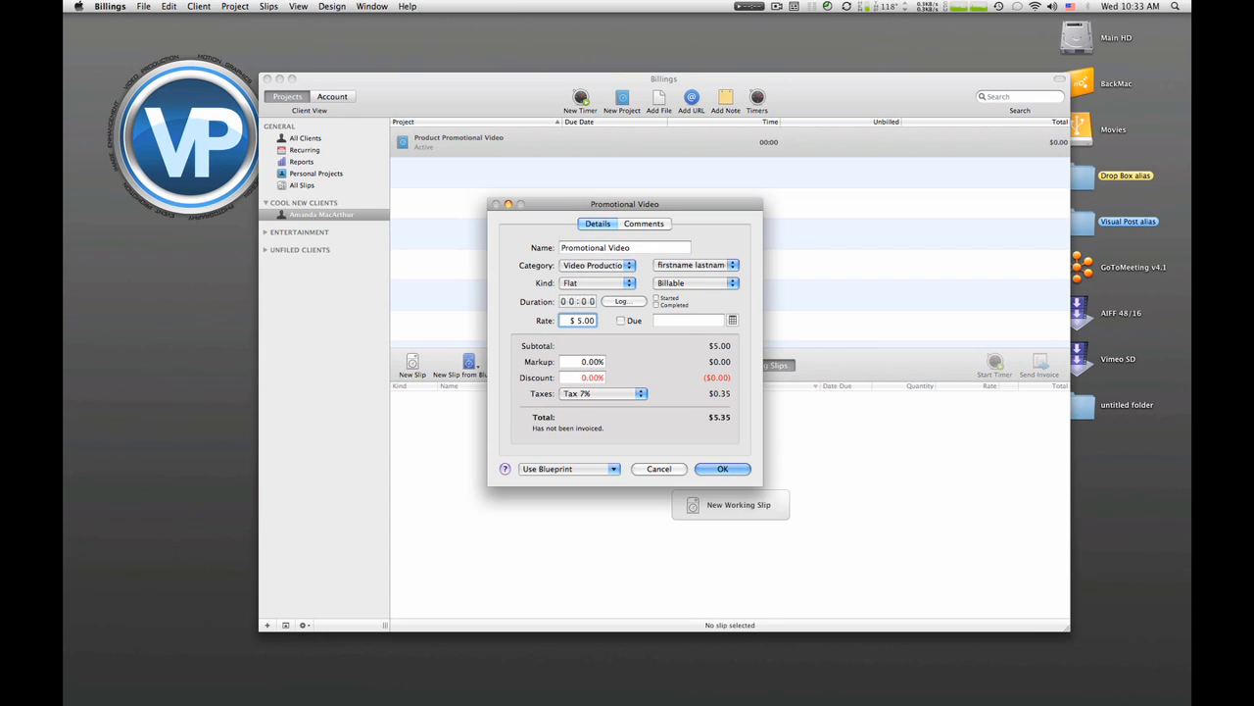
{"action": "type", "text": "120.00"}
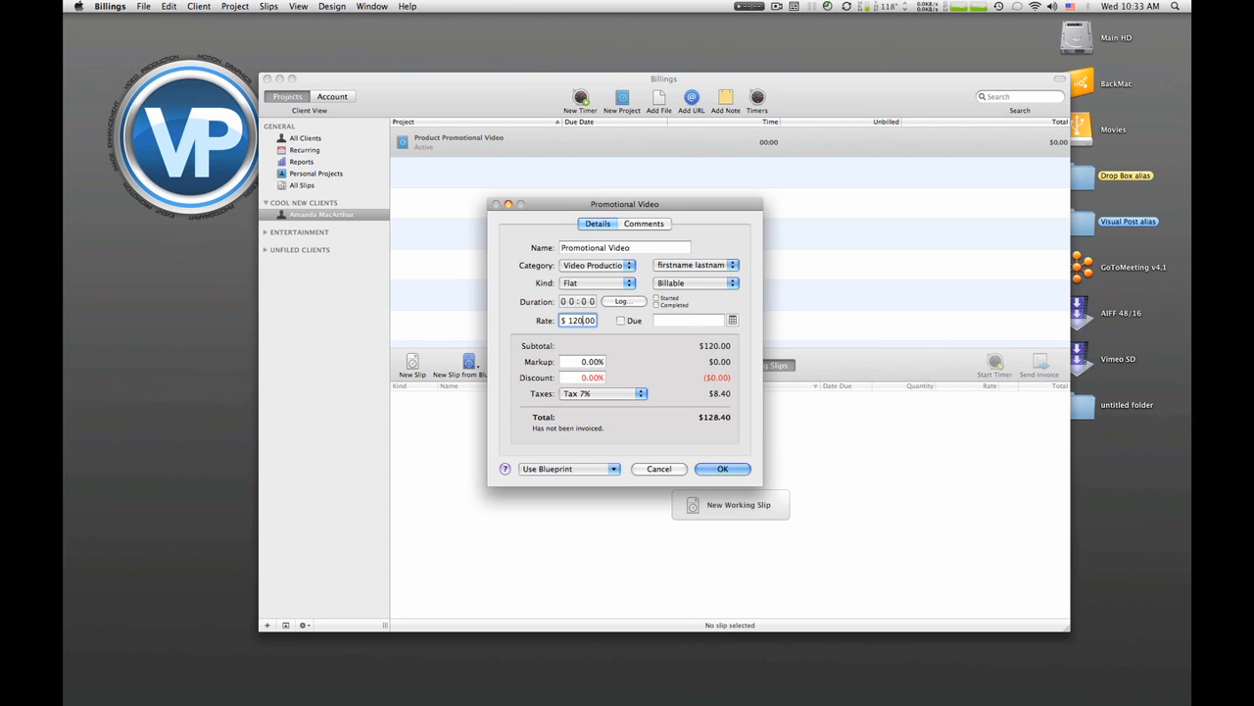
{"action": "type", "text": "1200.0"}
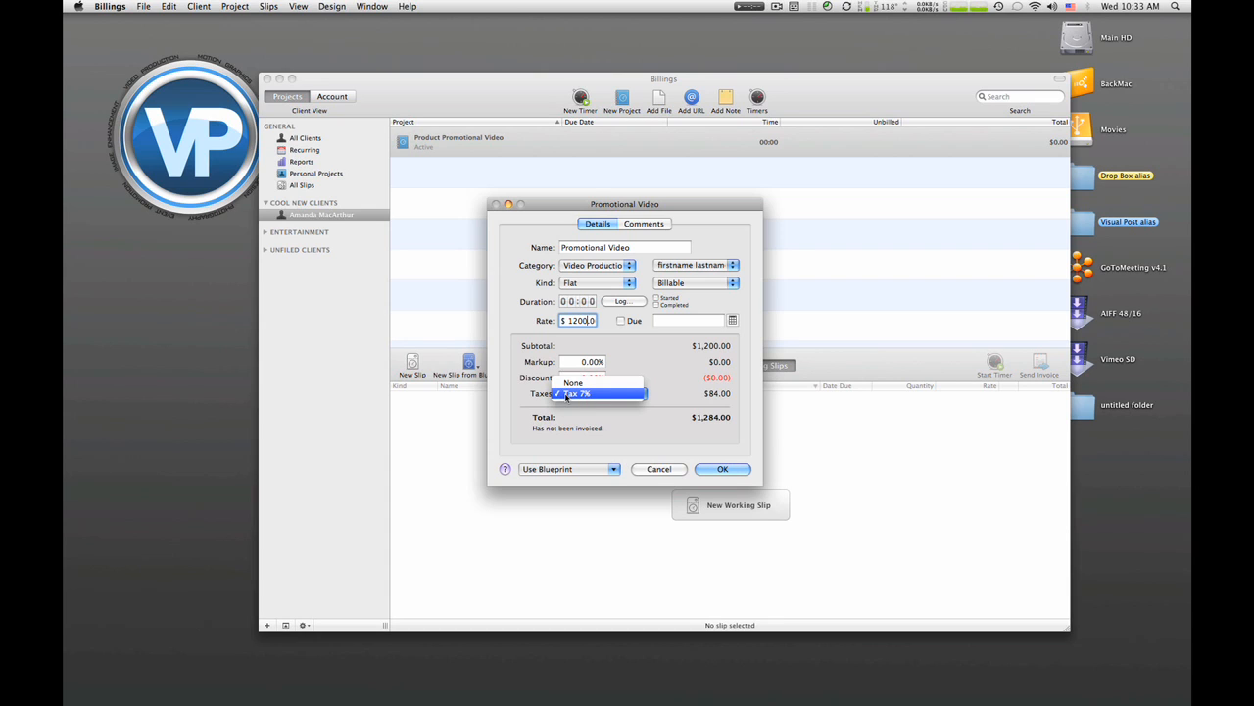
{"action": "left_click", "coordinate": [594, 394]}
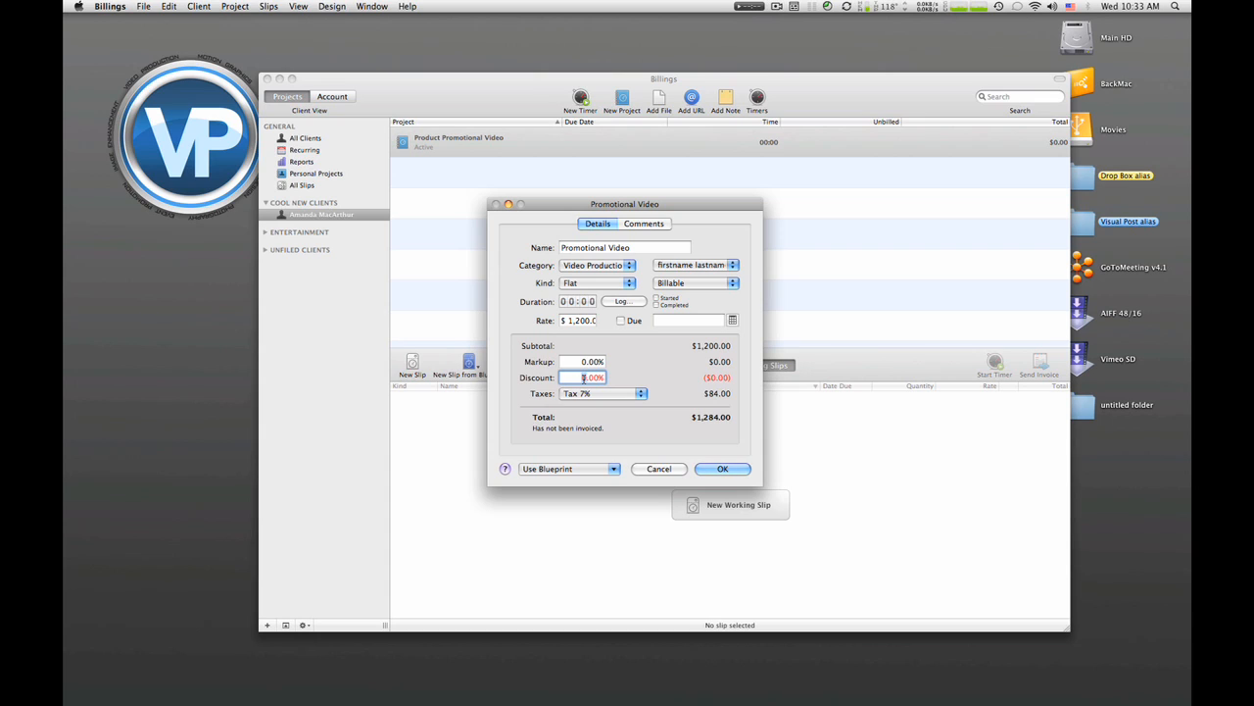
{"action": "type", "text": "15.00"}
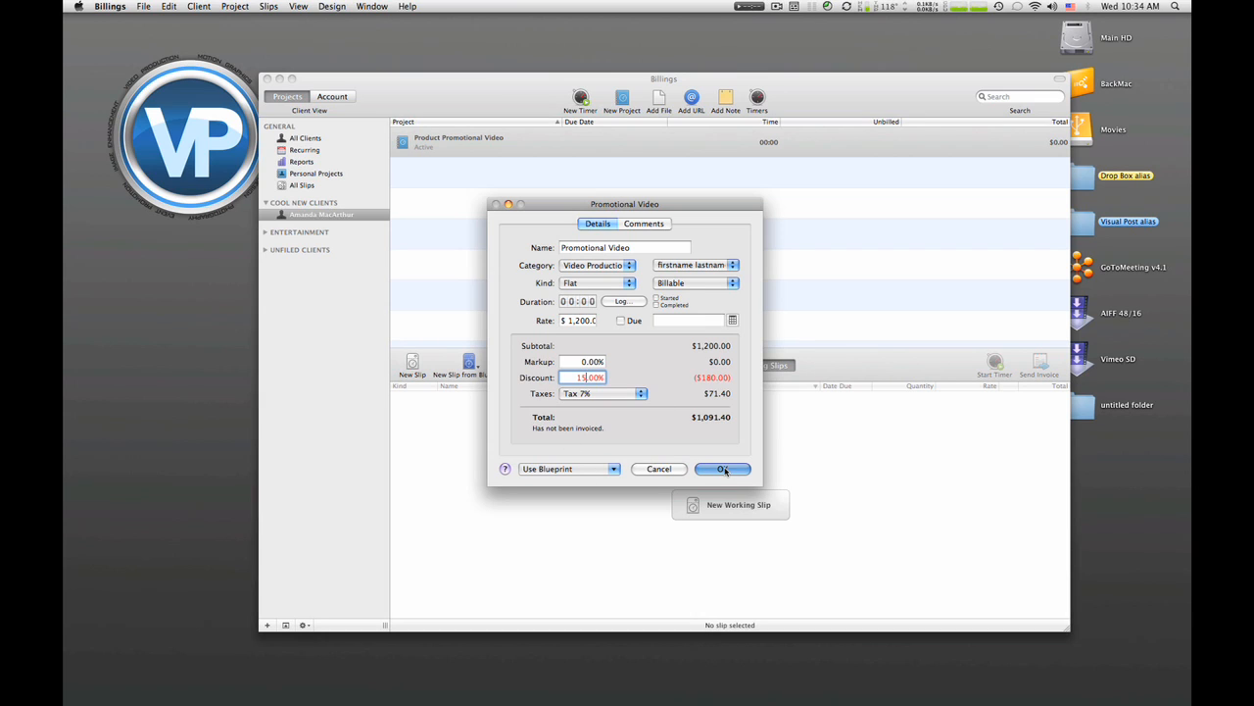
Step: Save the Promotional Video slip so the project totals $1,091.40
{"action": "left_click", "coordinate": [722, 468]}
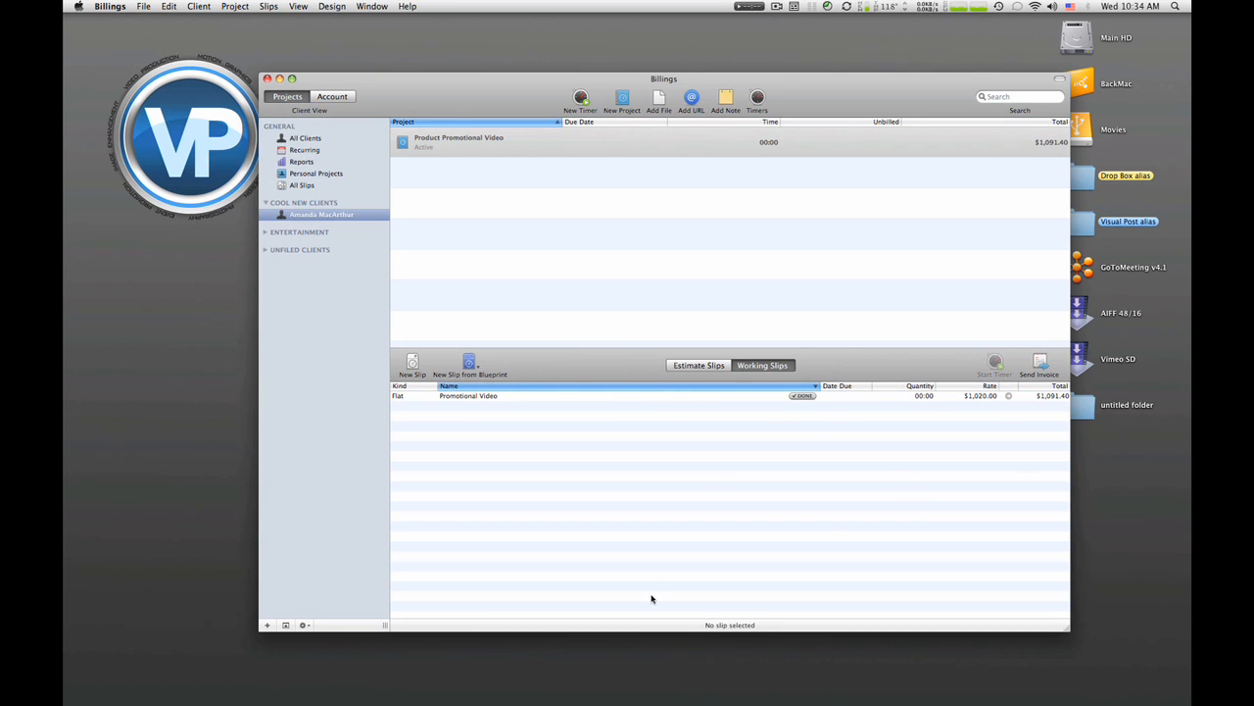
{"action": "mouse_move", "coordinate": [664, 529]}
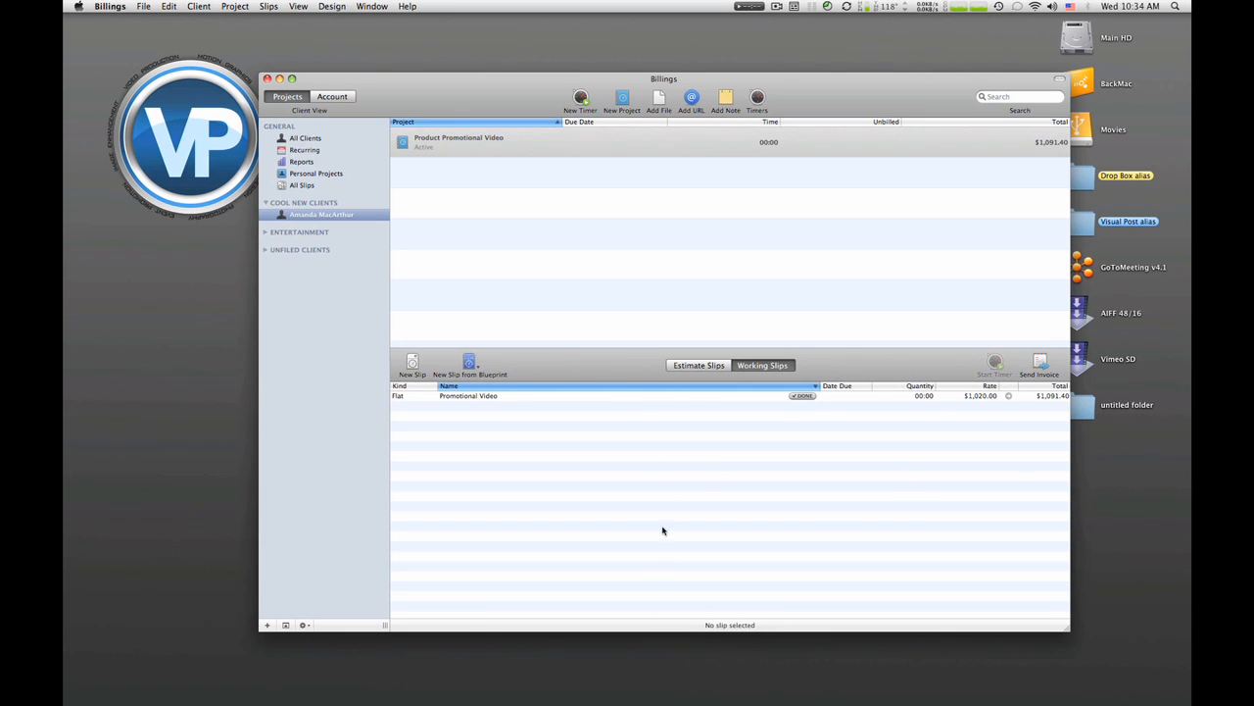
{"action": "mouse_move", "coordinate": [672, 402]}
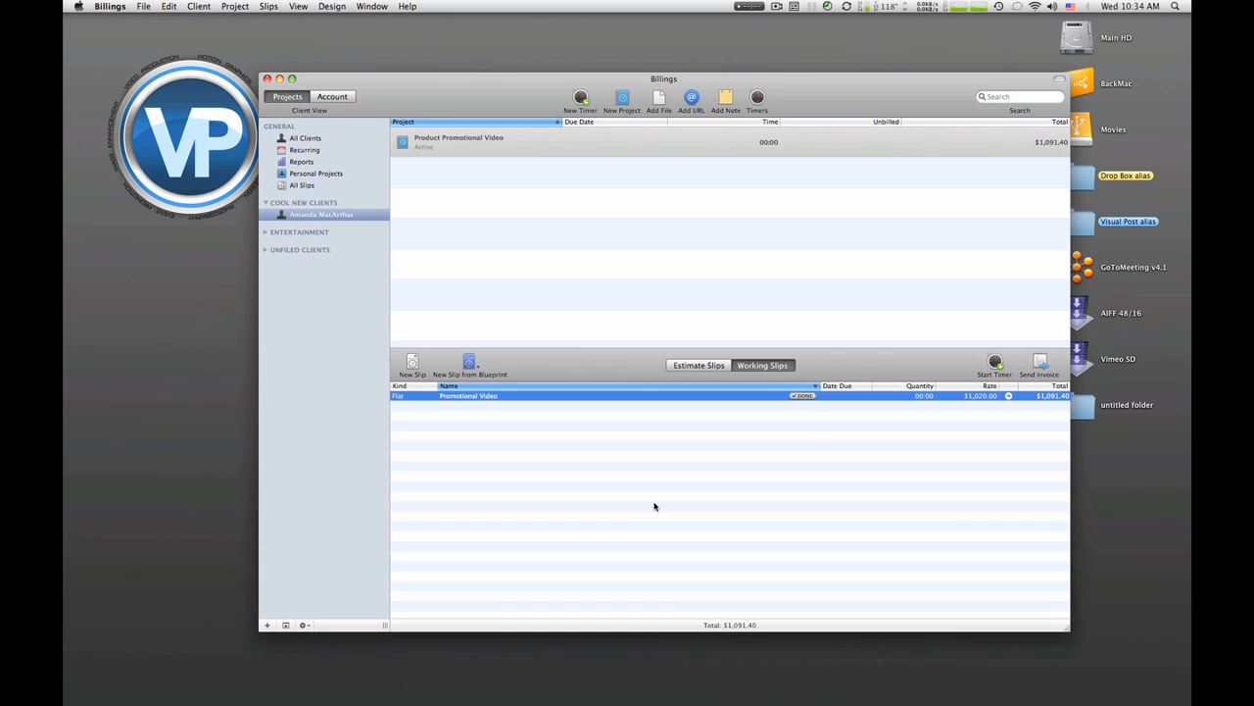
{"action": "mouse_move", "coordinate": [863, 502]}
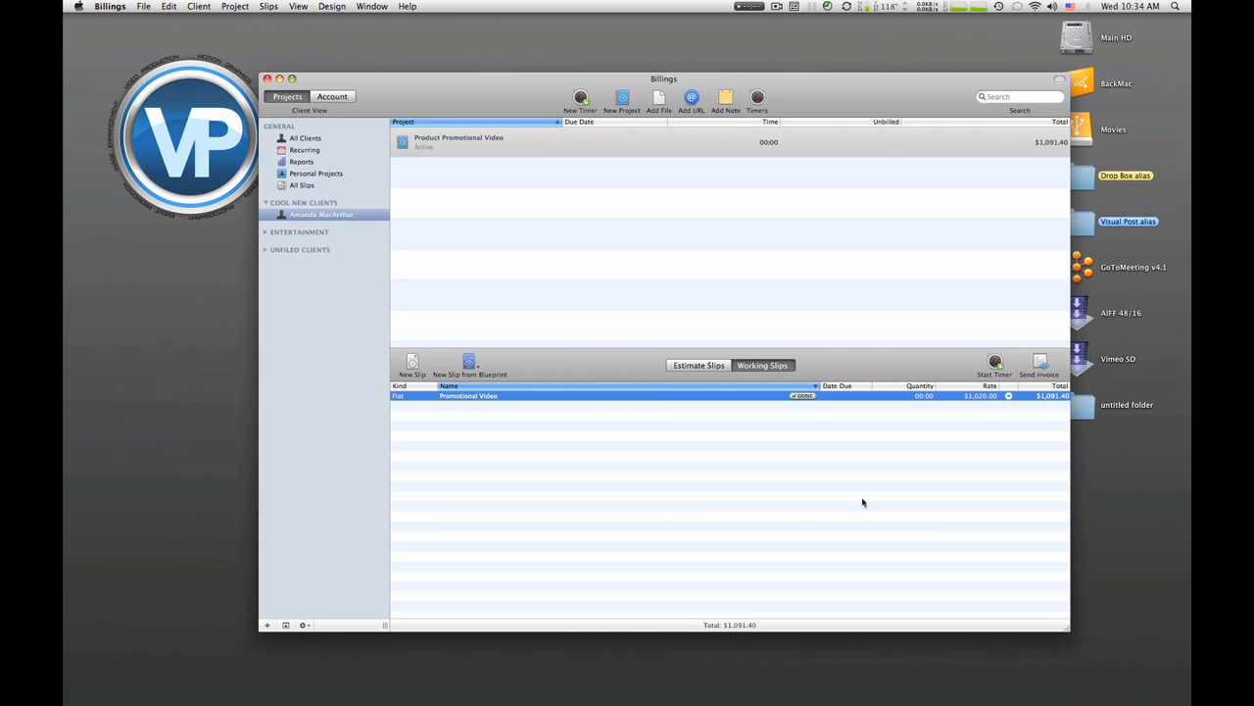
{"action": "mouse_move", "coordinate": [930, 419]}
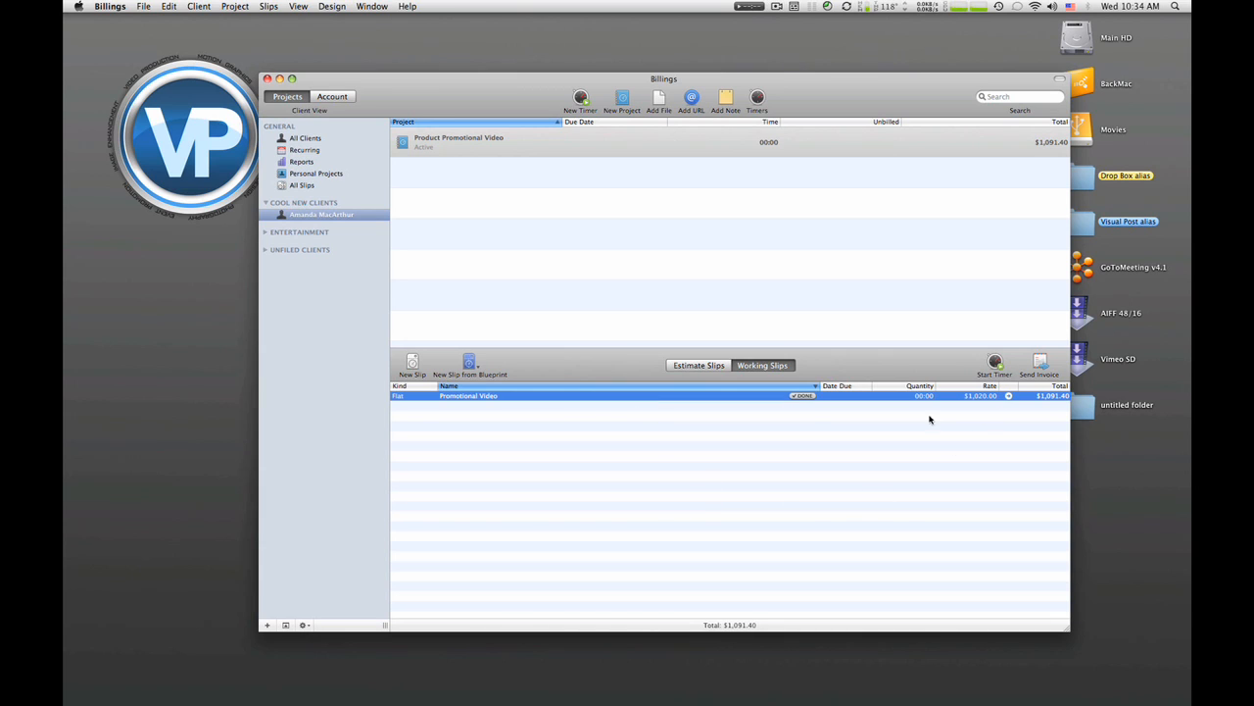
{"action": "mouse_move", "coordinate": [1031, 364]}
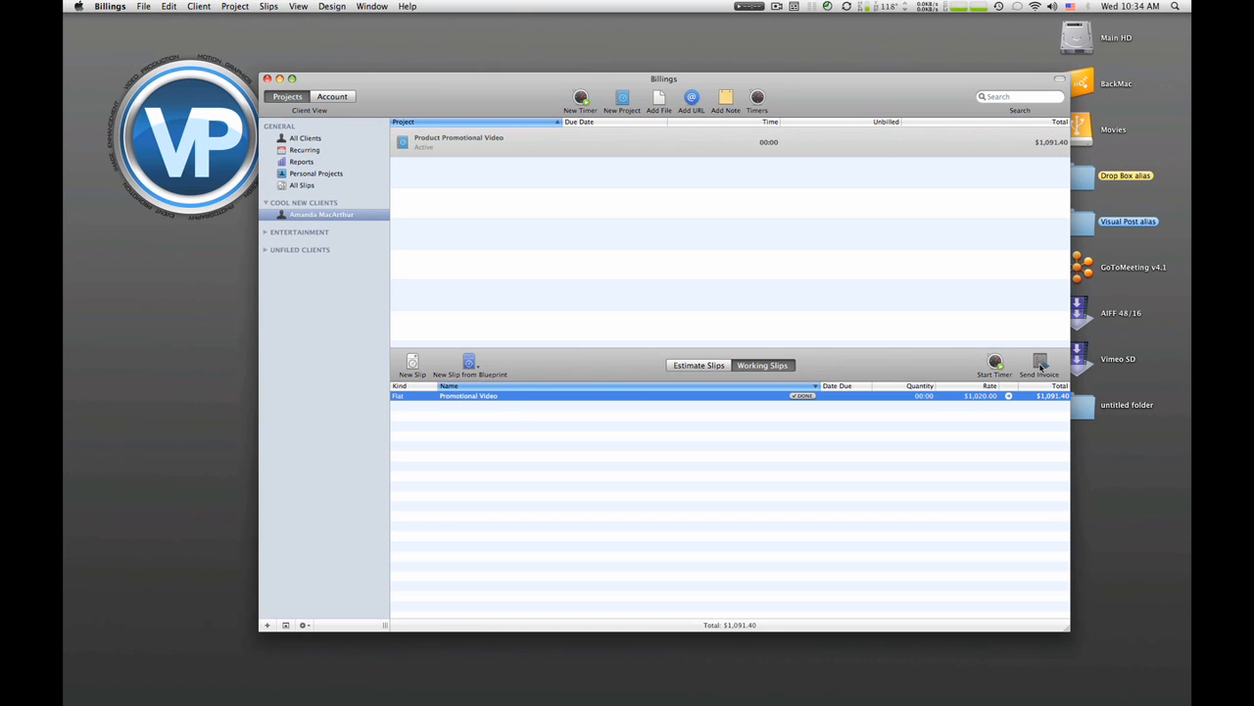
Step: Start invoice 201 for $1,091.40 with payment terms None and pick a copy location
{"action": "left_click", "coordinate": [1040, 359]}
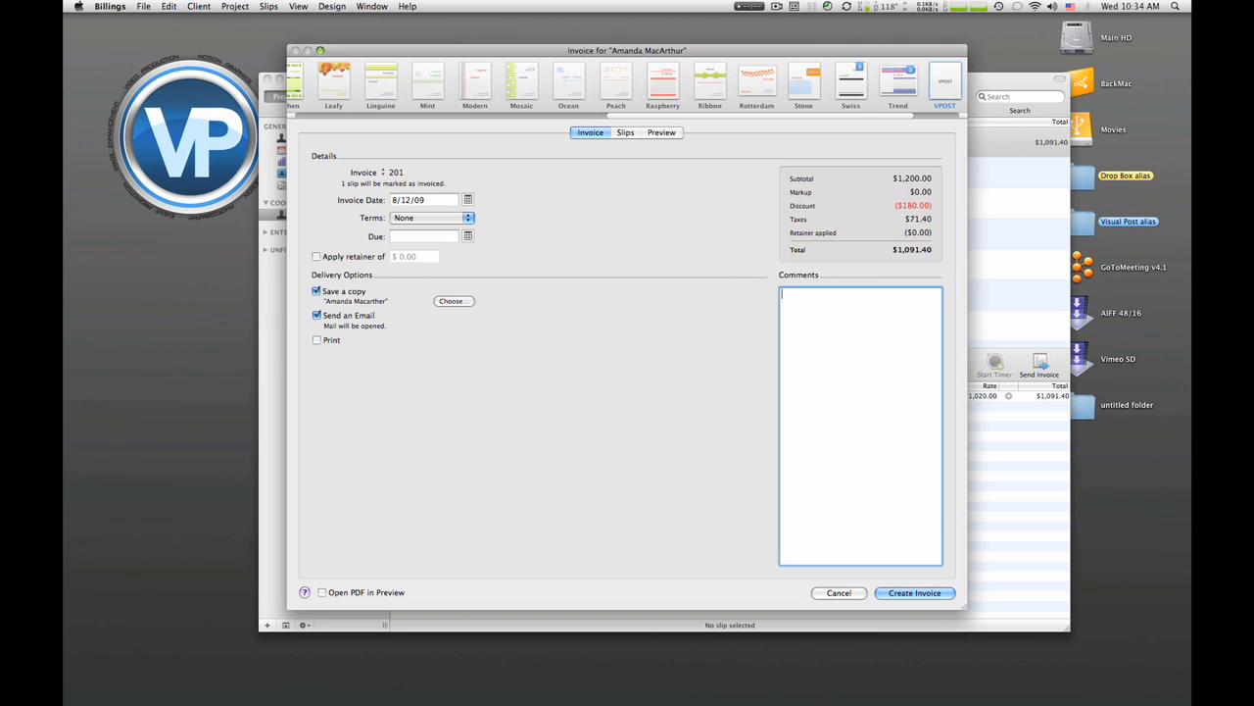
{"action": "mouse_move", "coordinate": [750, 278]}
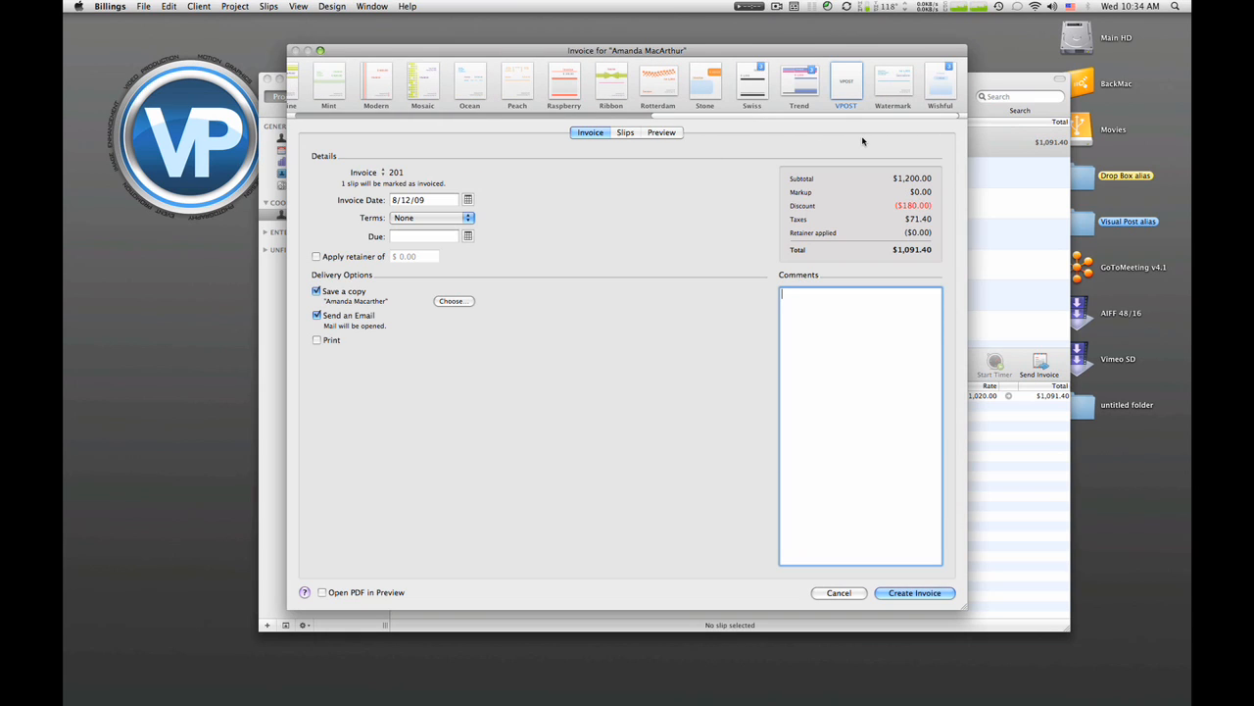
{"action": "mouse_move", "coordinate": [725, 48]}
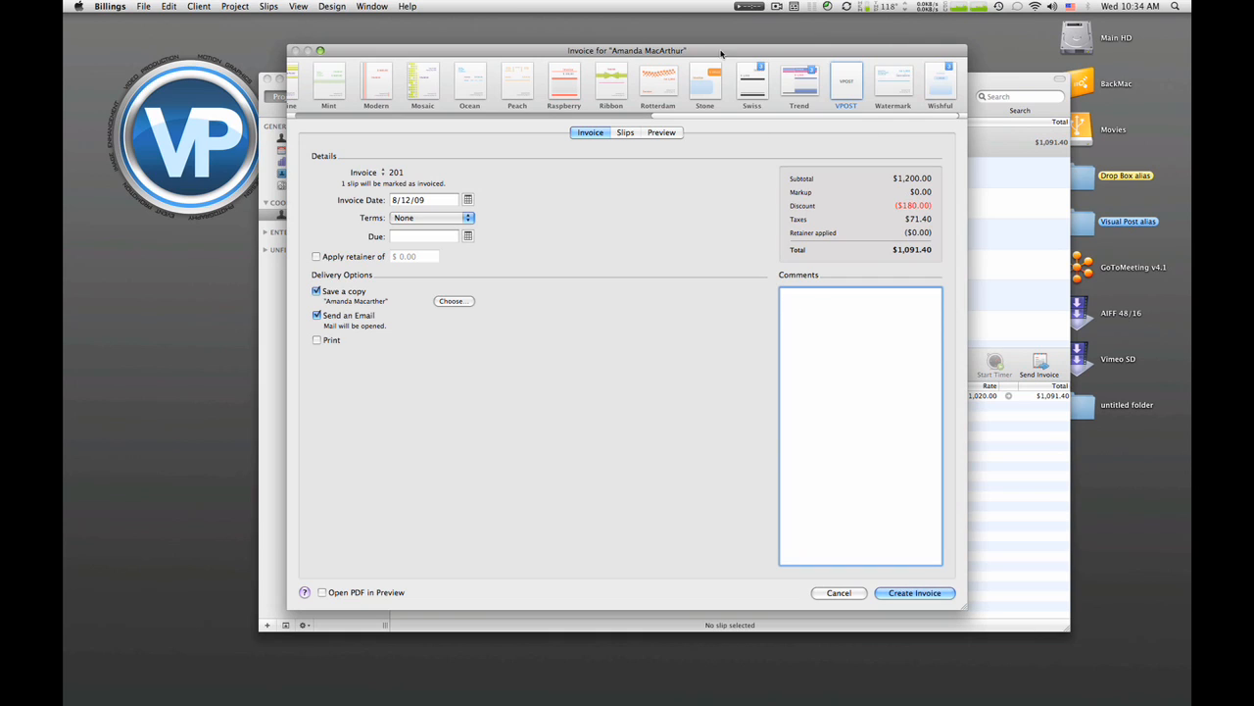
{"action": "mouse_move", "coordinate": [609, 295]}
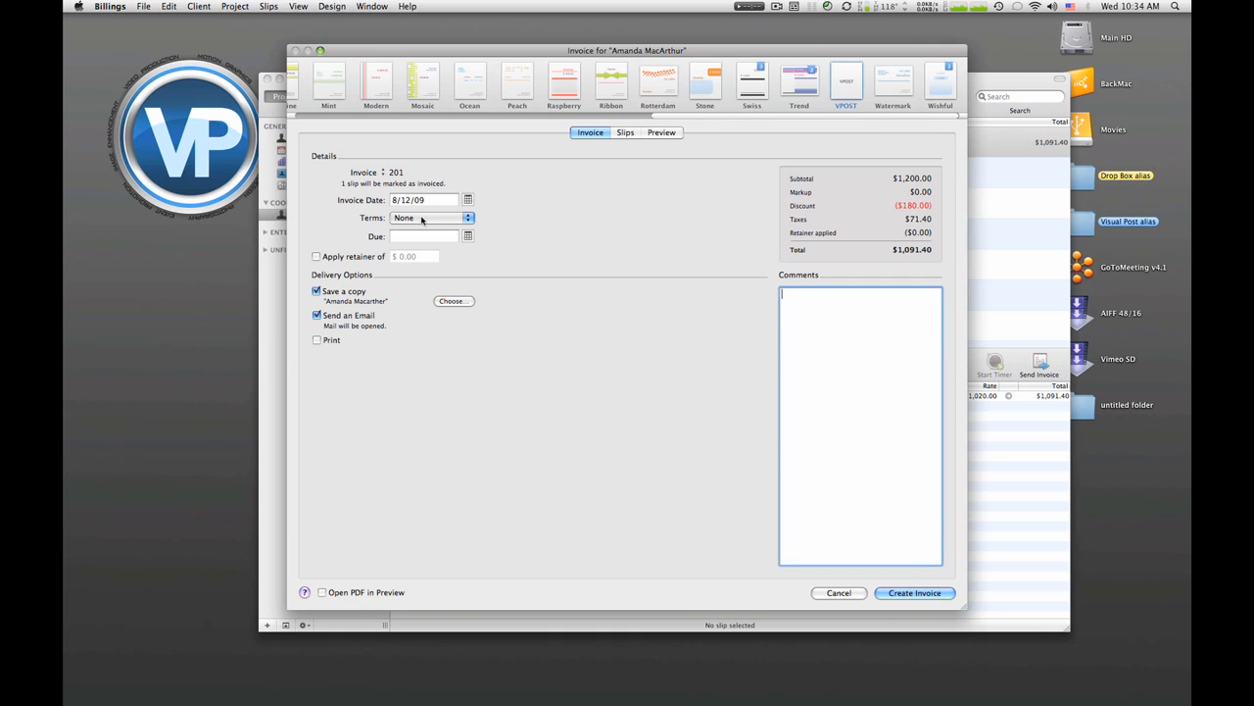
{"action": "left_click", "coordinate": [431, 217]}
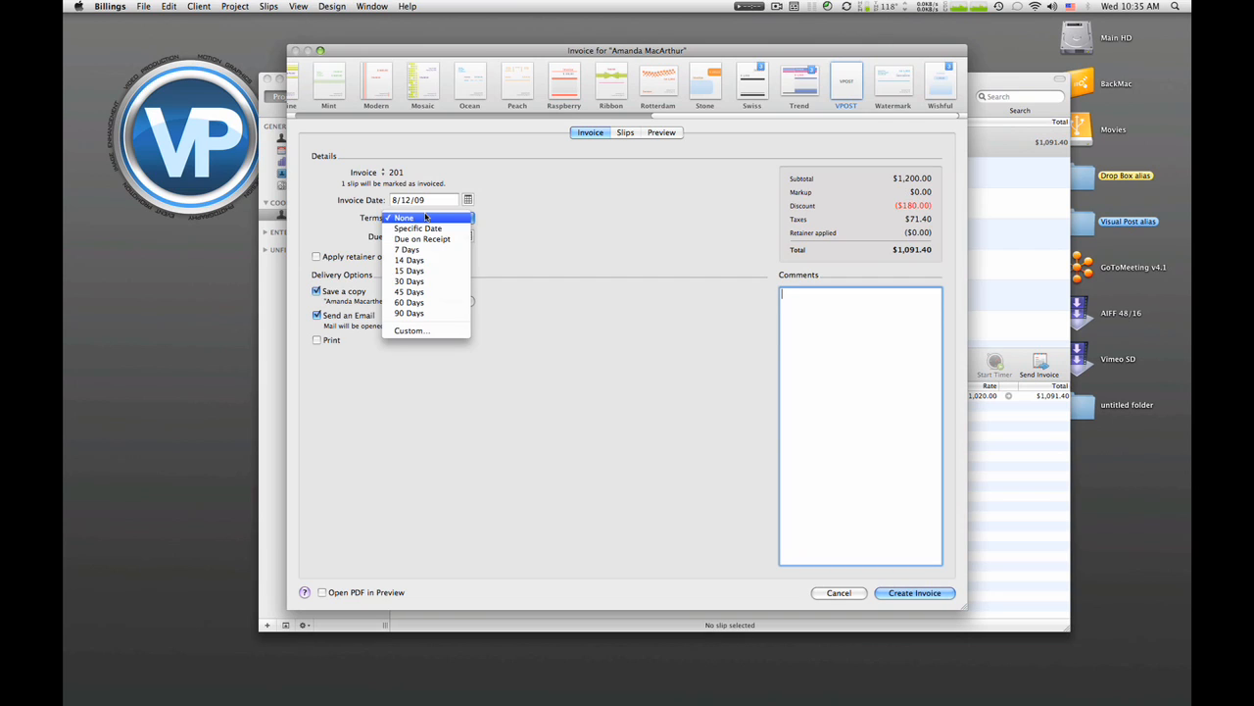
{"action": "left_click", "coordinate": [402, 217]}
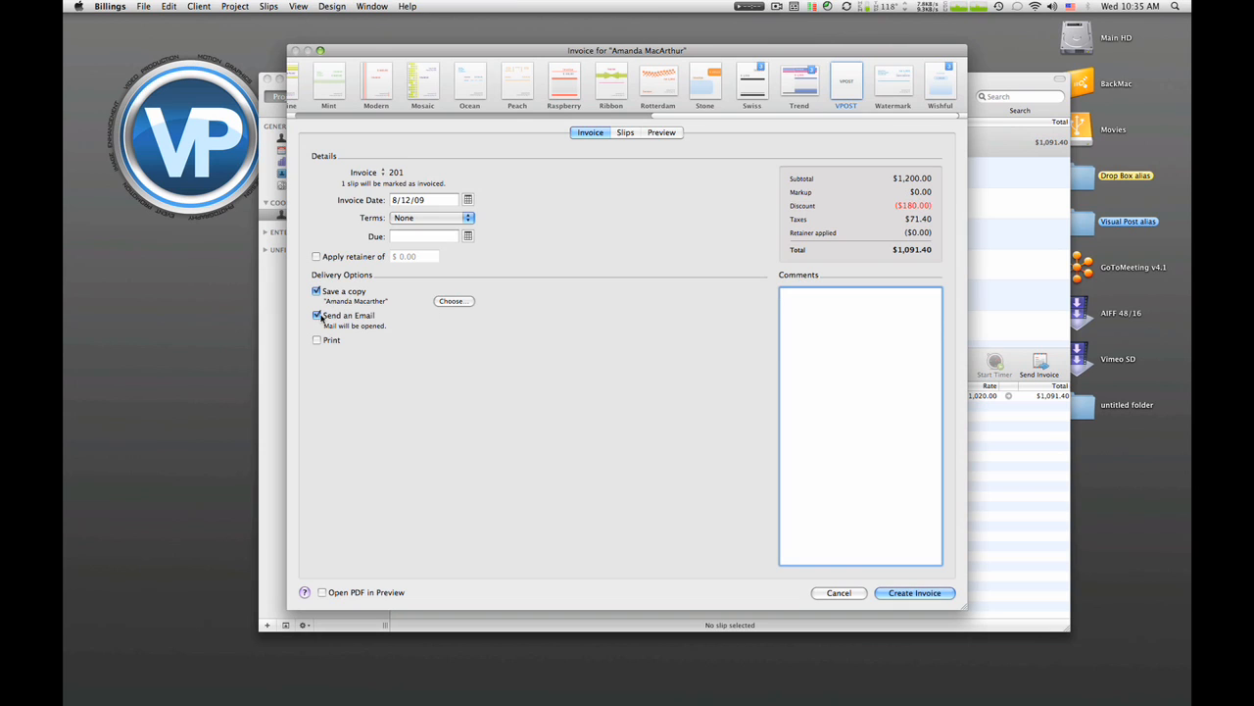
{"action": "left_click", "coordinate": [453, 301]}
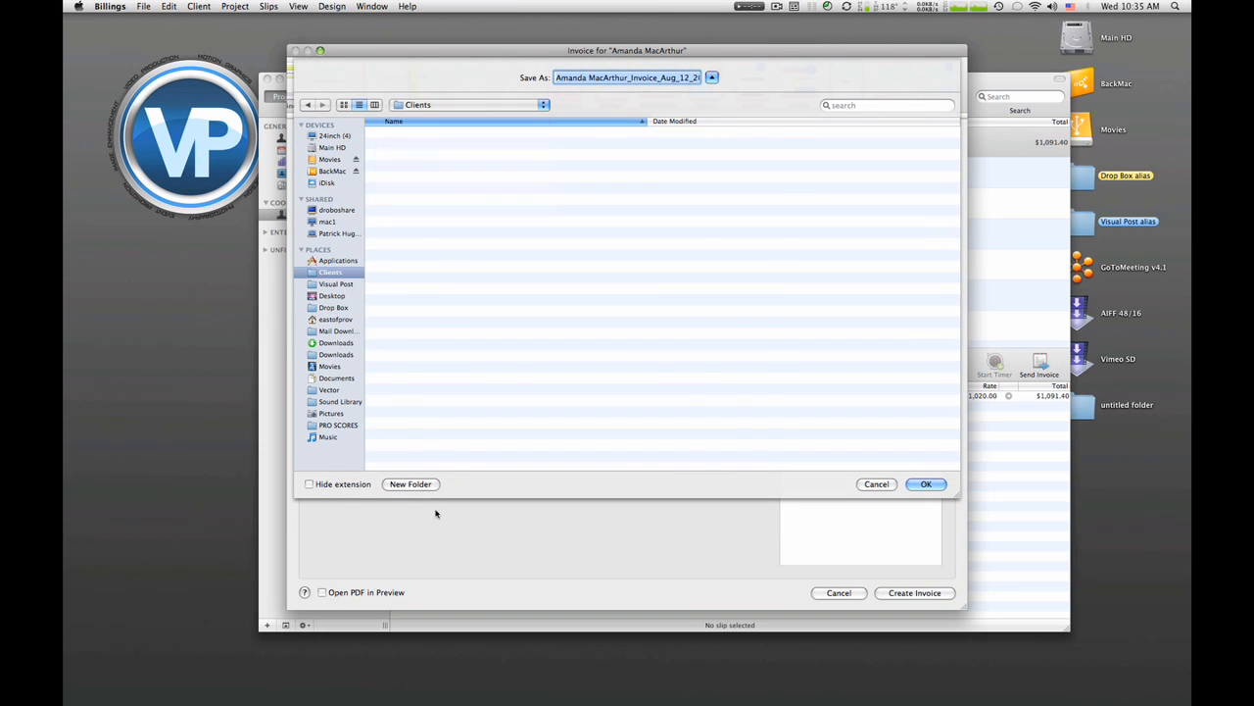
{"action": "left_click", "coordinate": [410, 484]}
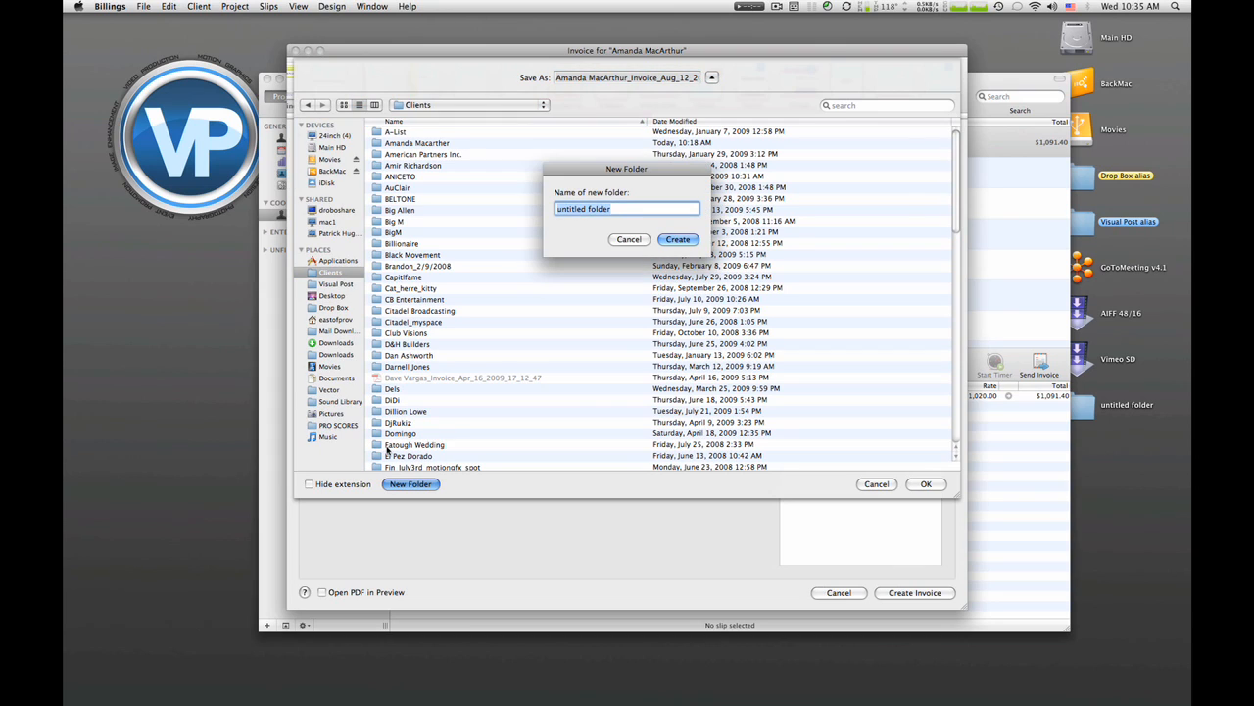
{"action": "type", "text": "Amanda"}
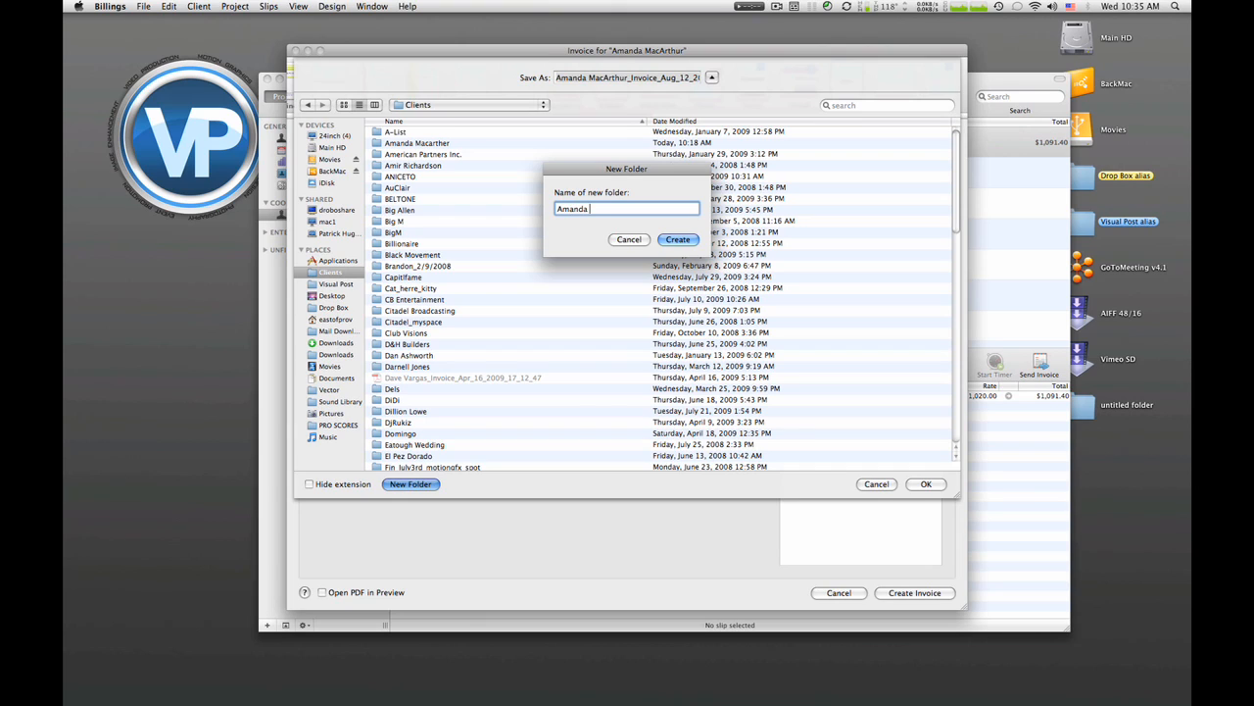
{"action": "type", "text": "Mac"}
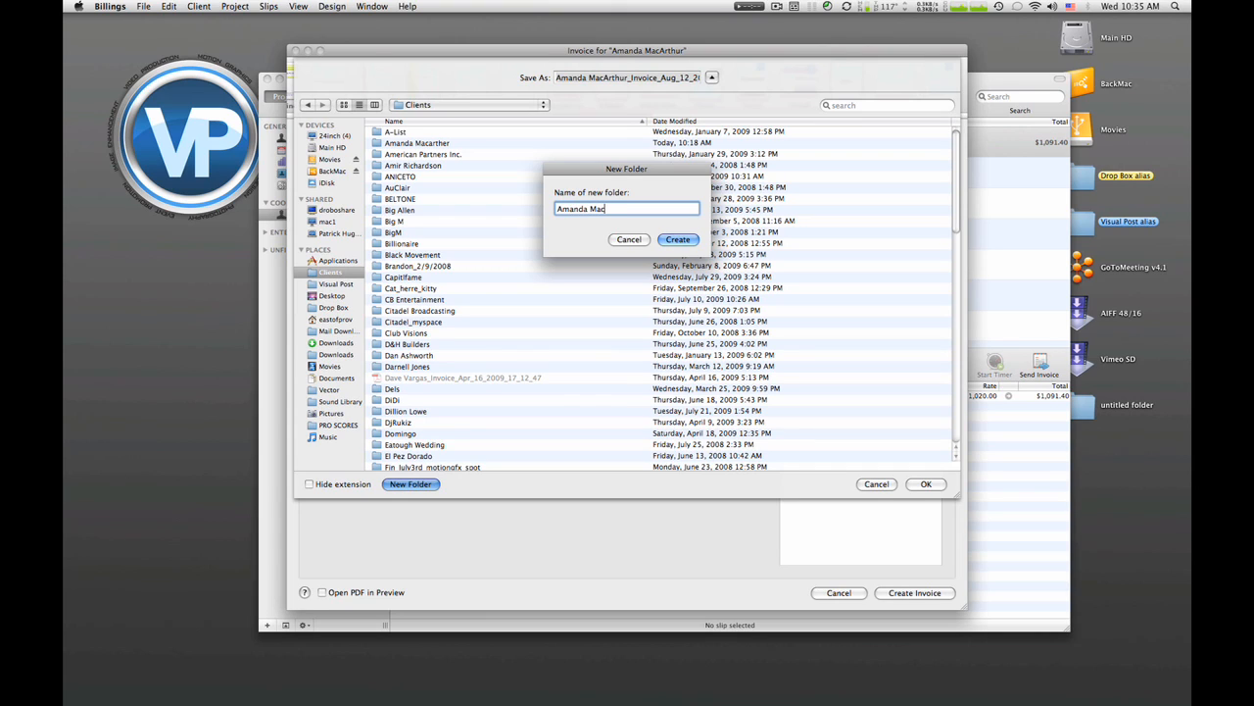
{"action": "type", "text": "A"}
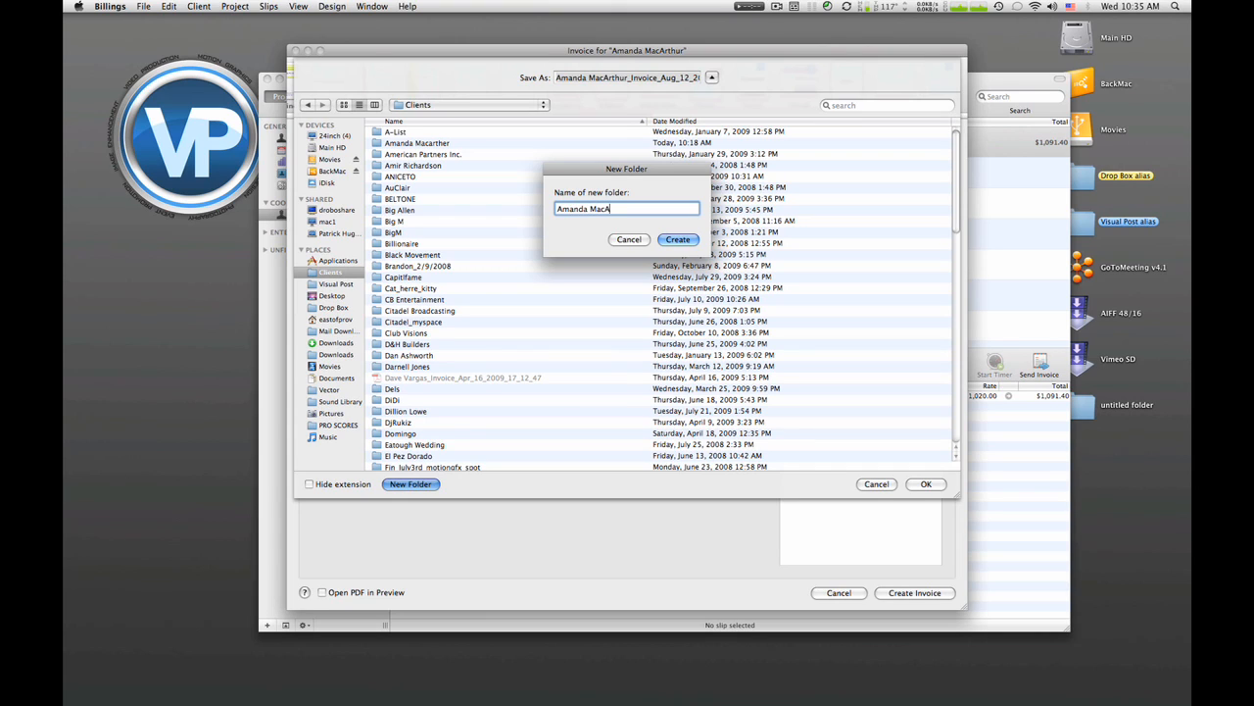
{"action": "type", "text": "rthur"}
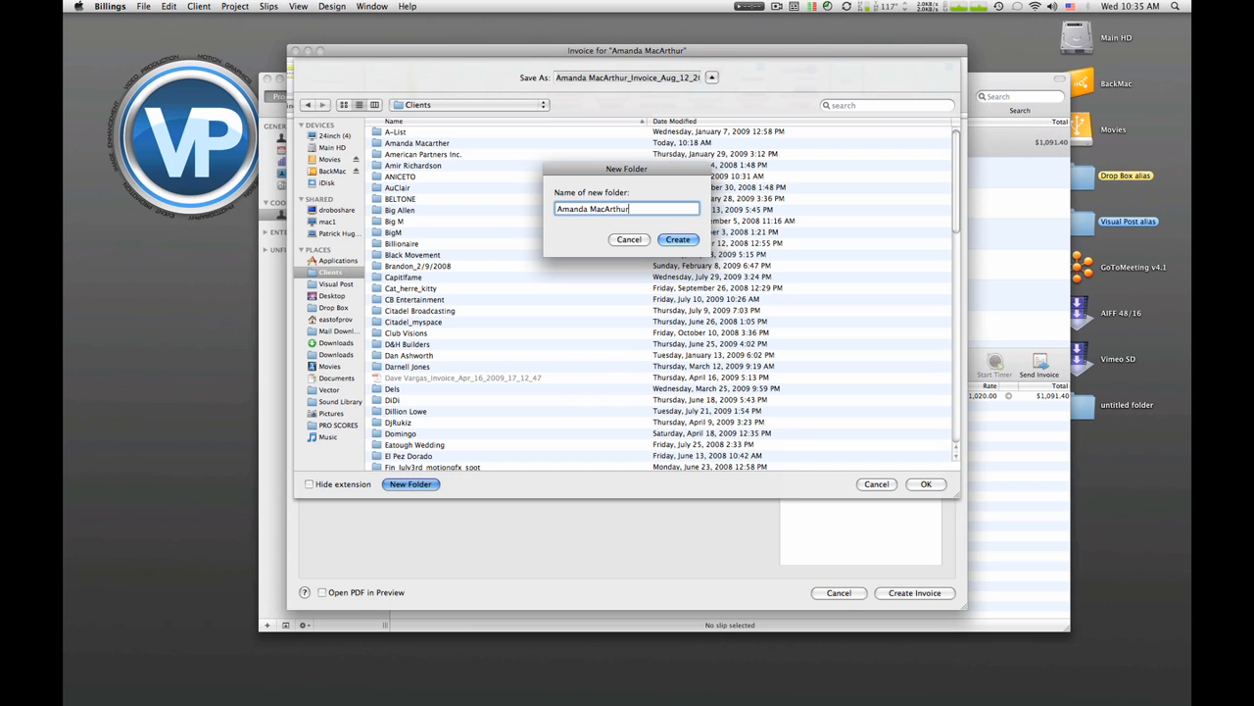
{"action": "left_click", "coordinate": [678, 239]}
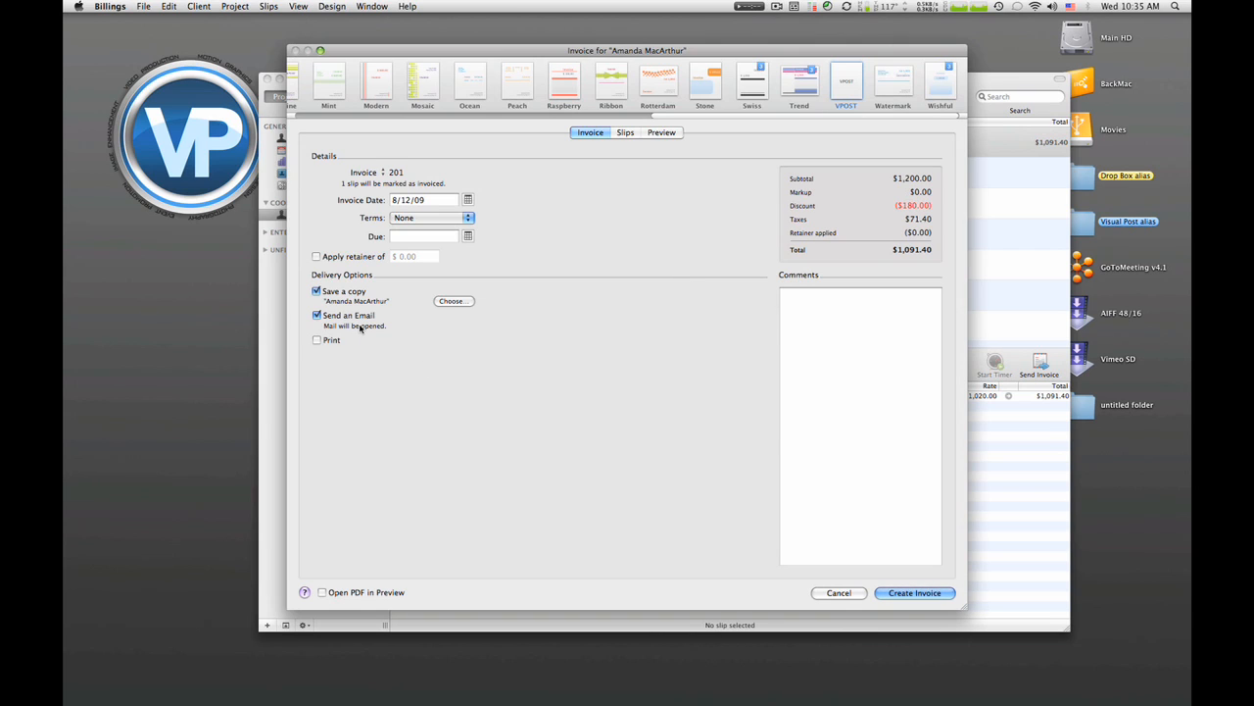
{"action": "mouse_move", "coordinate": [929, 606]}
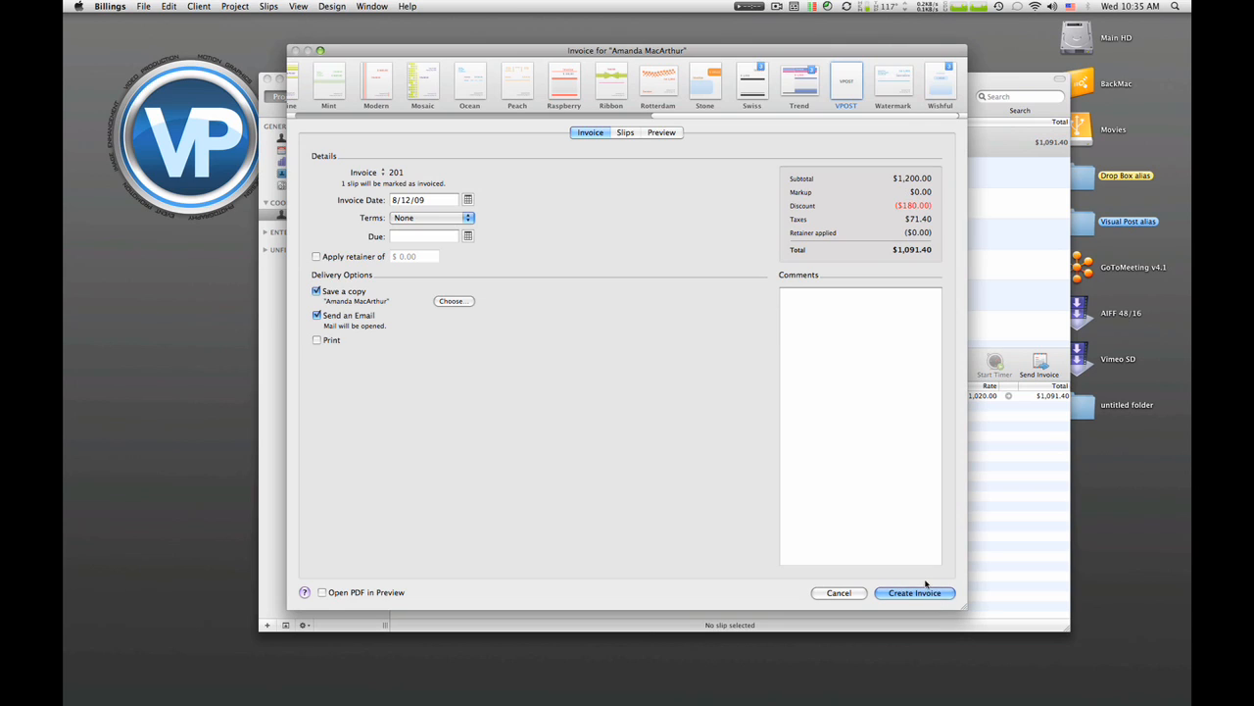
{"action": "mouse_move", "coordinate": [884, 223]}
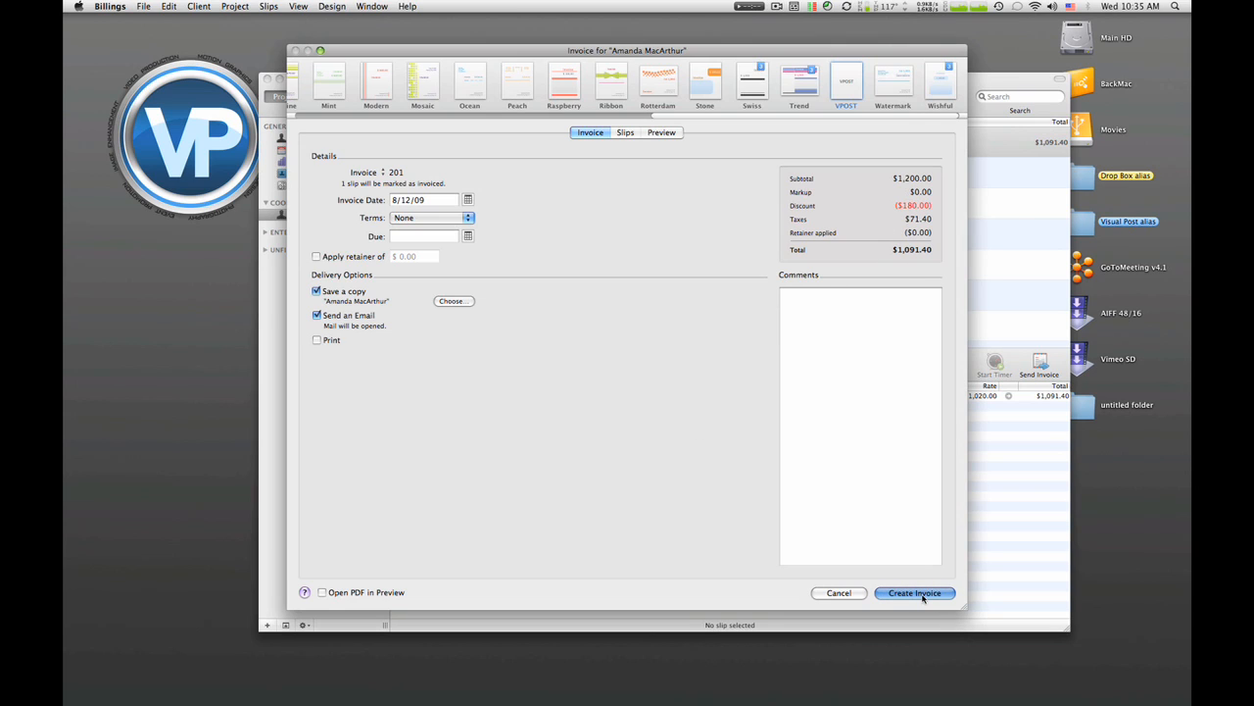
Step: Create invoice 201 for $1,091.40, emailing it as an Invoice draft set aside in Mail
{"action": "left_click", "coordinate": [914, 593]}
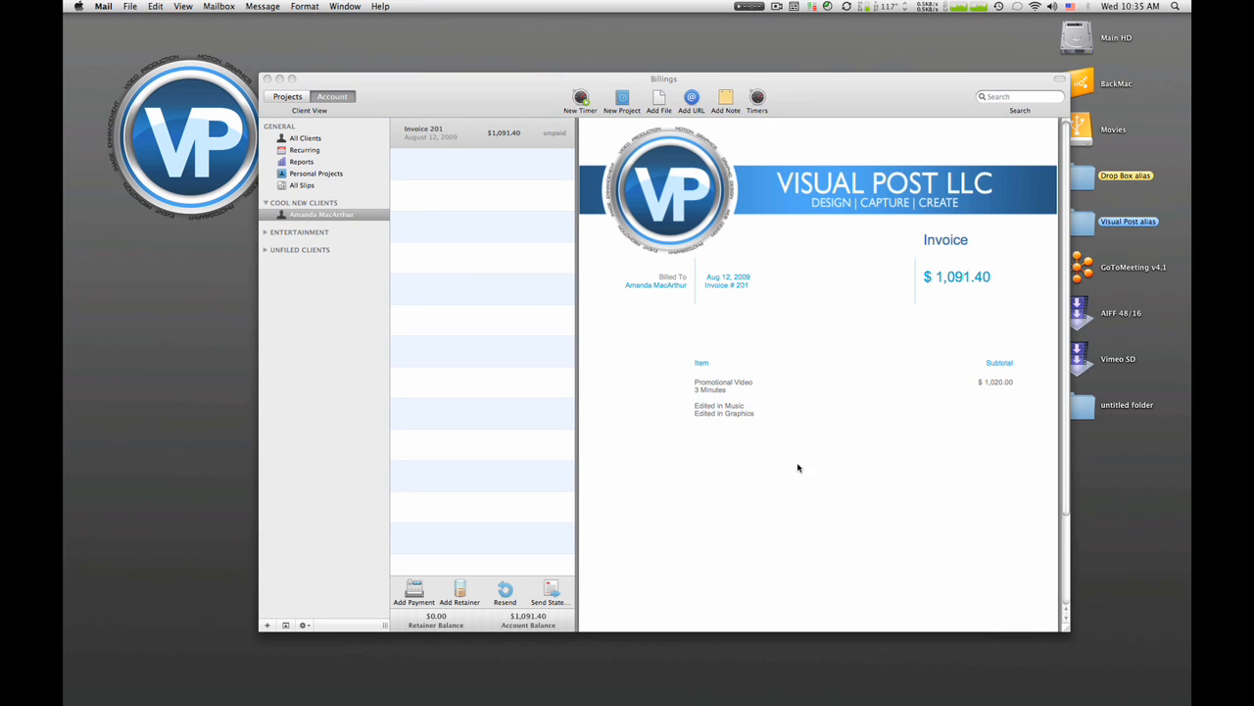
{"action": "left_click", "coordinate": [549, 592]}
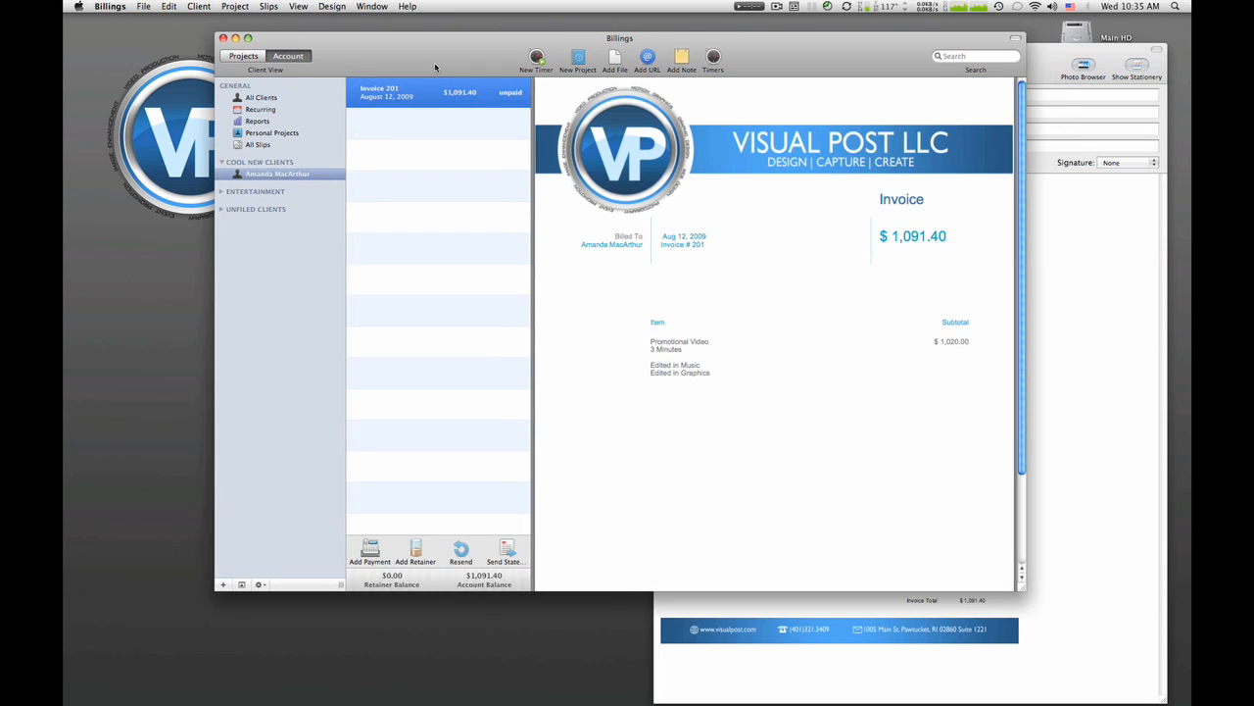
{"action": "mouse_move", "coordinate": [427, 378]}
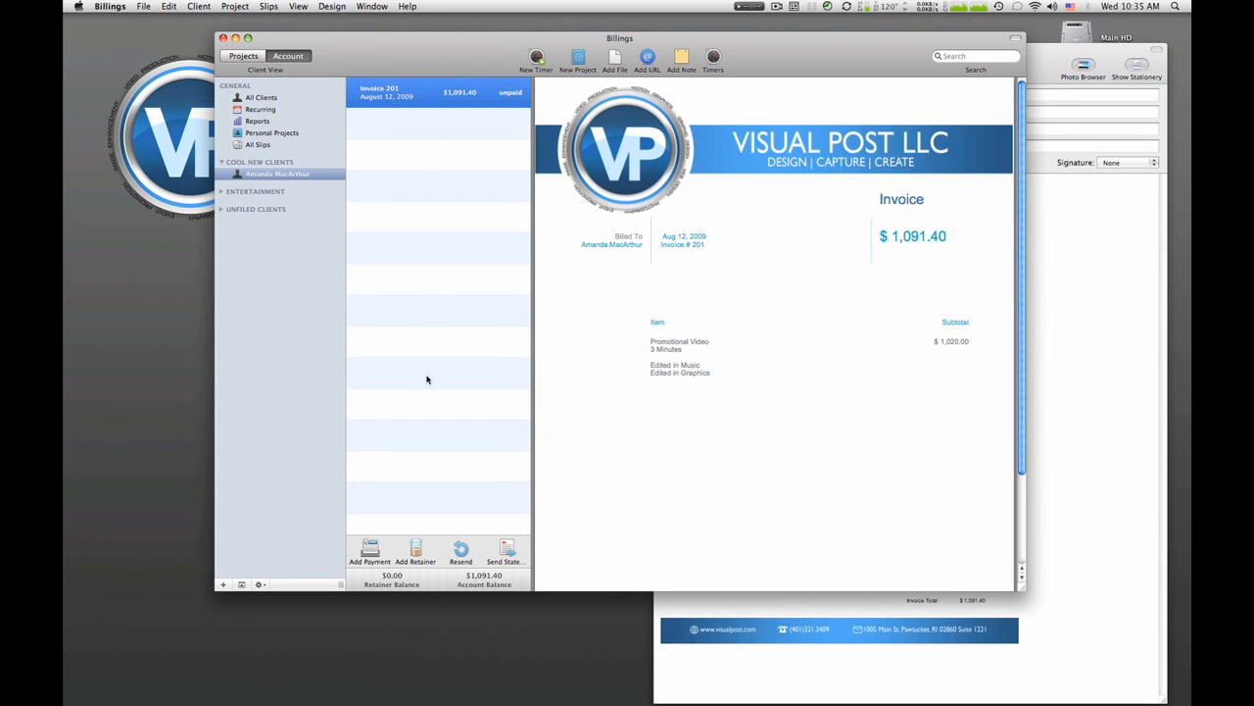
{"action": "mouse_move", "coordinate": [821, 111]}
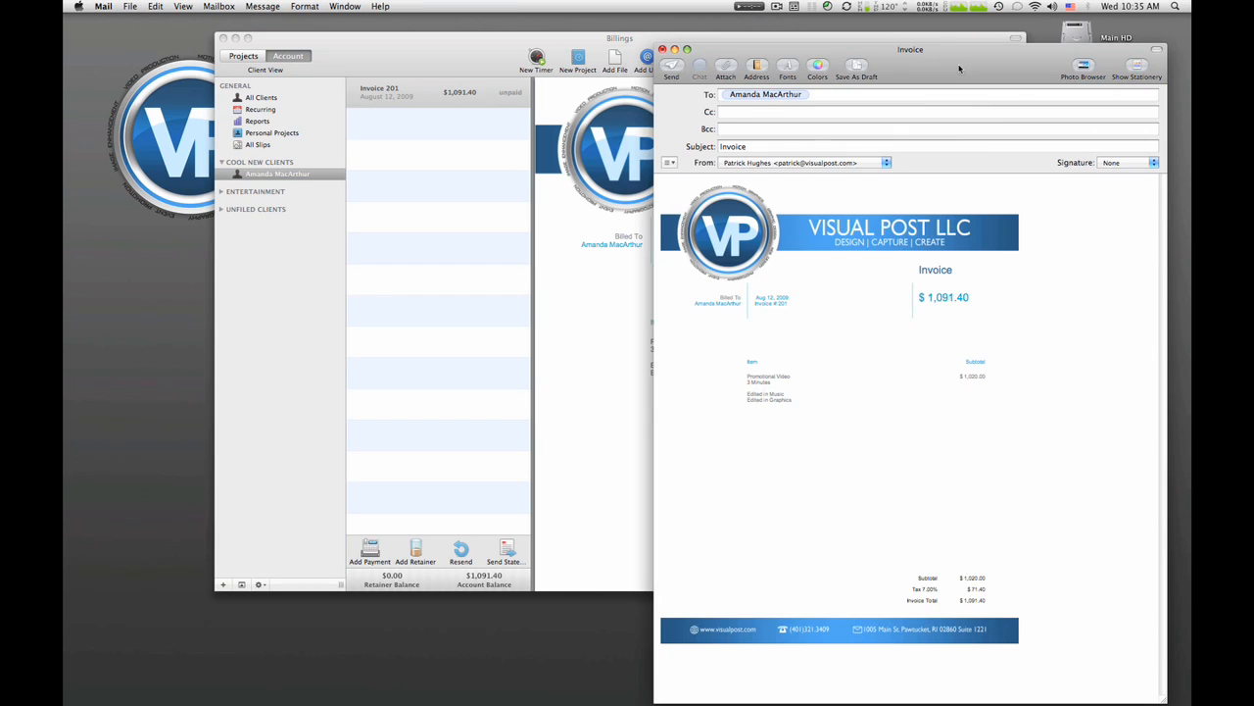
{"action": "left_click_drag", "start_coordinate": [909, 49], "coordinate": [858, 19]}
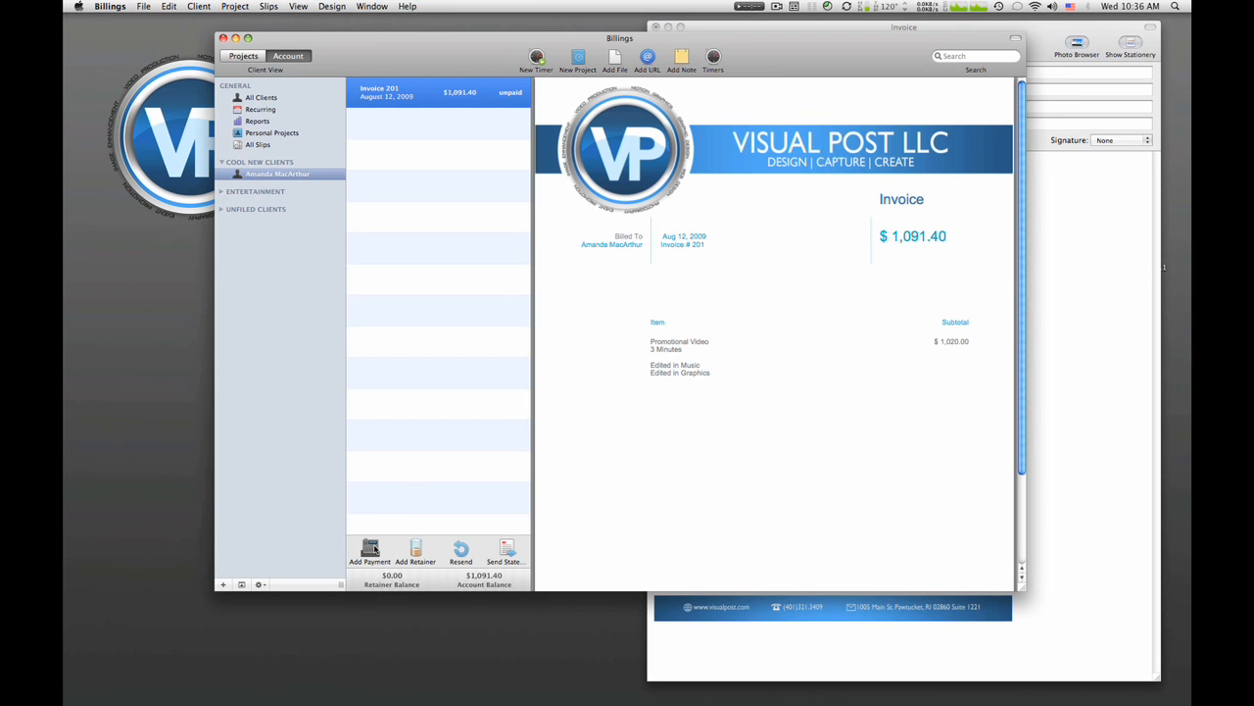
Step: Record a $1,091.40 cash payment against invoice 201
{"action": "left_click", "coordinate": [367, 549]}
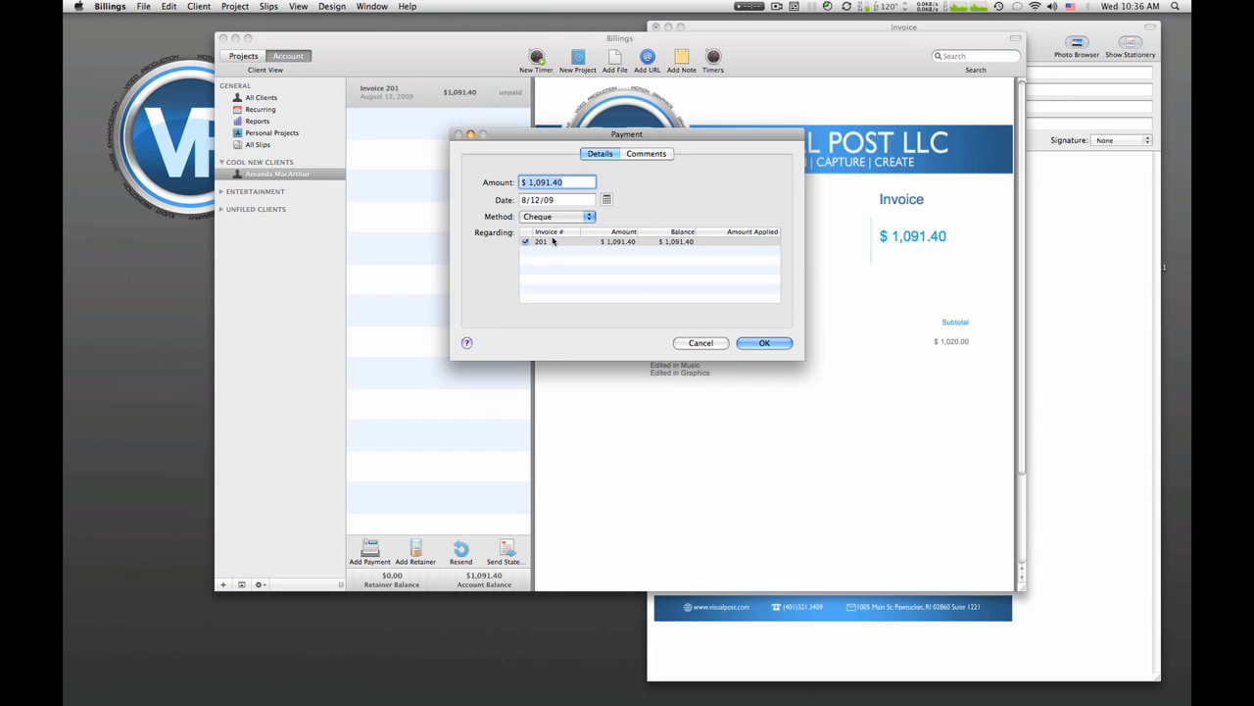
{"action": "mouse_move", "coordinate": [818, 348]}
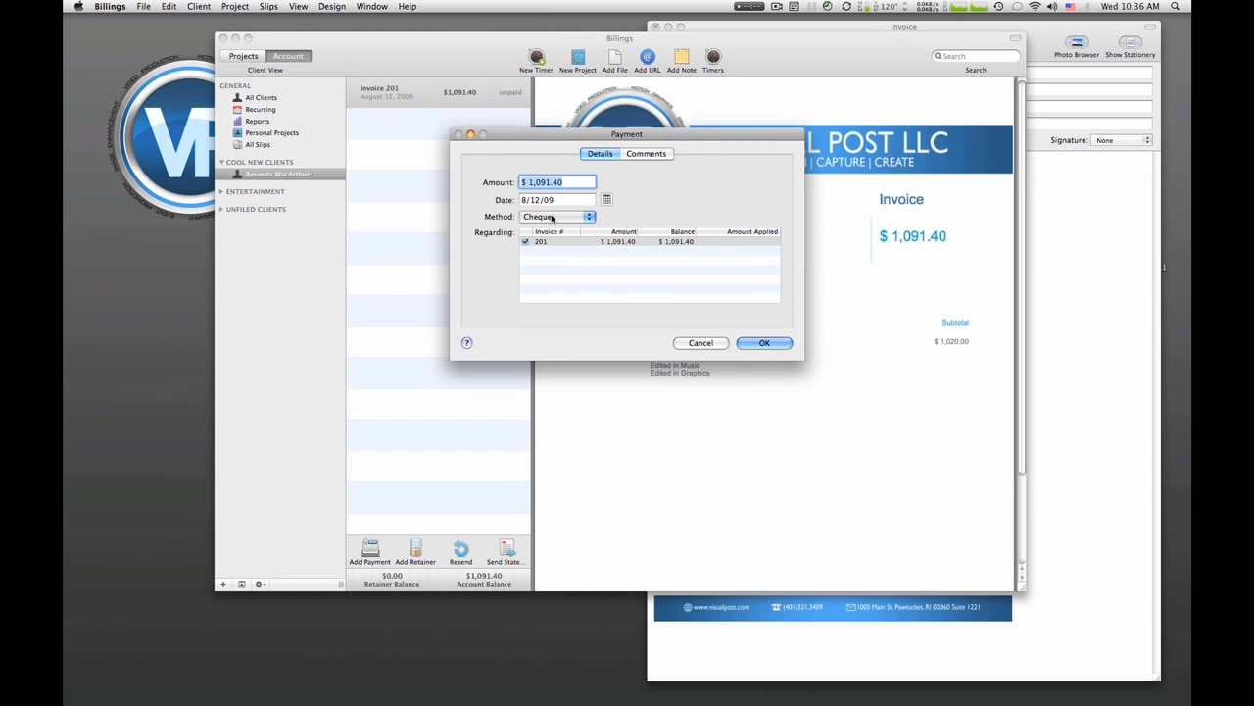
{"action": "left_click", "coordinate": [556, 217]}
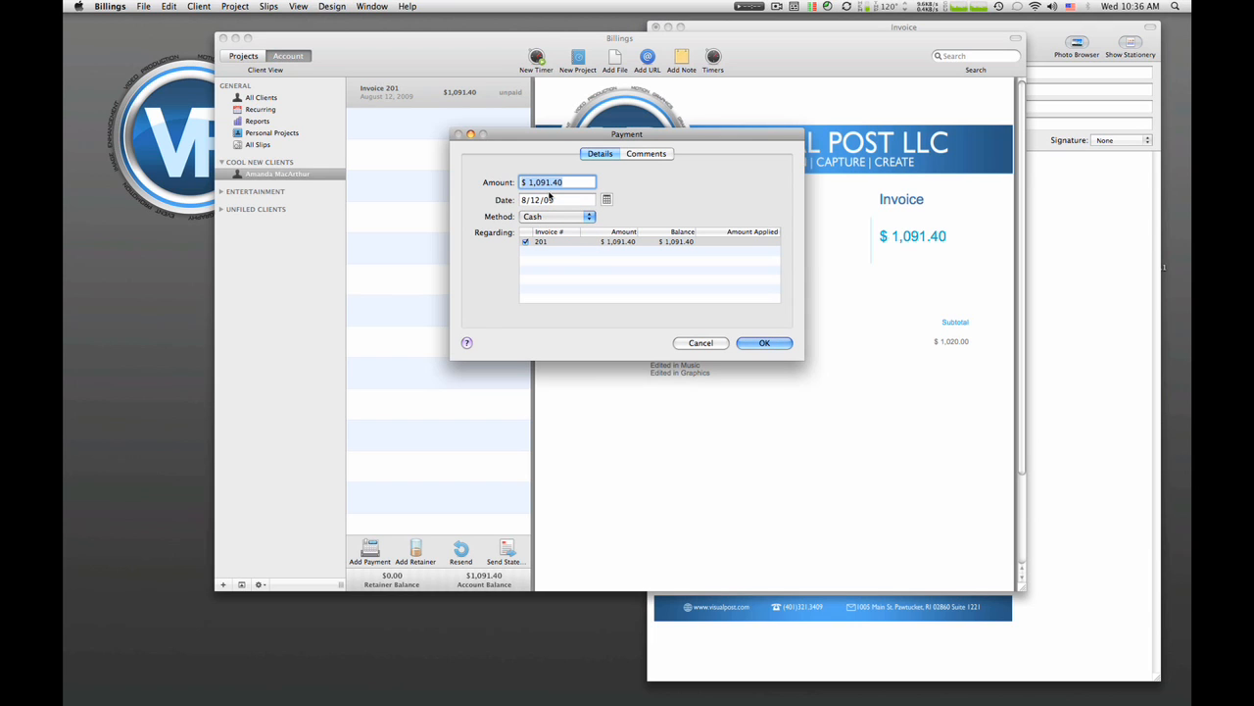
{"action": "left_click", "coordinate": [764, 342]}
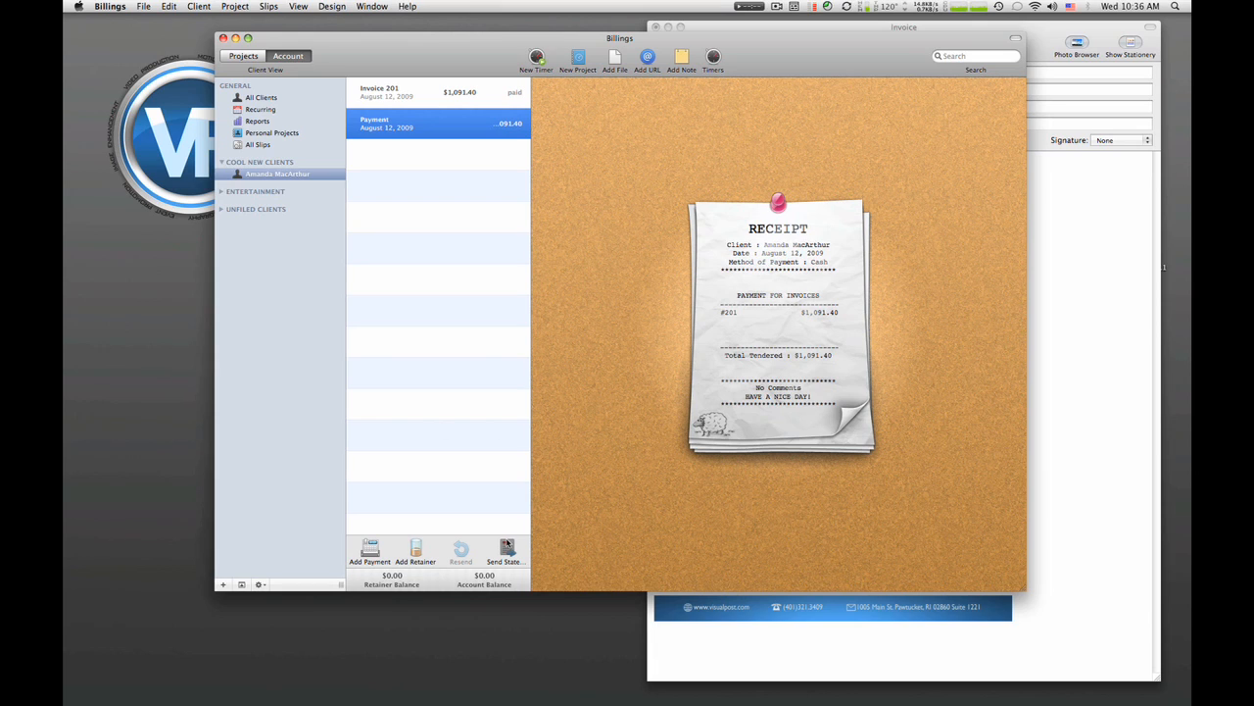
{"action": "mouse_move", "coordinate": [409, 502]}
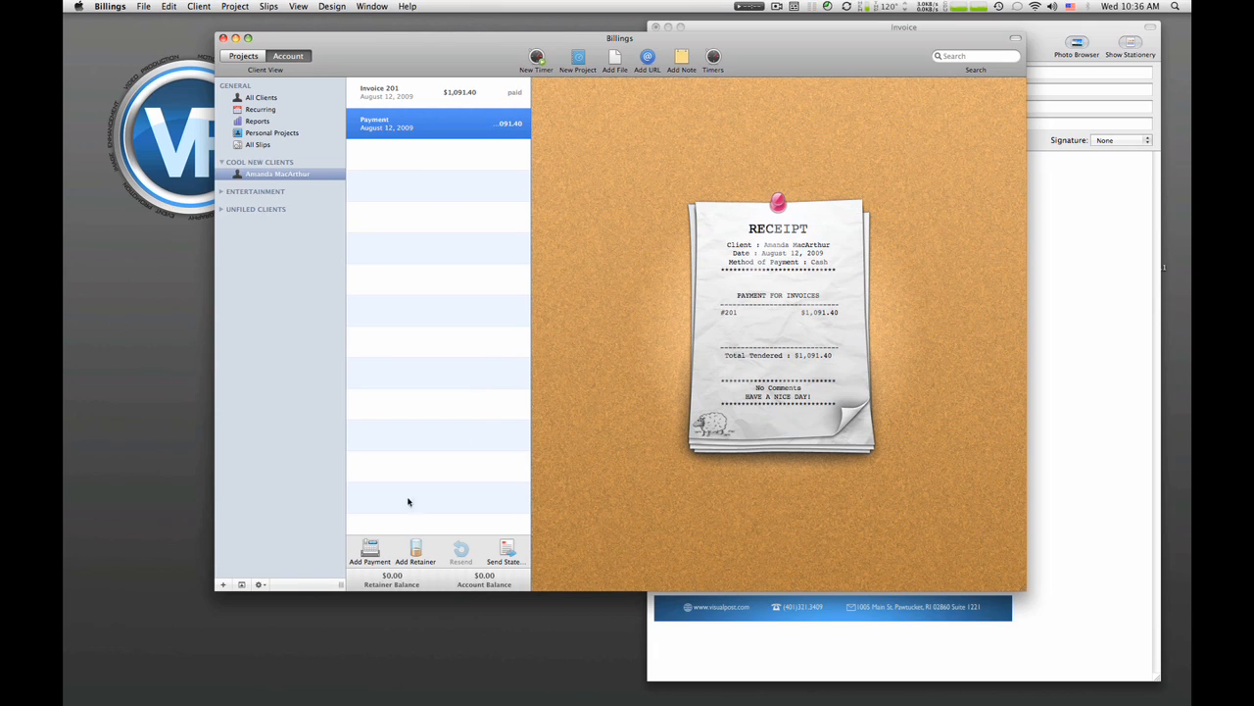
{"action": "mouse_move", "coordinate": [459, 228]}
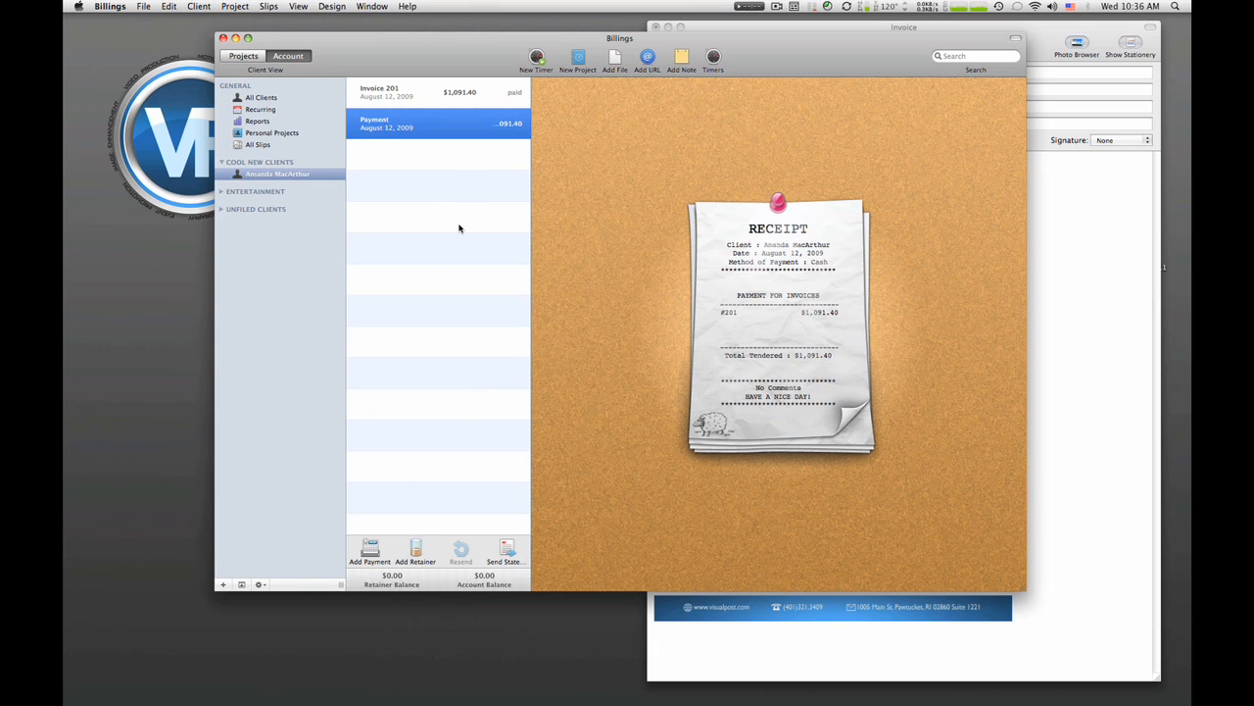